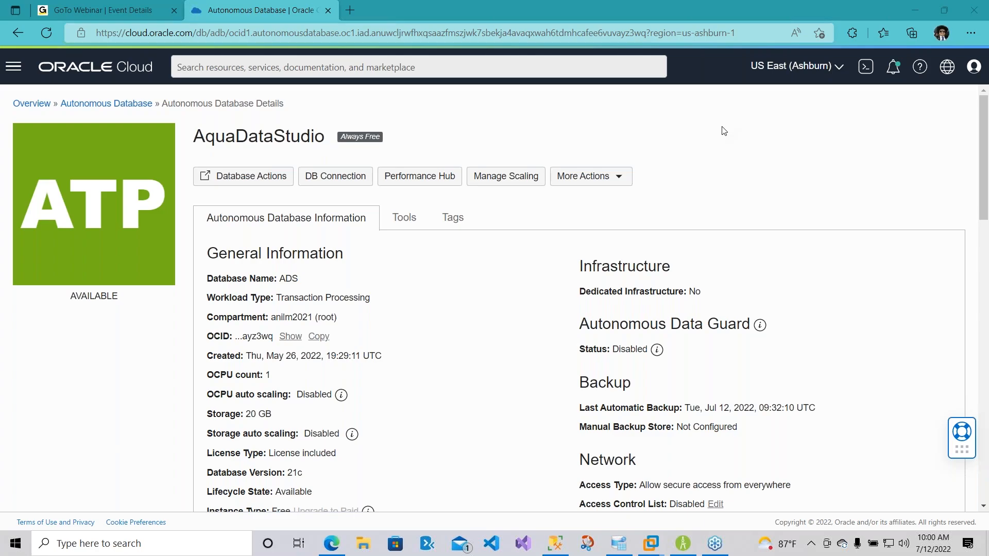
mouse_move(503, 158)
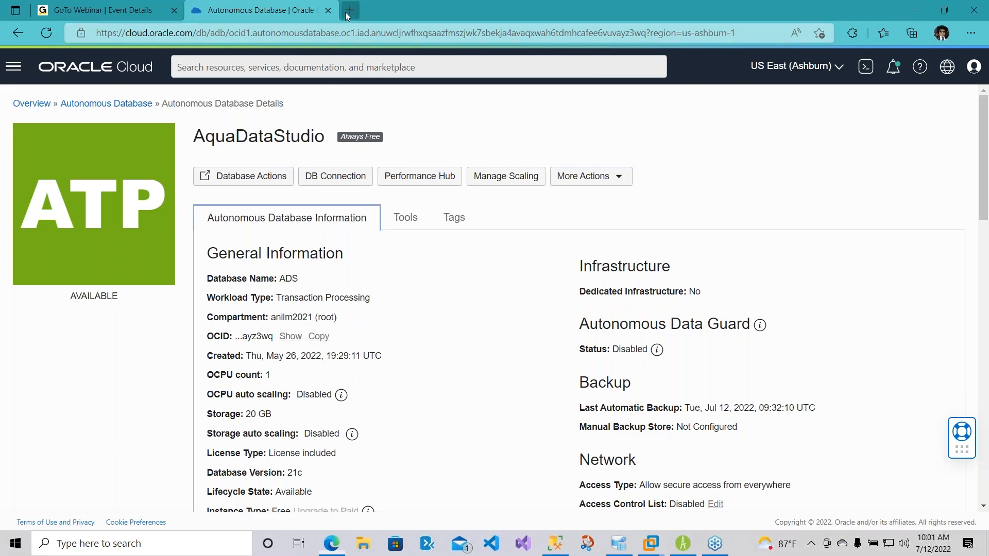
Open a new Chrome tab and go to cloud.oracle.com.
left_click(349, 10)
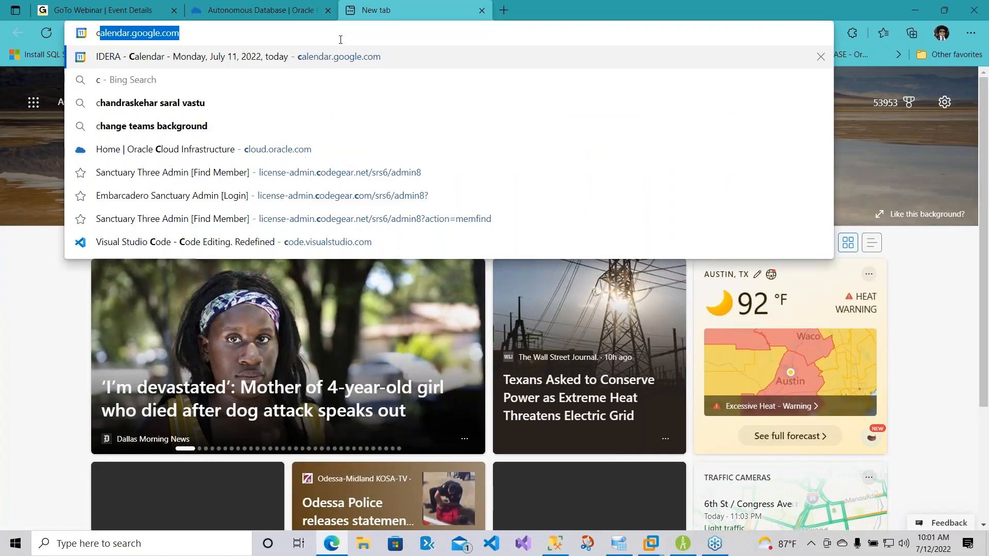
type("cloud,.")
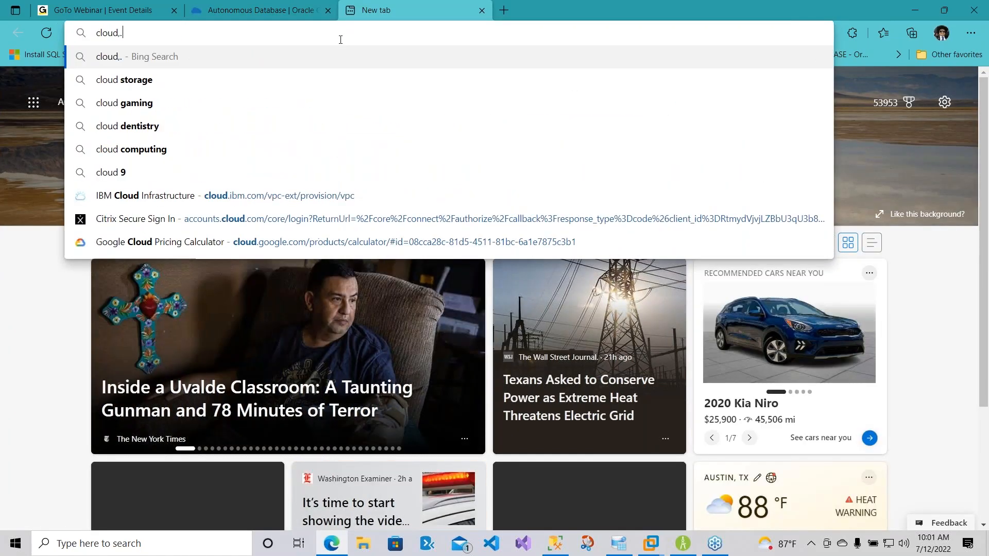
type("oracle.com")
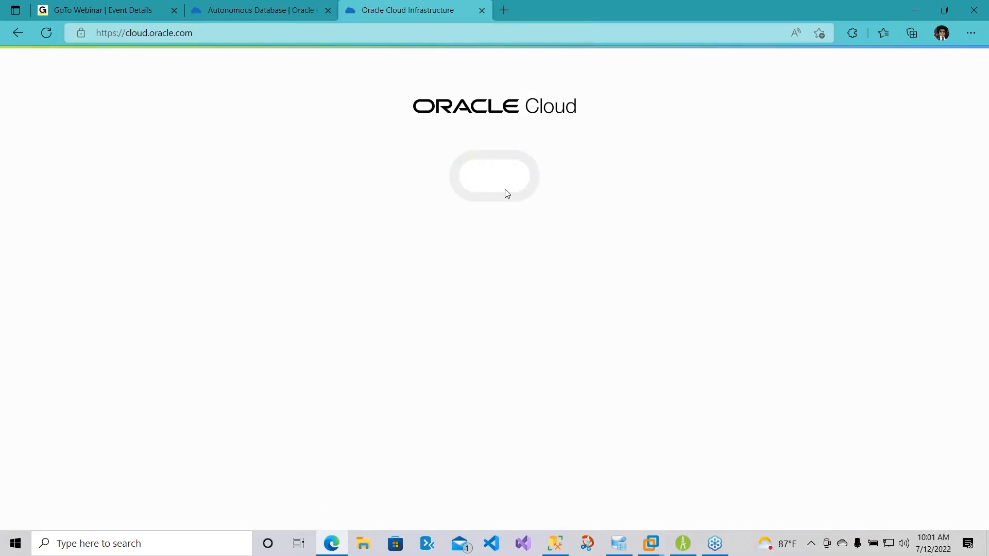
mouse_move(365, 230)
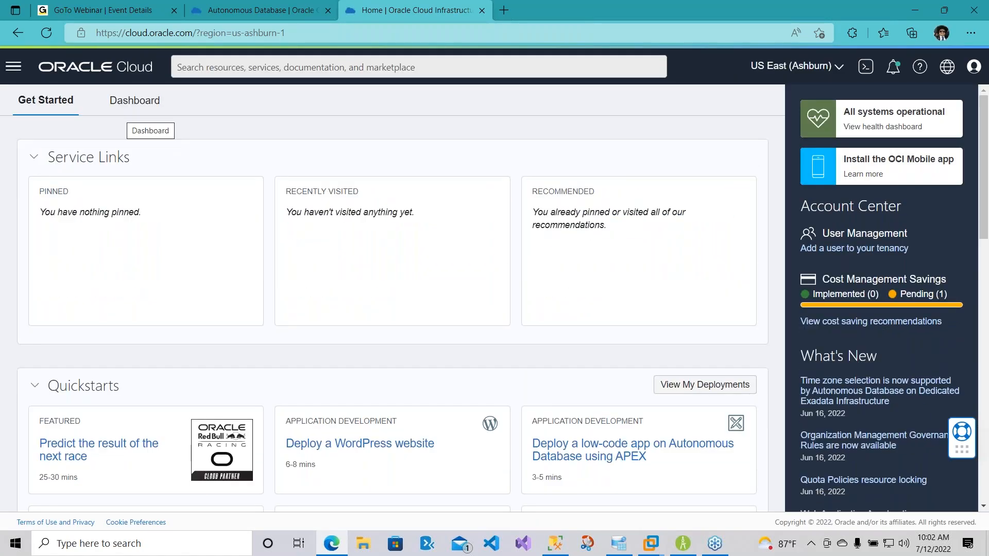
Navigate through the console menu's Oracle Database section to the Autonomous Database list.
left_click(14, 66)
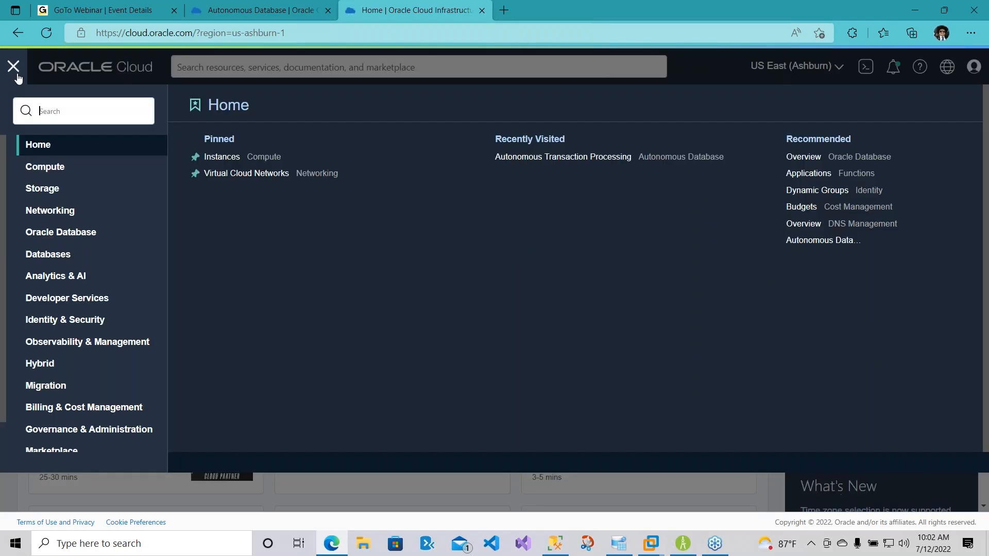
left_click(61, 232)
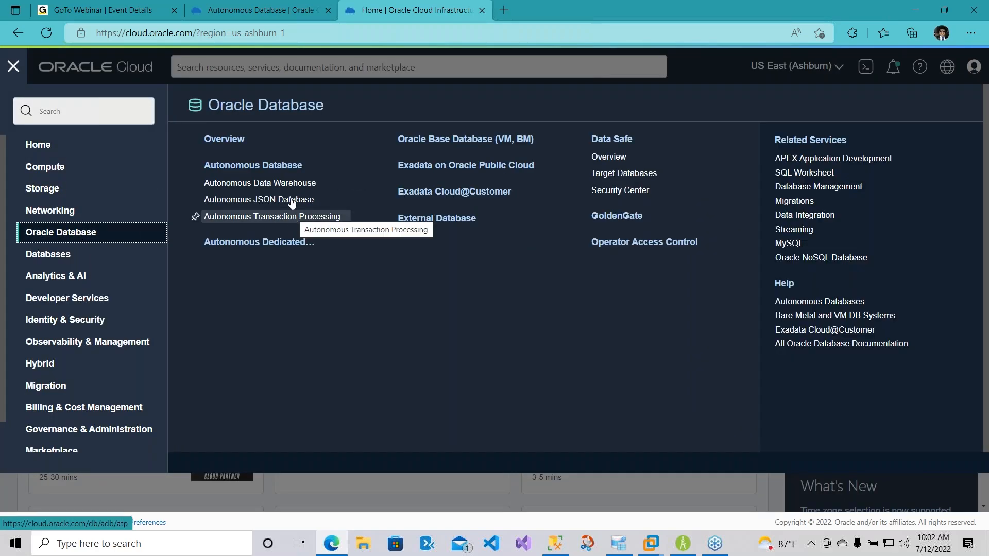
left_click(253, 165)
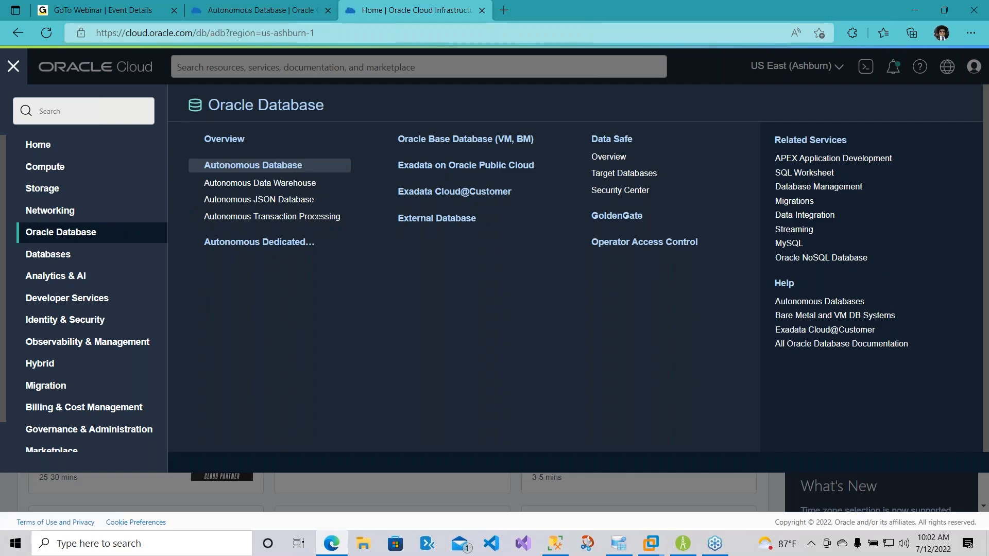
left_click(253, 166)
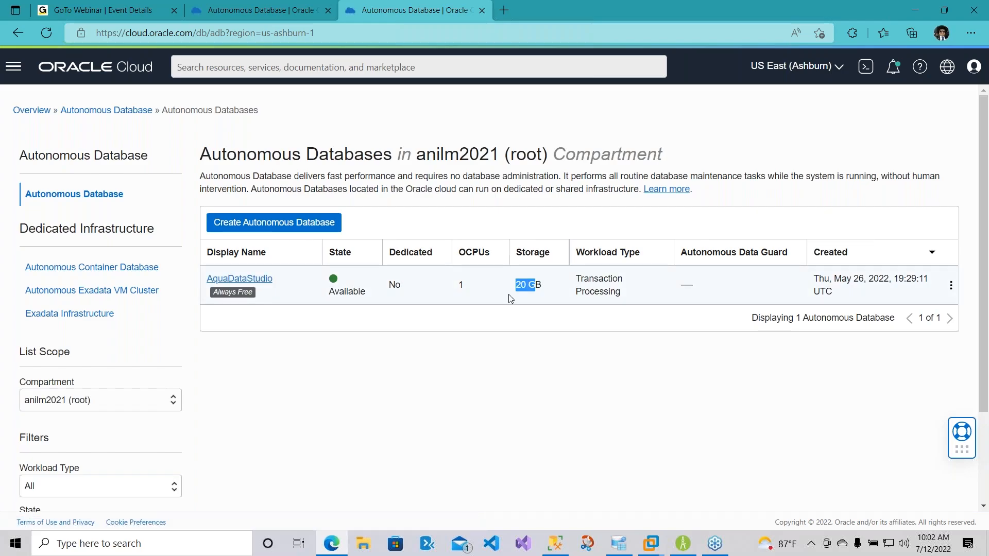
mouse_move(259, 289)
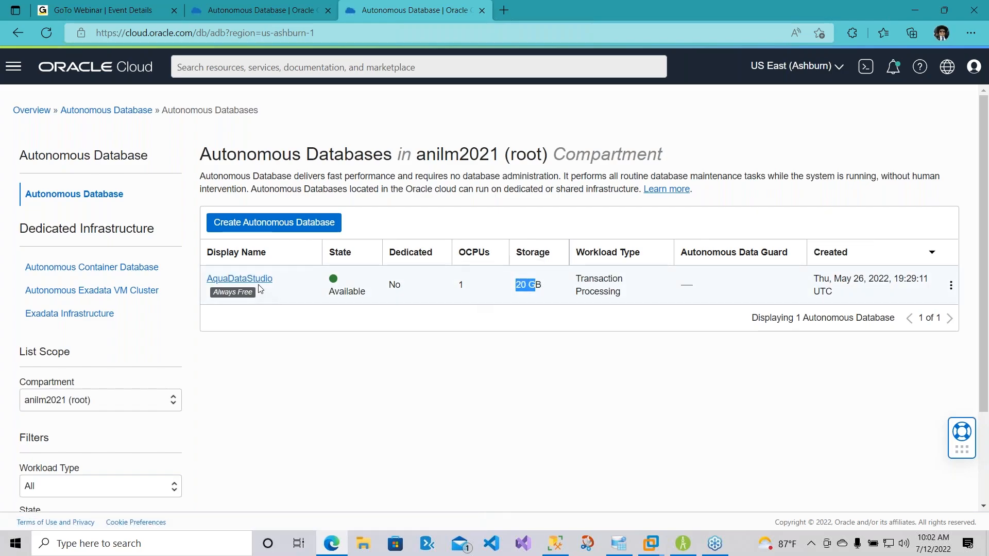
Open the AquaDataStudio database's details page from the Autonomous Databases table.
left_click(239, 278)
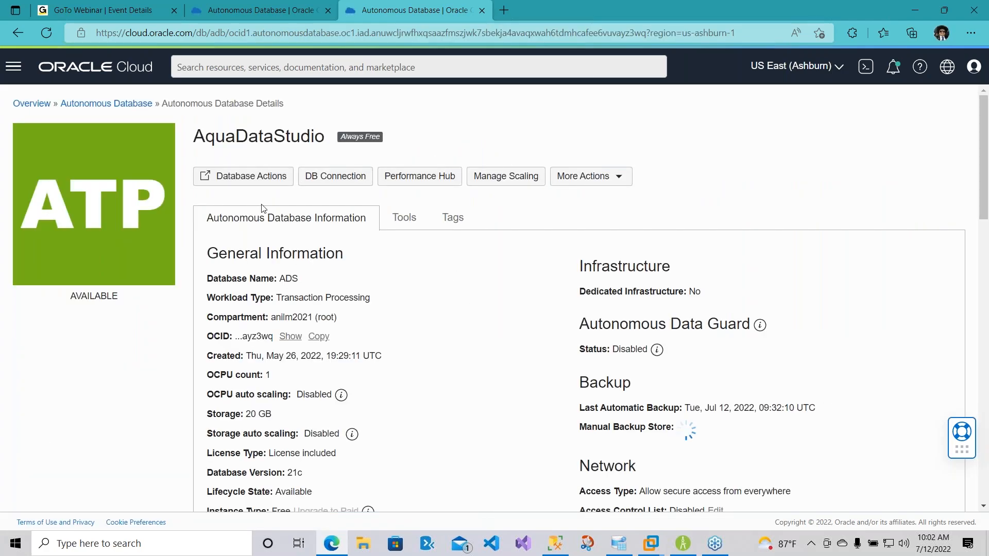
mouse_move(463, 332)
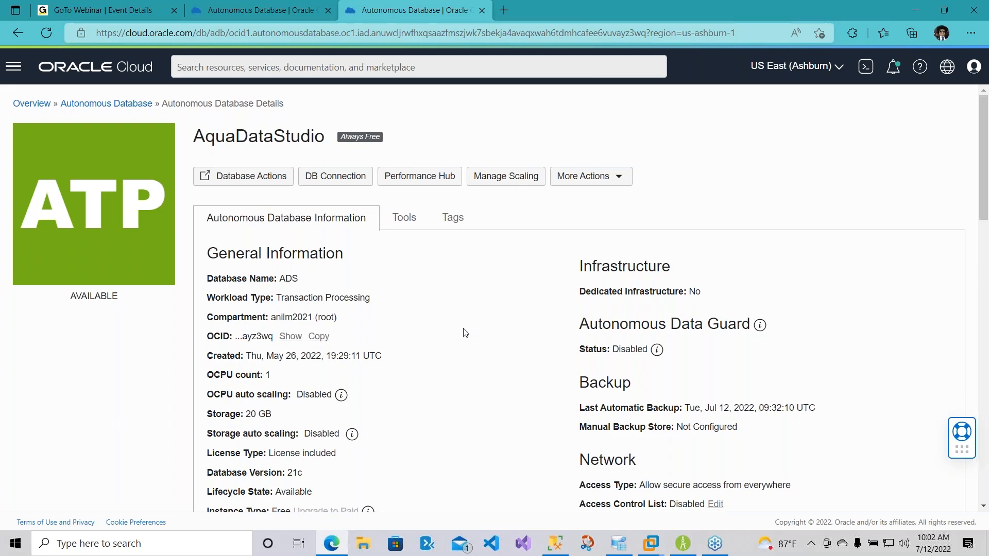
mouse_move(423, 290)
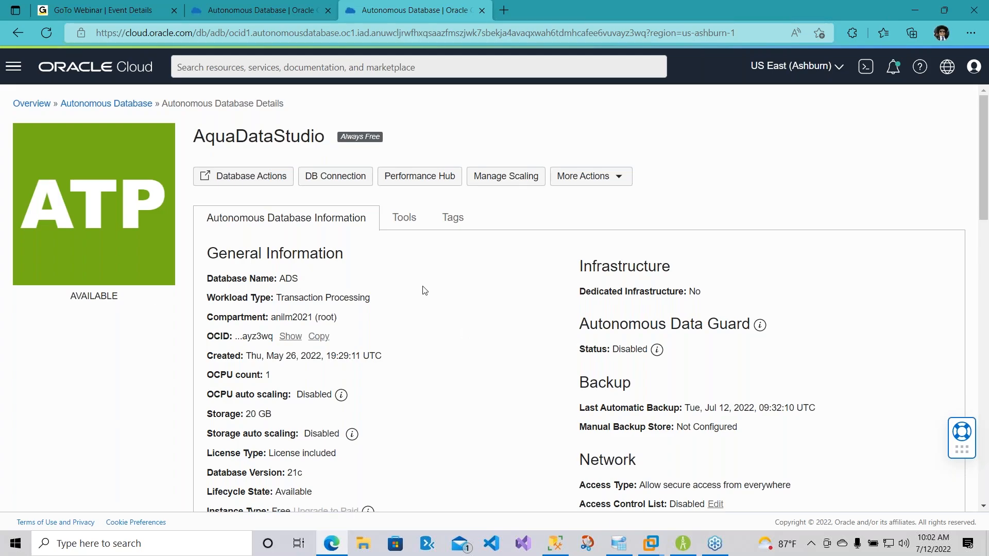
mouse_move(404, 222)
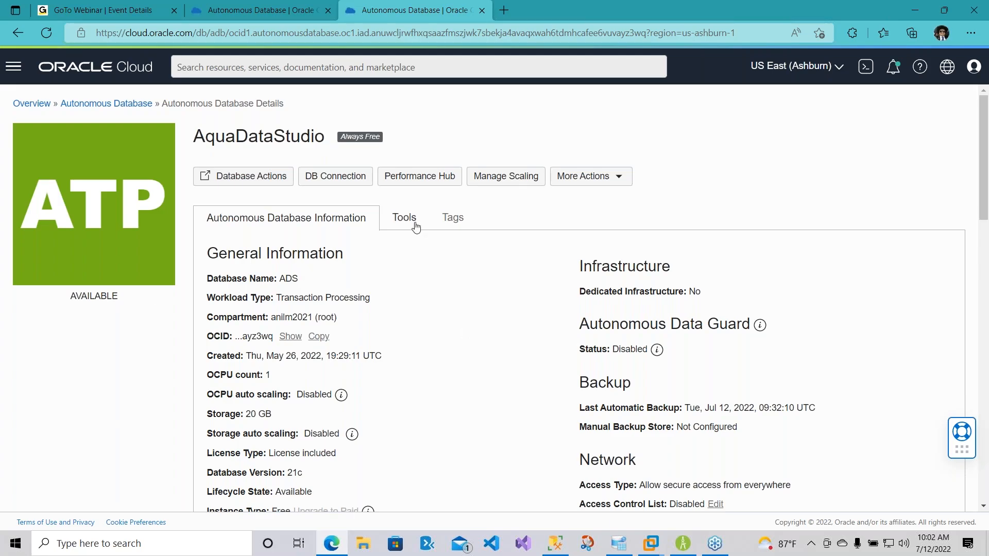
mouse_move(115, 183)
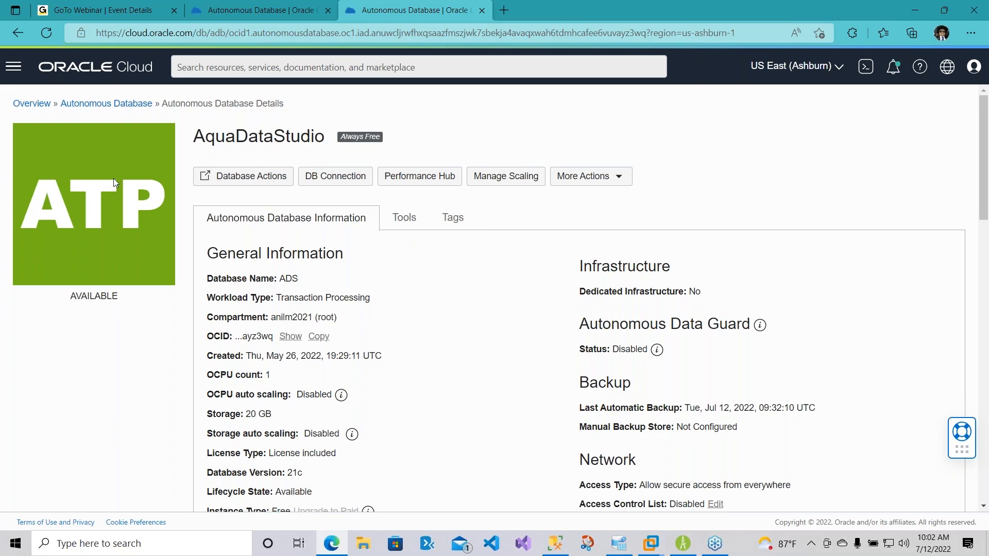
mouse_move(404, 217)
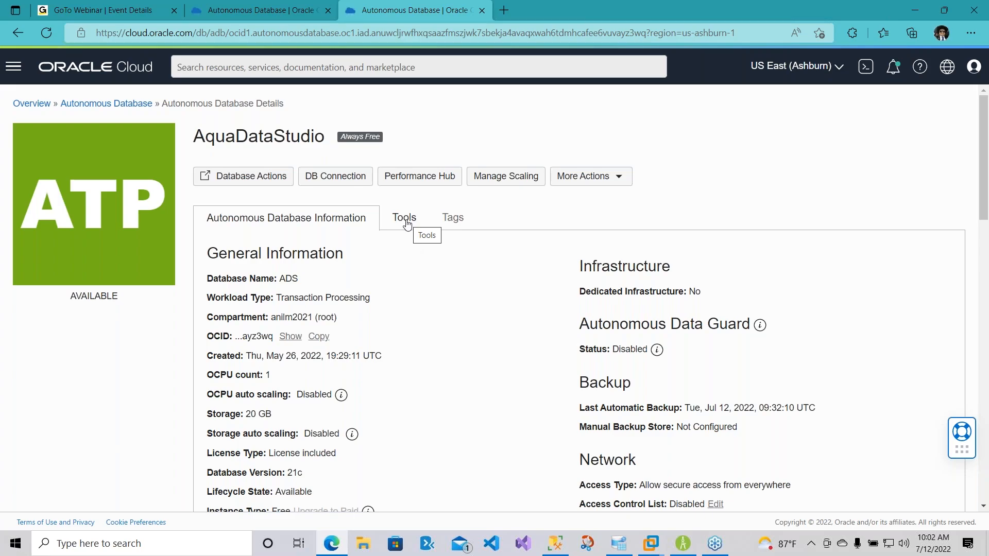
mouse_move(334, 176)
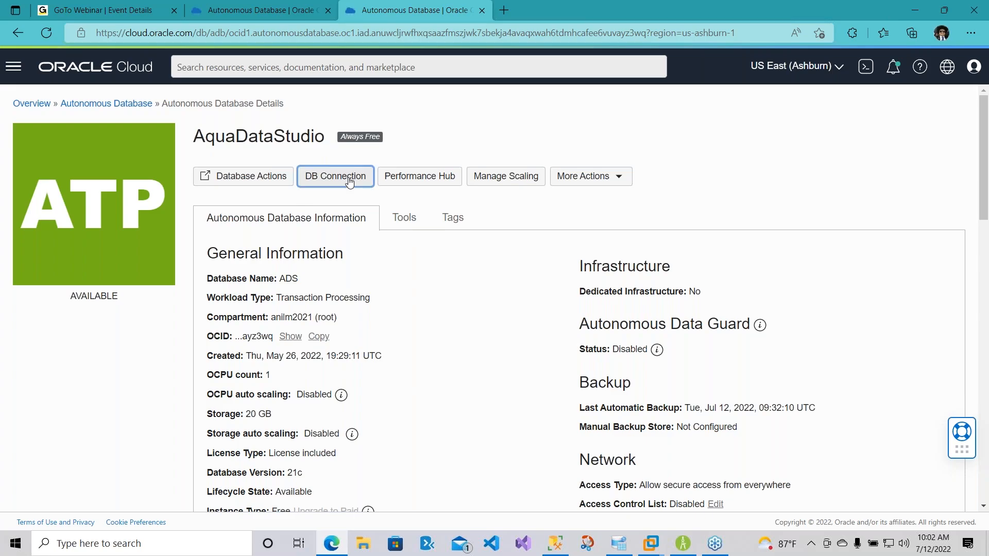
Show AquaDataStudio's DB Connection options with the Instance Wallet credentials download.
left_click(335, 177)
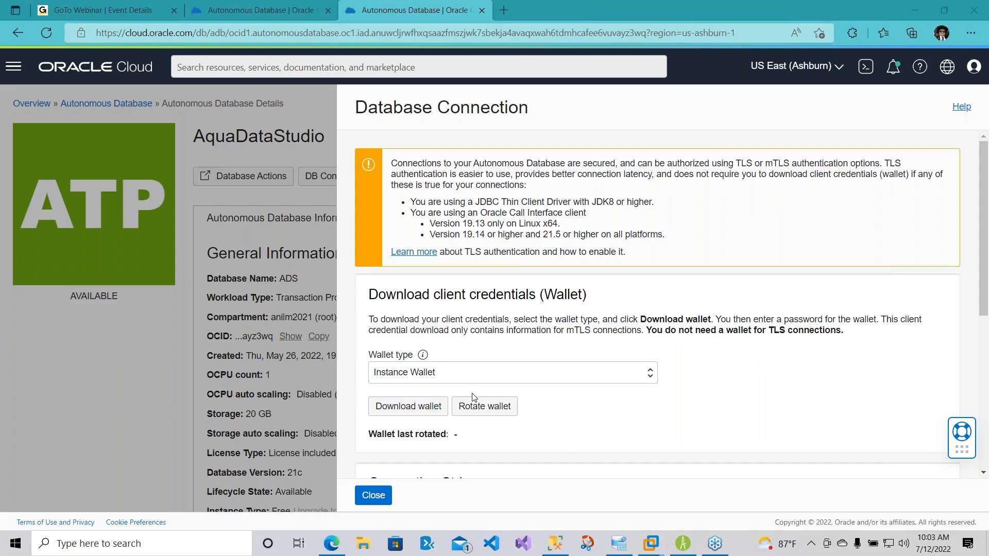
mouse_move(380, 472)
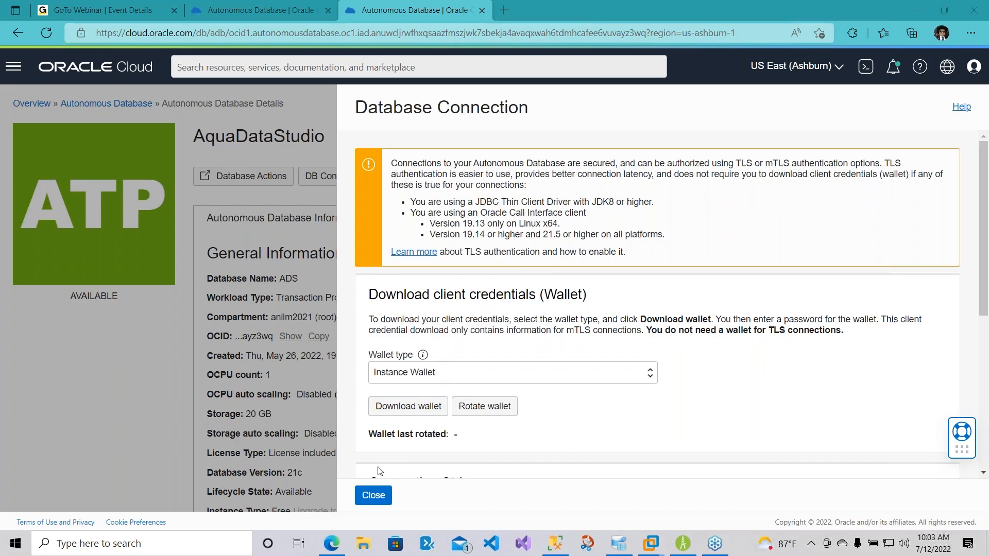
mouse_move(495, 361)
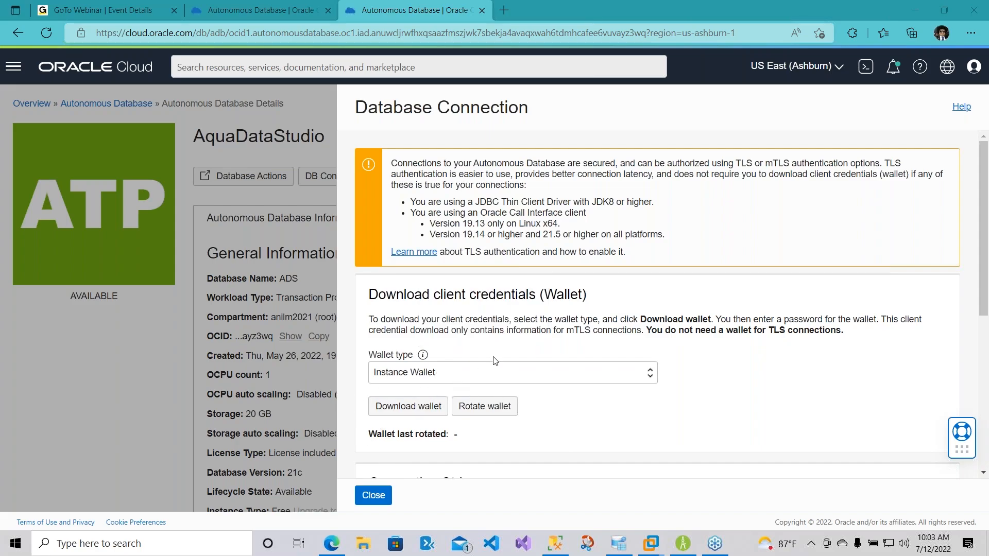
mouse_move(503, 330)
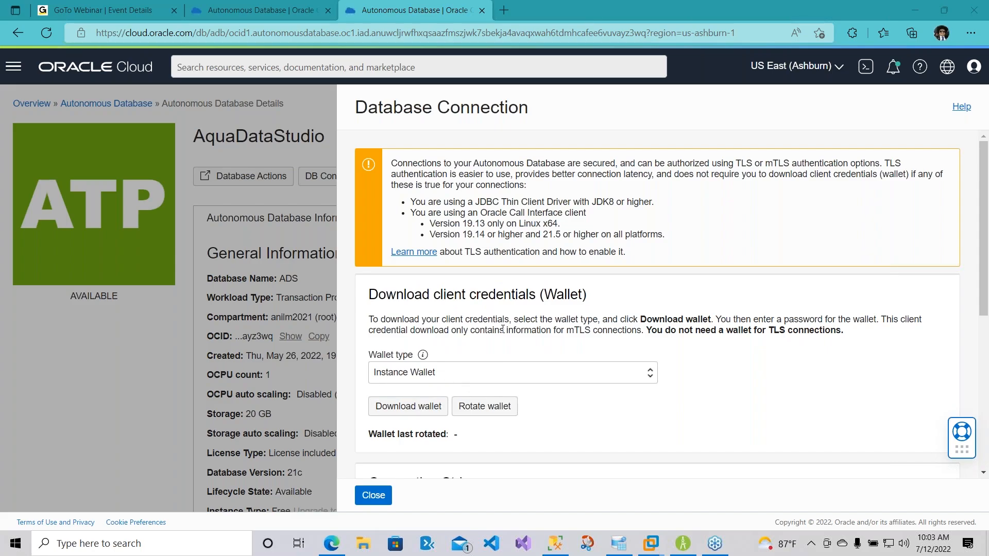
mouse_move(625, 311)
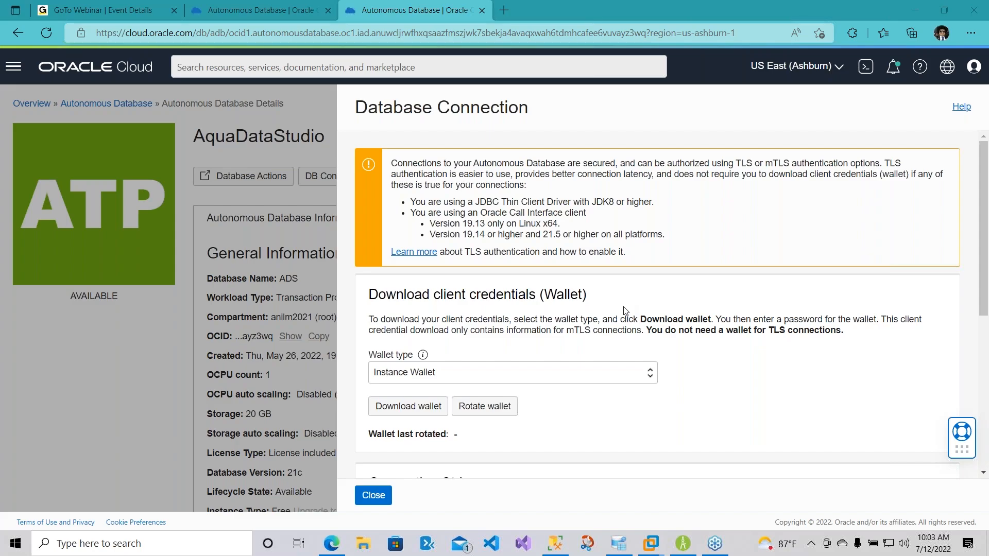
mouse_move(352, 534)
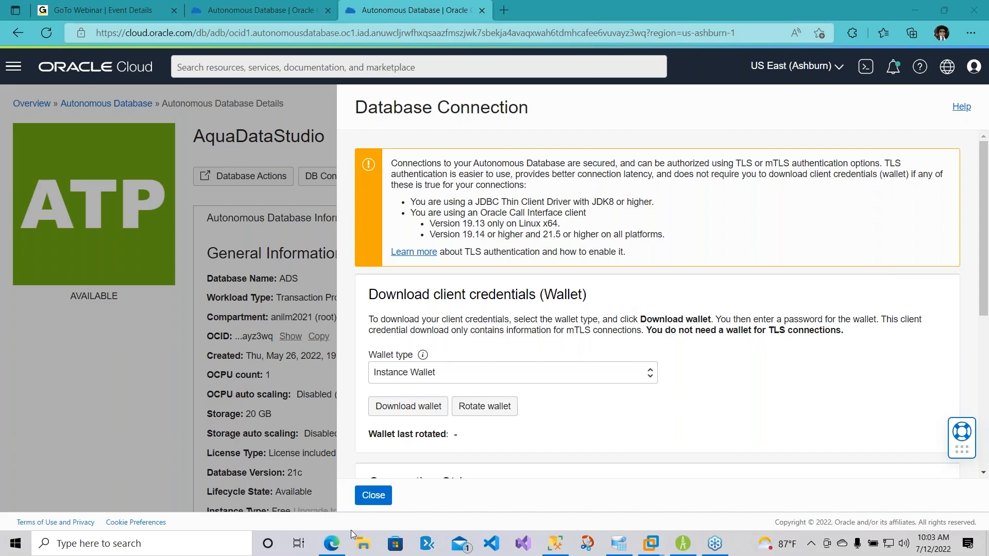
mouse_move(346, 247)
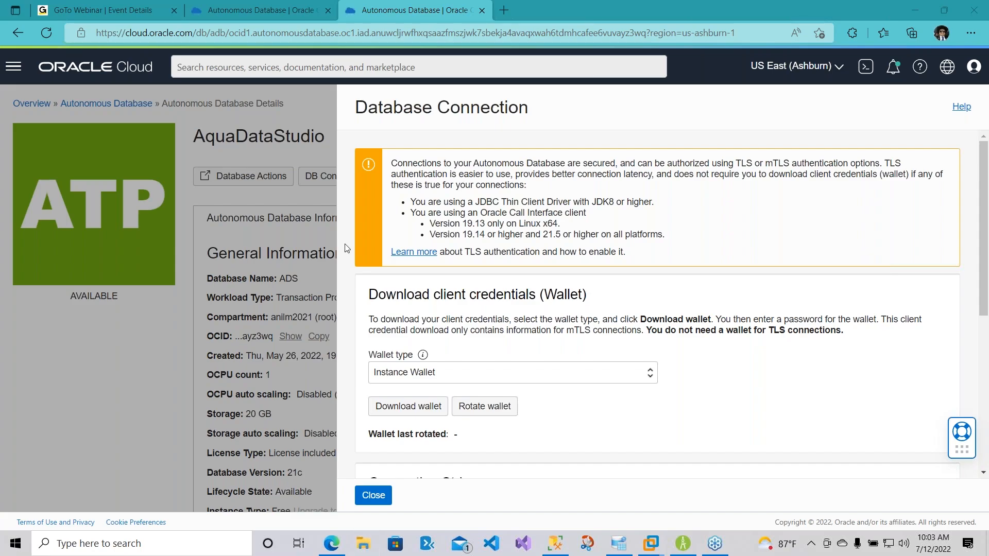
Browse File Explorer to the client_1\network\admin folder containing tnsnames.ora and sqlnet.ora.
left_click(363, 543)
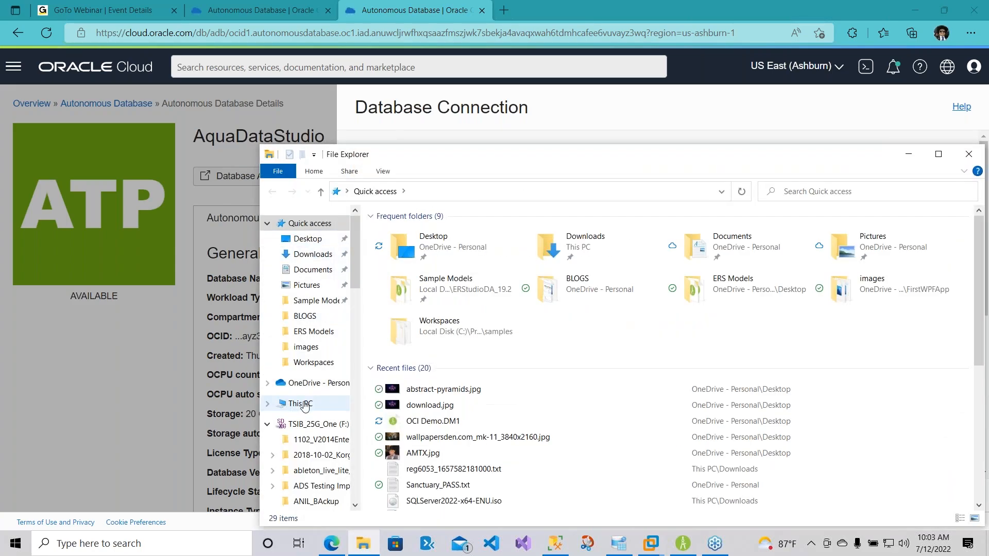
left_click(300, 404)
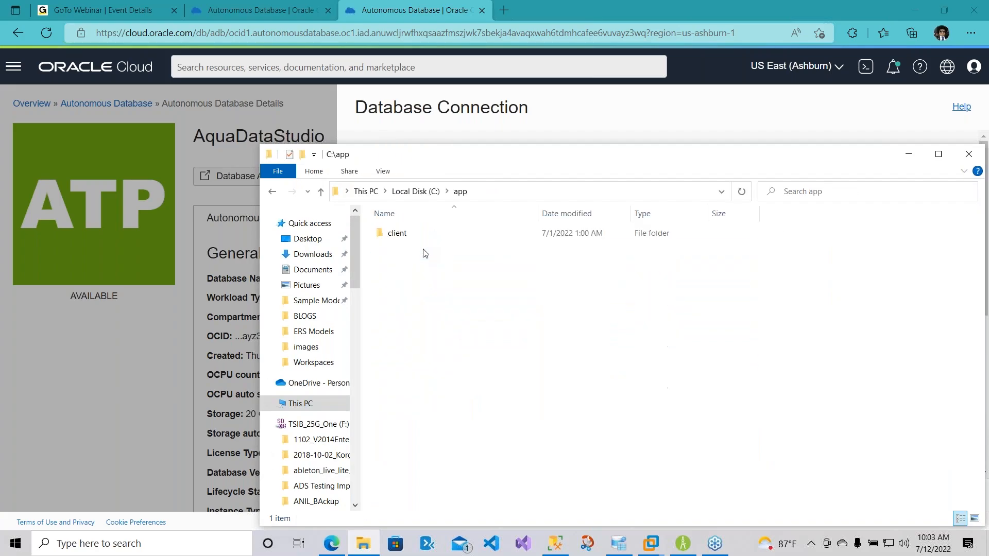
double_click(397, 233)
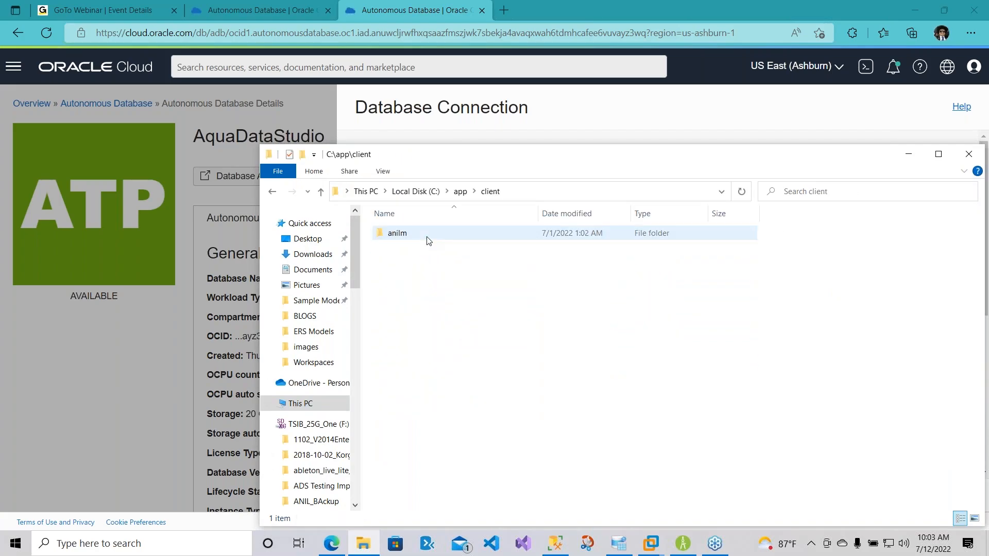
double_click(397, 233)
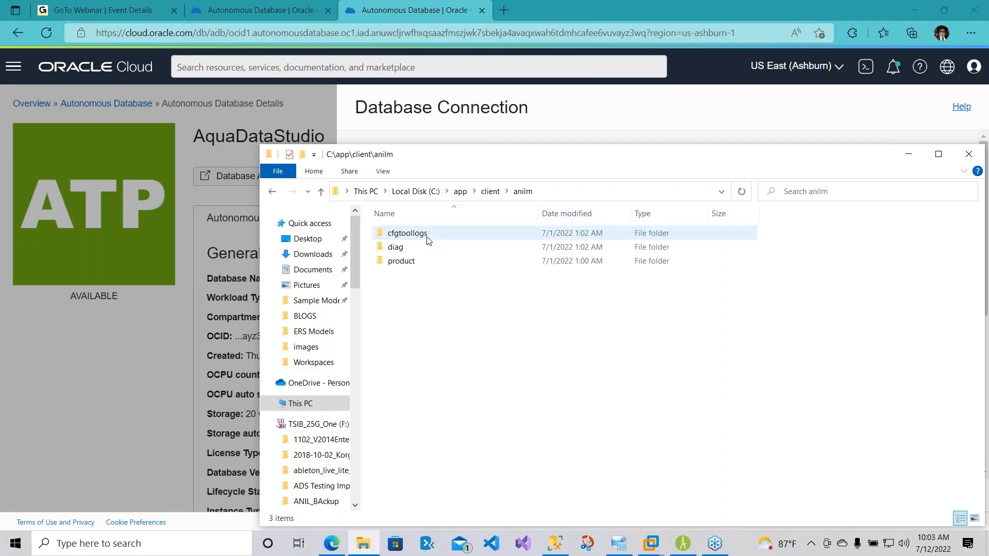
double_click(407, 232)
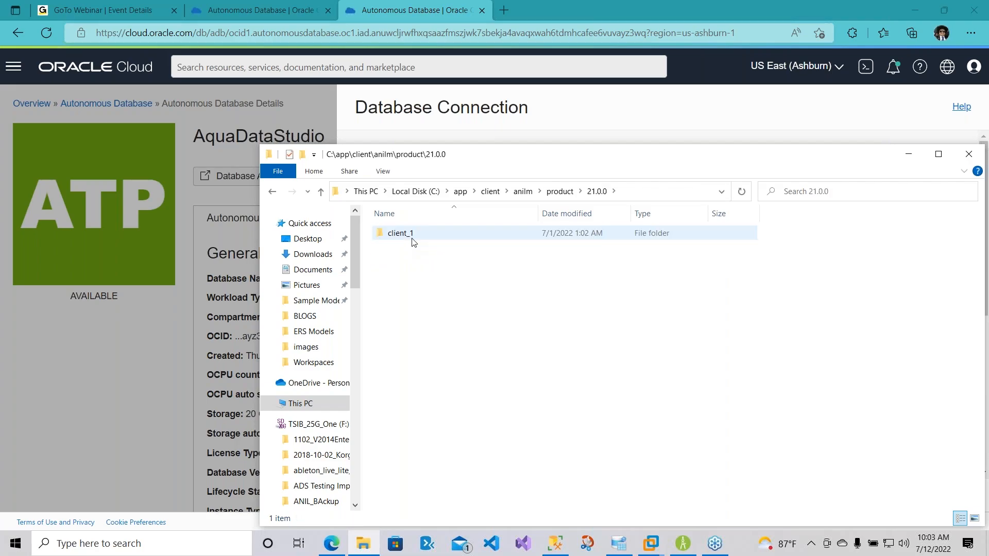
double_click(400, 233)
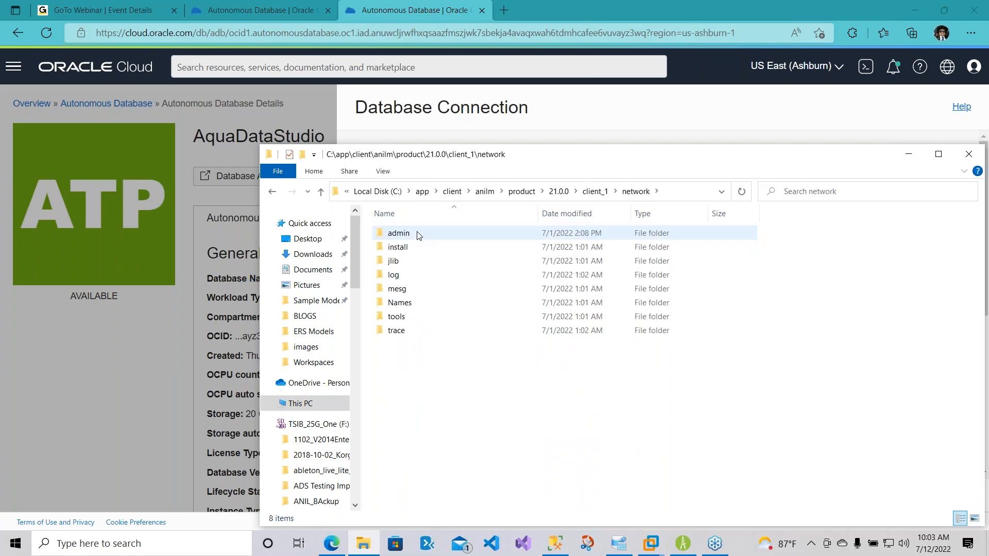
double_click(398, 233)
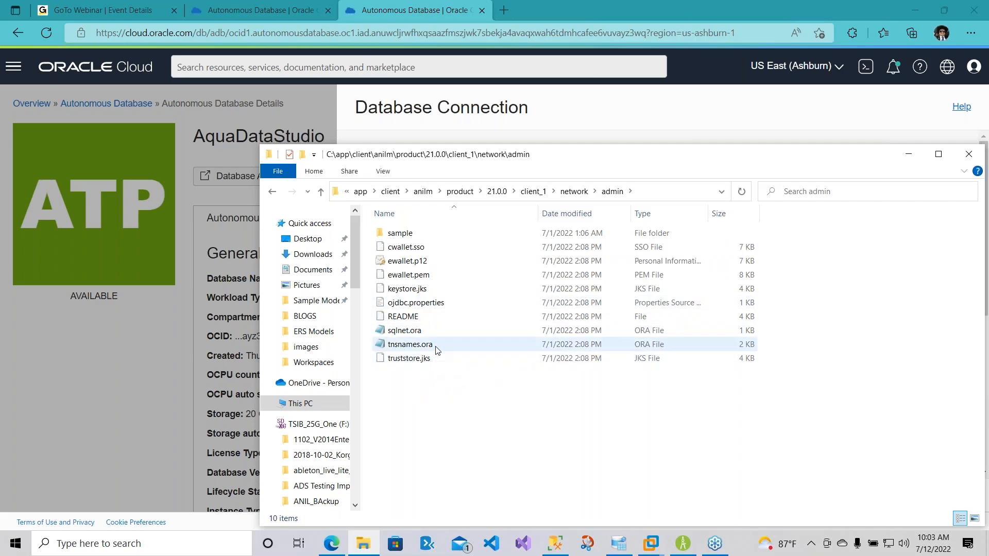
mouse_move(409, 344)
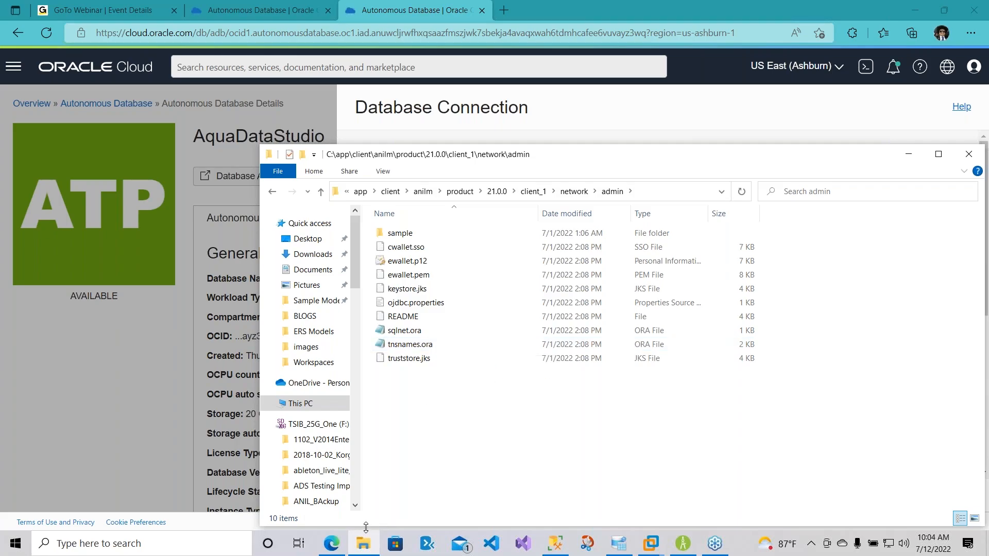
Run tnsping ads_tpurgent in Command Prompt, confirm OK in 720 msec, then close it.
left_click(16, 543)
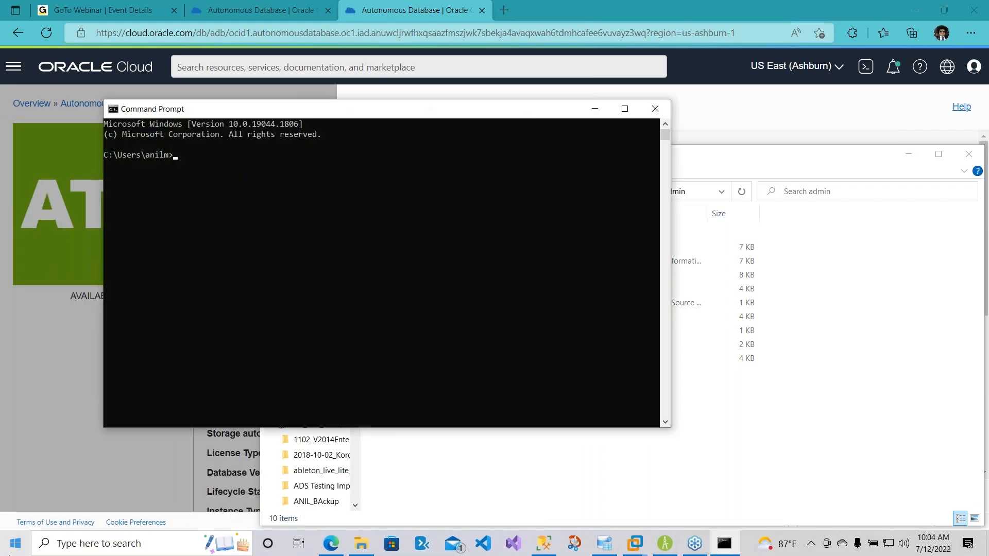
type("tnsping")
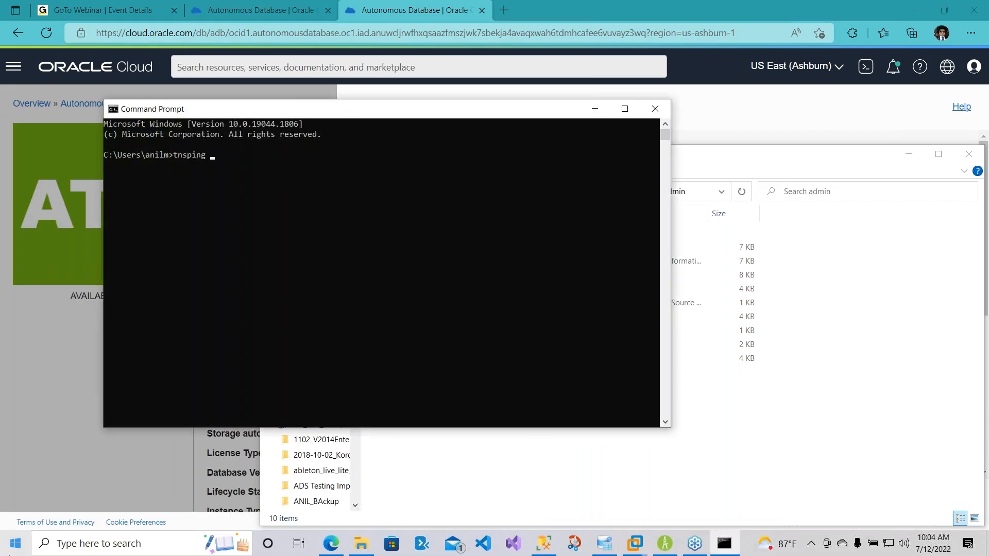
type("ads_tpur")
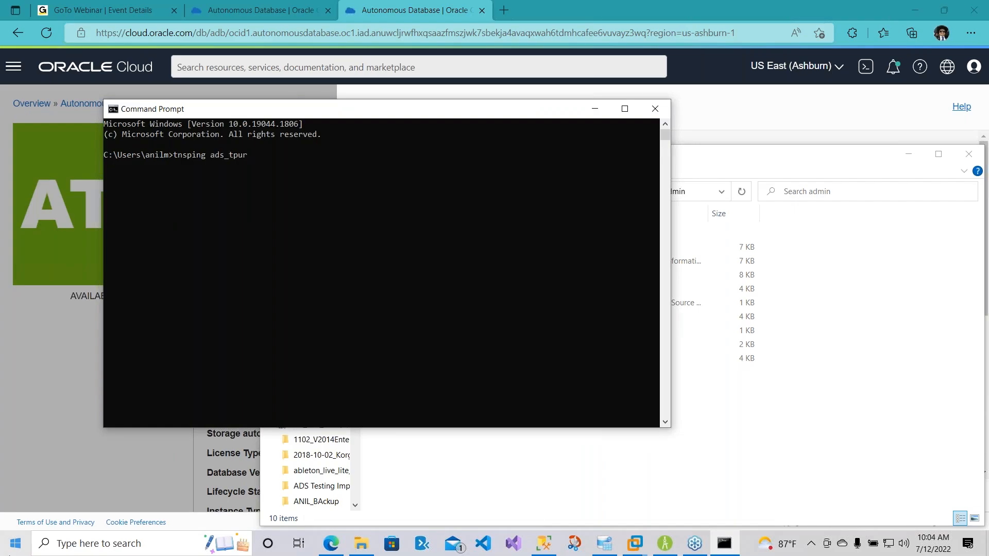
type("gent")
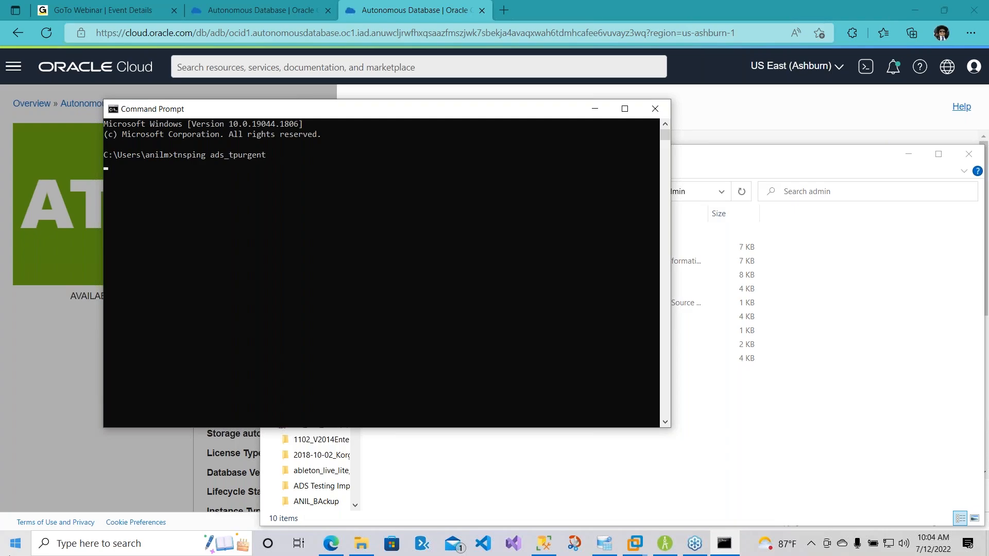
key("Return")
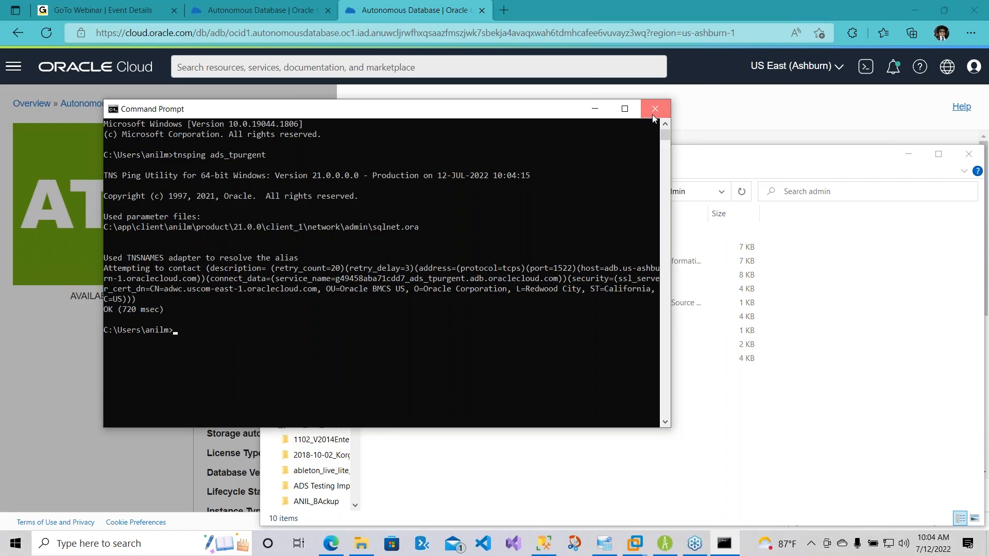
left_click(654, 109)
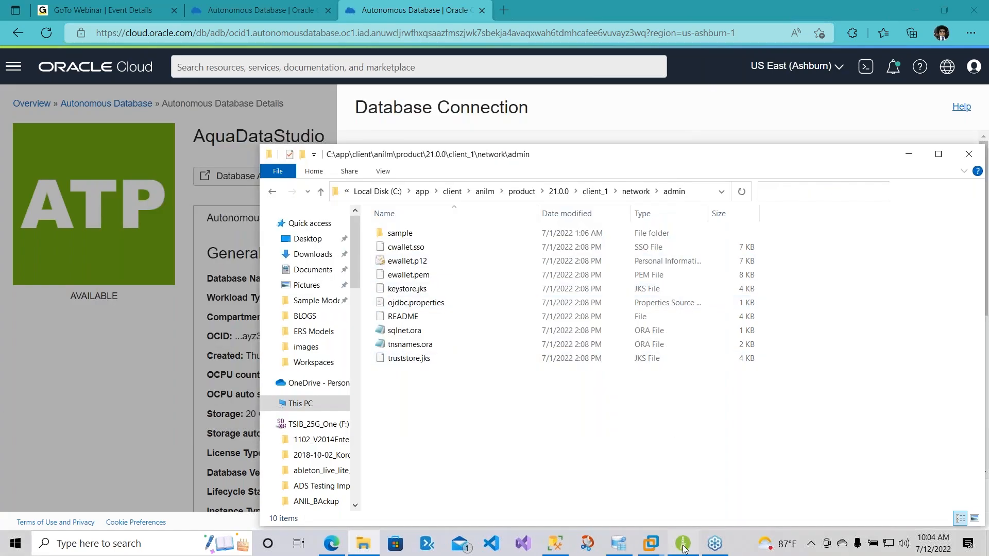
Bring ER/Studio Data Architect to the front, showing the empty Model3 logical model.
left_click(682, 543)
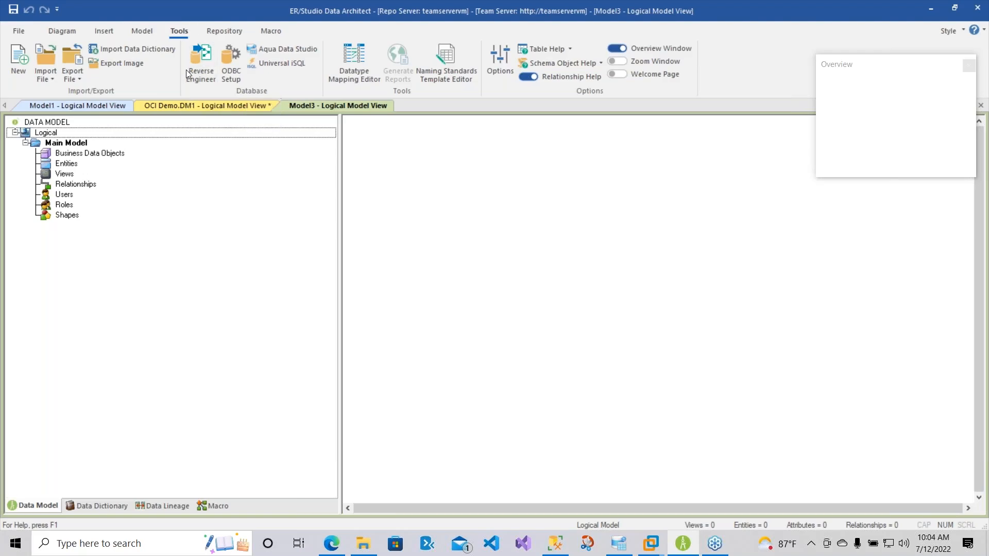
Reverse engineer natively from Oracle datasource ADS_tpurgent as ADMIN and advance past connection settings.
left_click(200, 63)
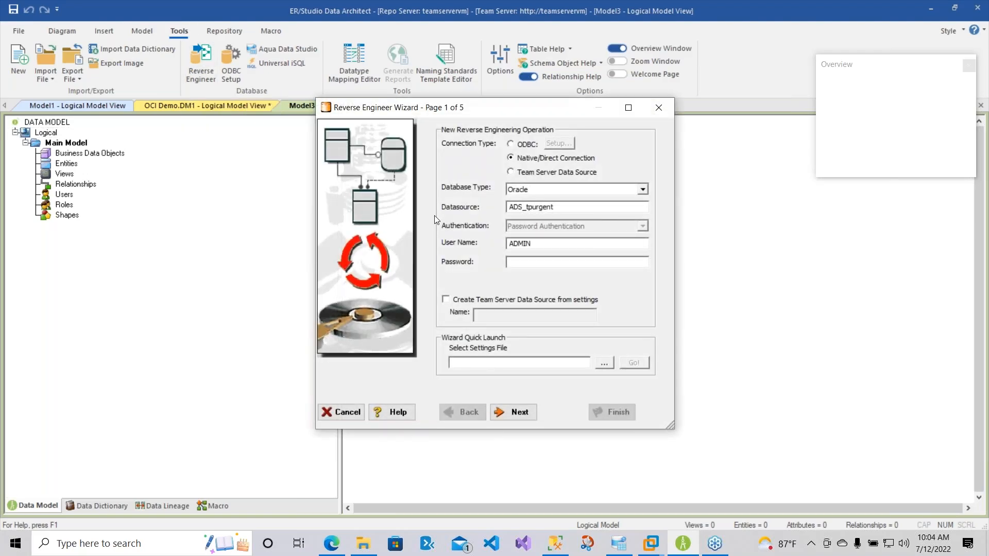
mouse_move(582, 161)
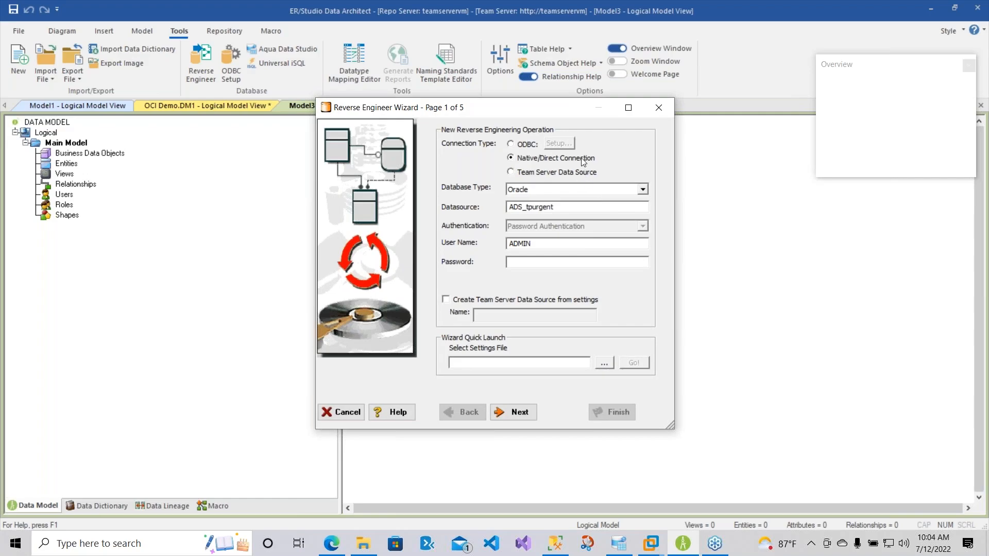
mouse_move(634, 171)
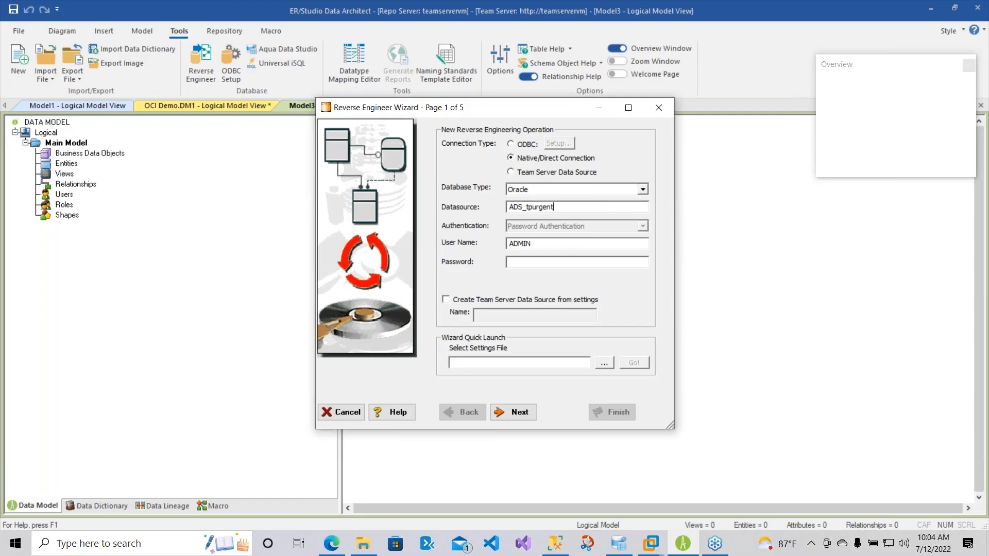
mouse_move(603, 203)
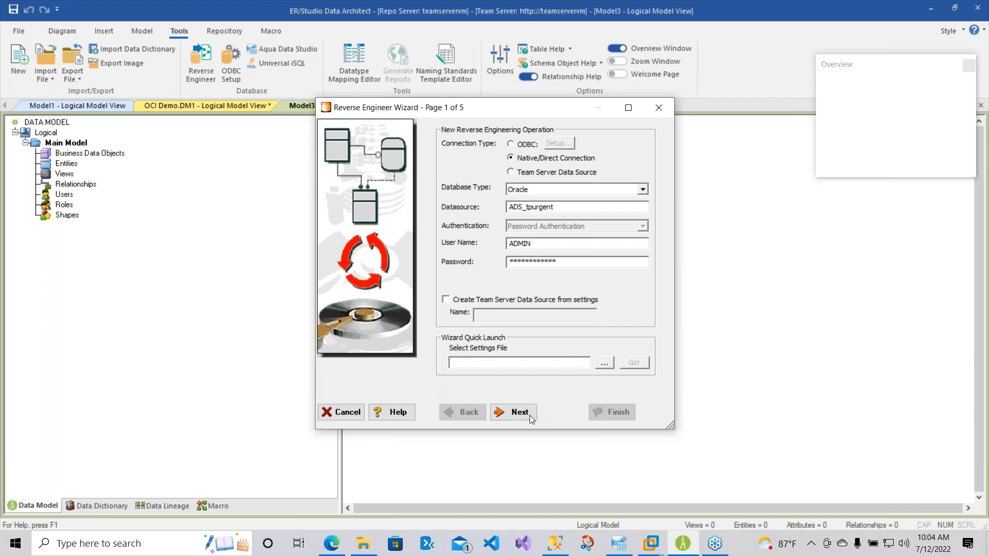
mouse_move(575, 288)
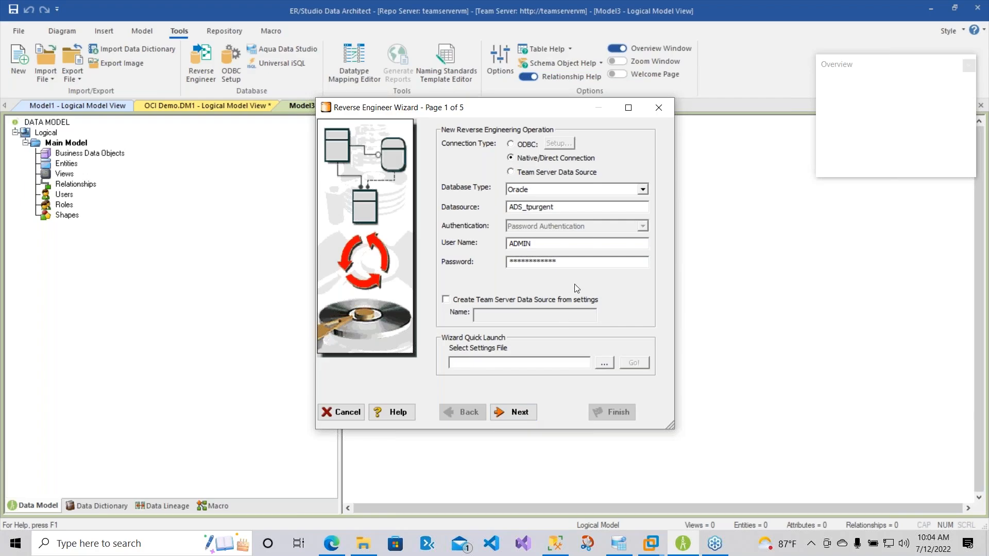
left_click(520, 412)
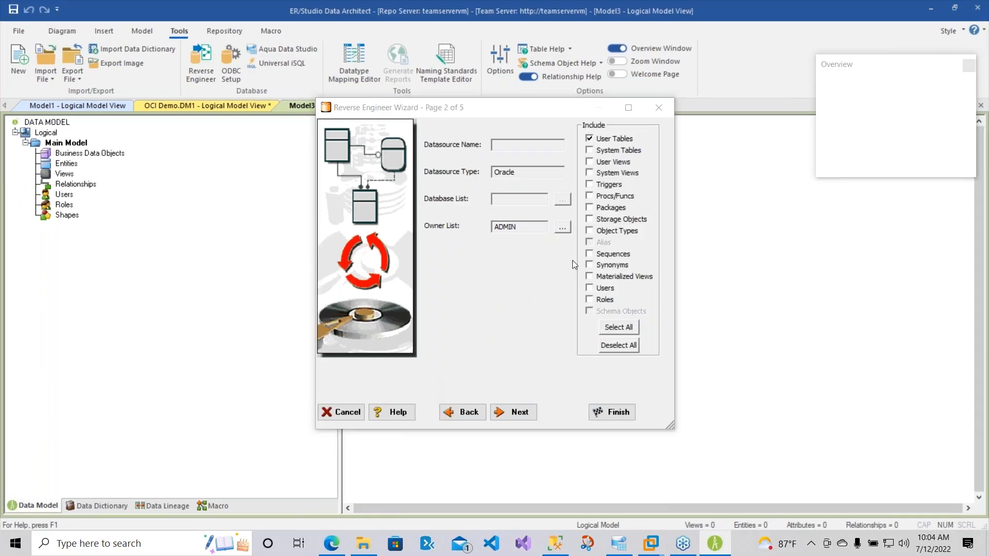
mouse_move(568, 235)
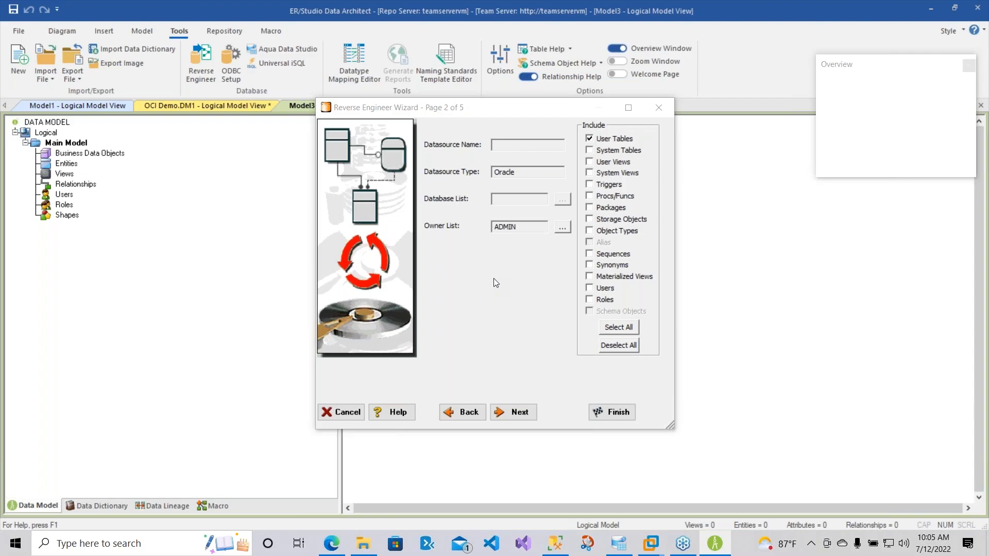
mouse_move(463, 278)
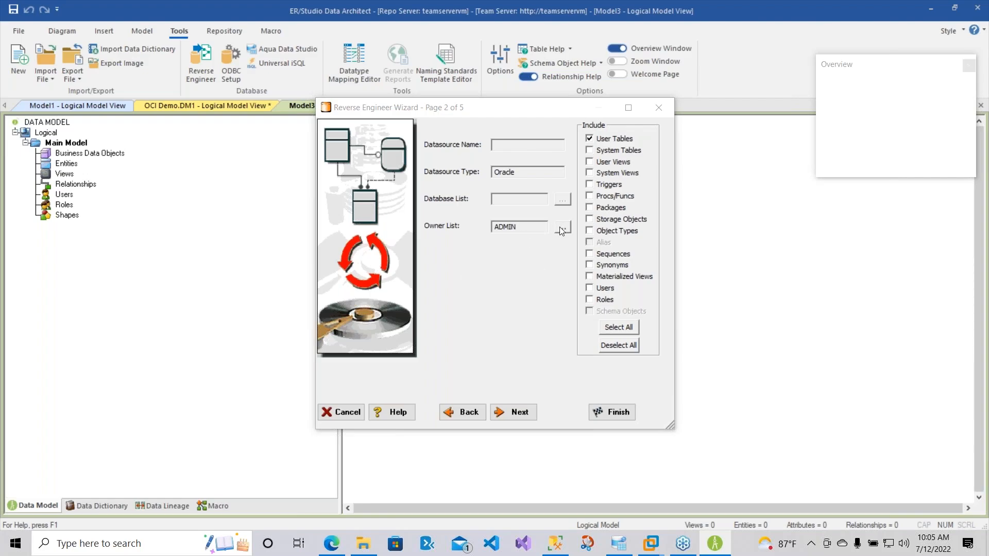
mouse_move(563, 227)
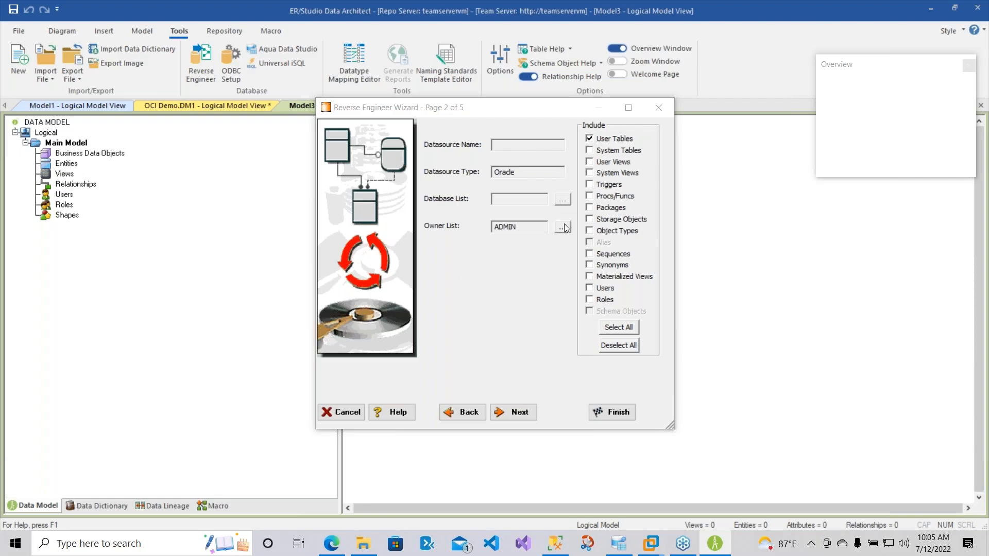
mouse_move(564, 233)
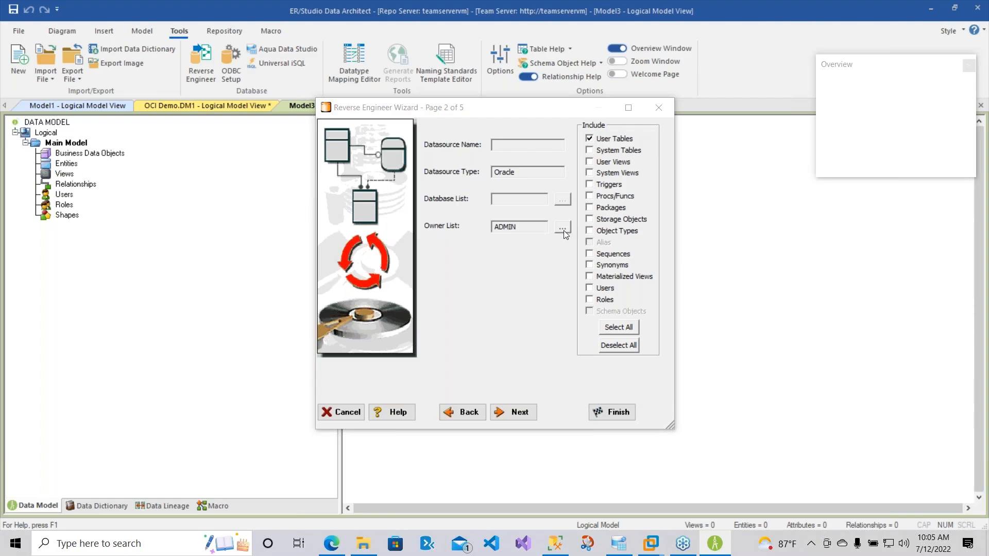
Change the reverse-engineering owner list to SH only, removing ADMIN.
left_click(562, 227)
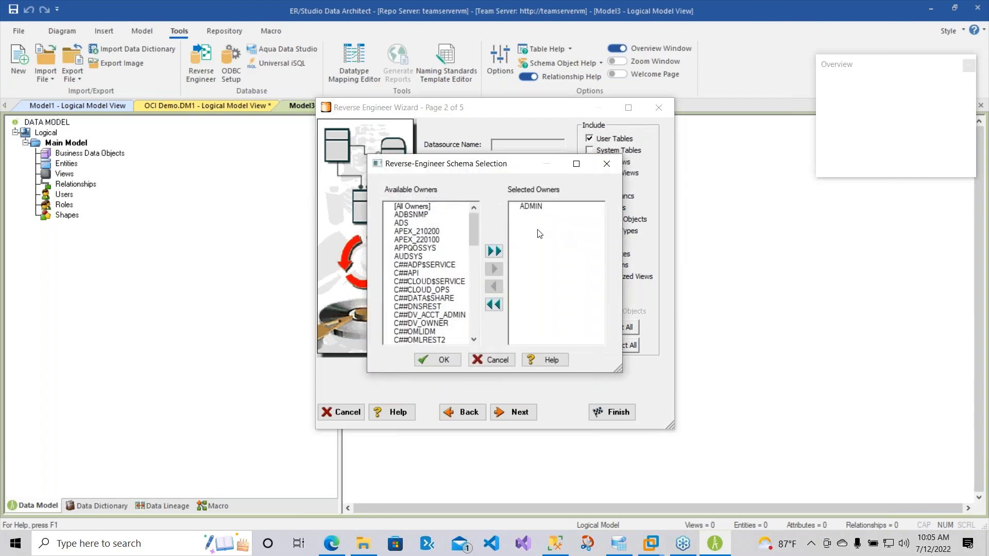
scroll("down", 3)
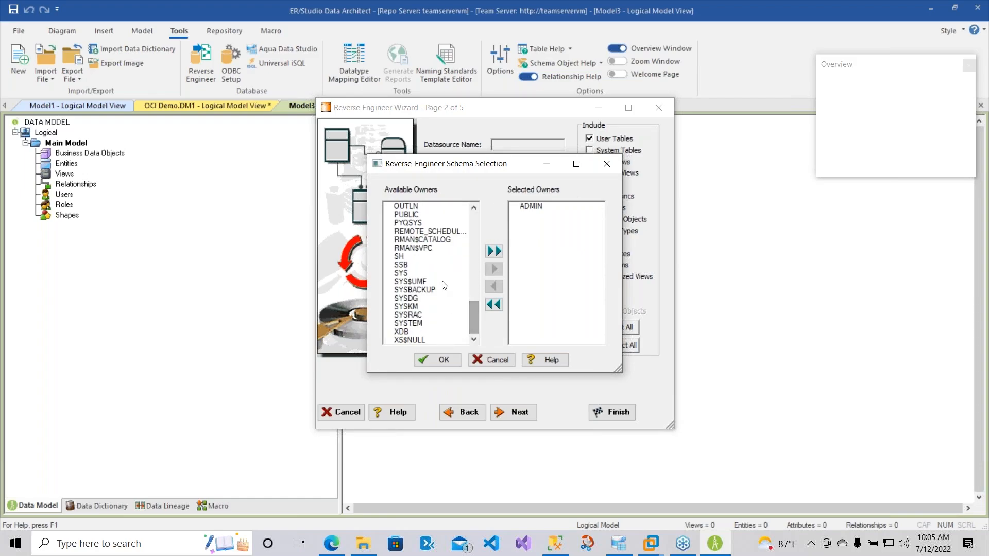
left_click(399, 257)
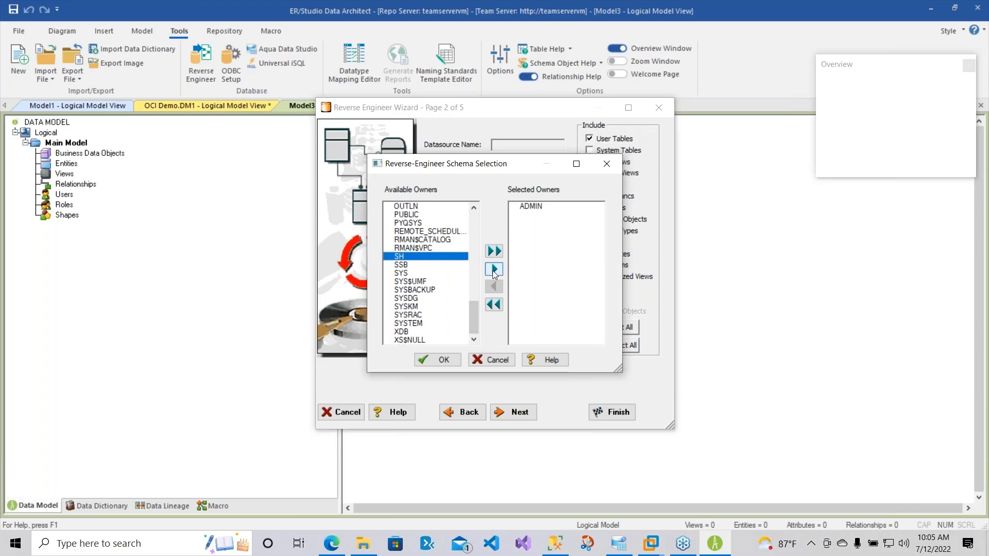
left_click(494, 269)
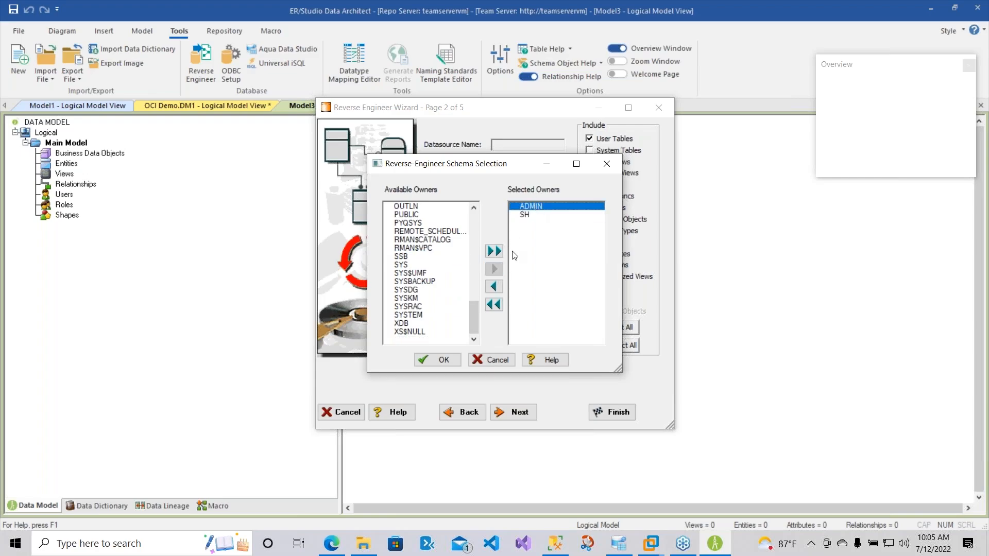
left_click(494, 286)
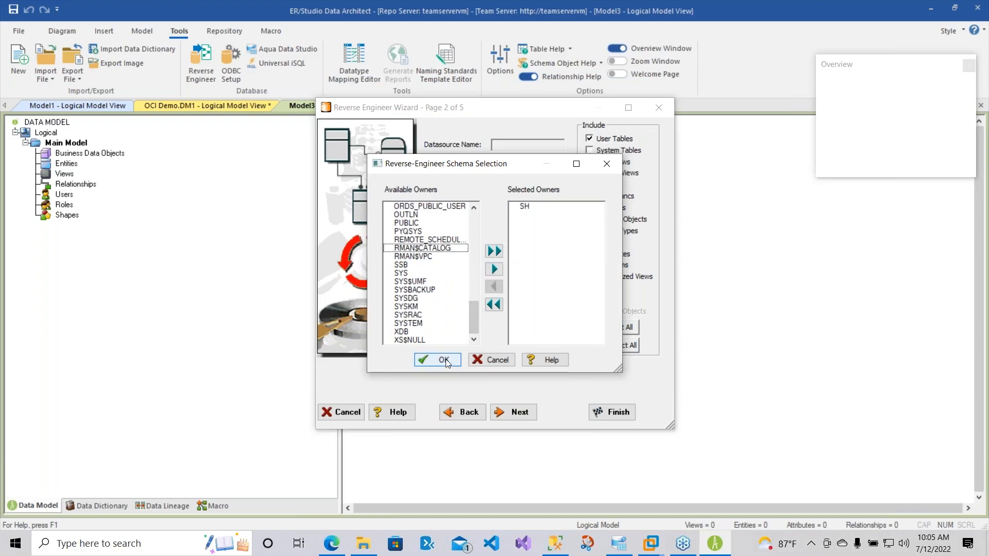
left_click(438, 360)
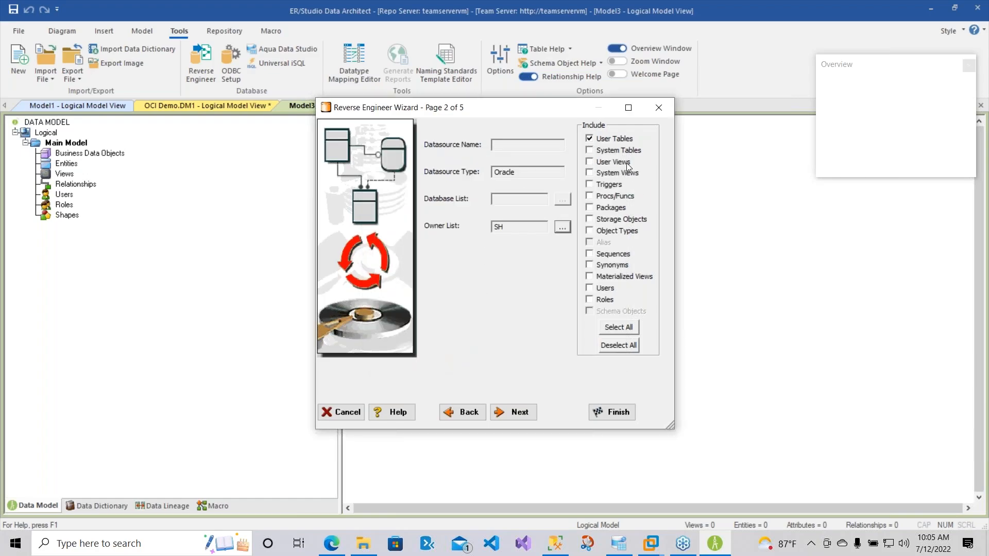
Include User Views, Triggers and Procs/Funcs alongside User Tables.
left_click(590, 161)
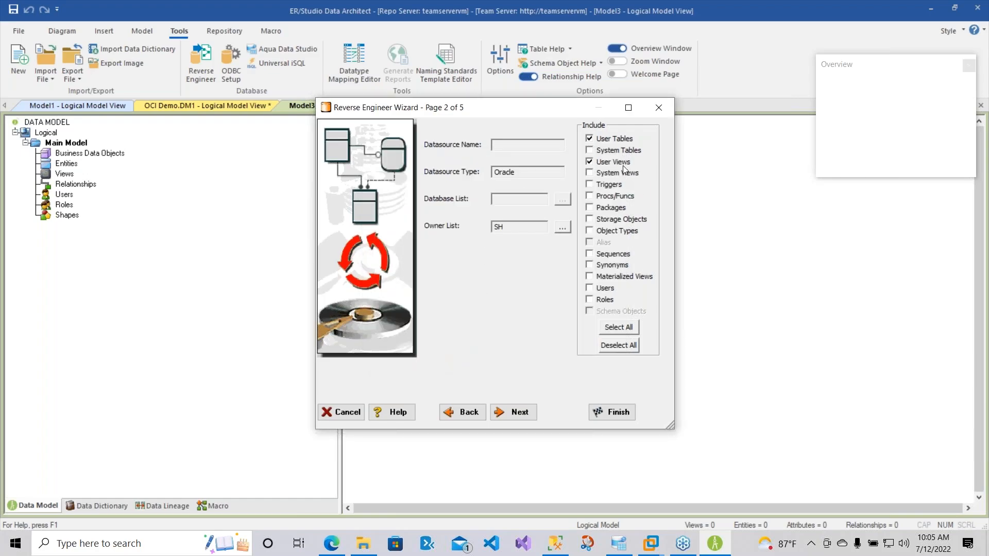
left_click(590, 184)
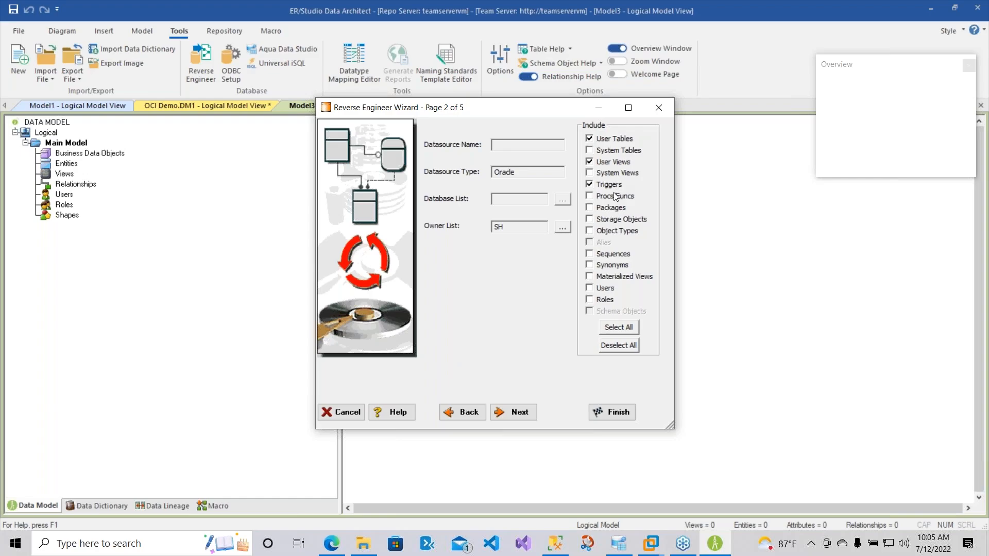
left_click(589, 196)
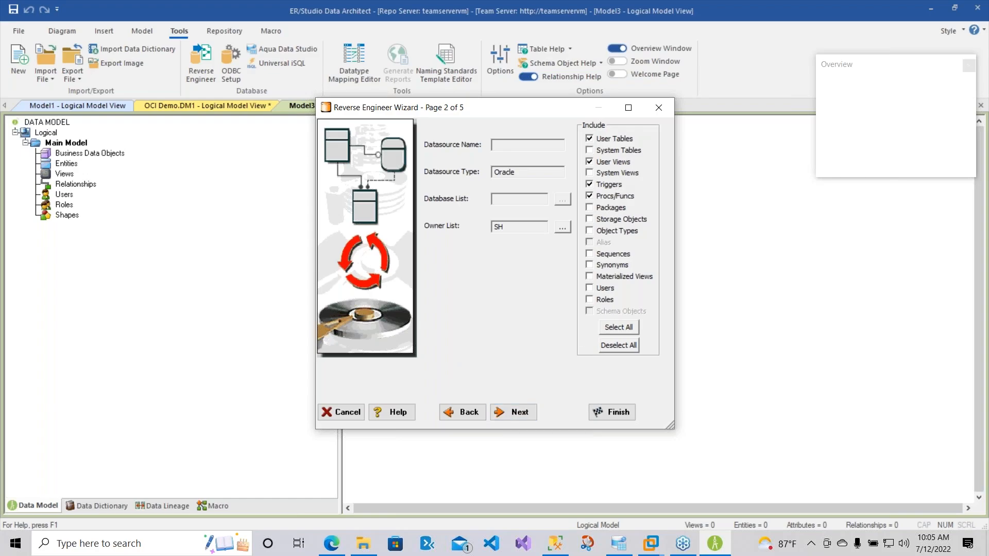
Advance to wizard page 4 and infer primary keys, foreign keys from indexes and names, and domains.
left_click(520, 412)
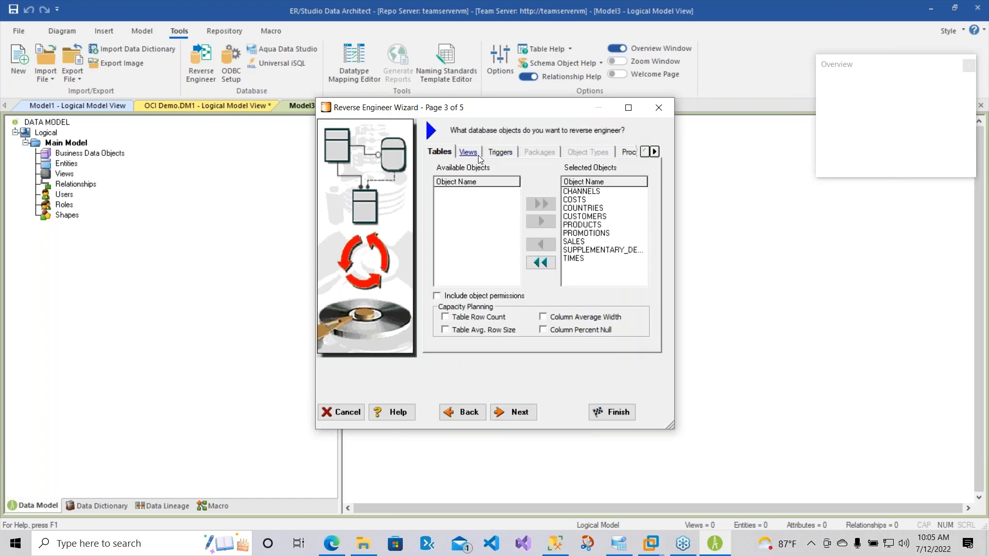
left_click(585, 151)
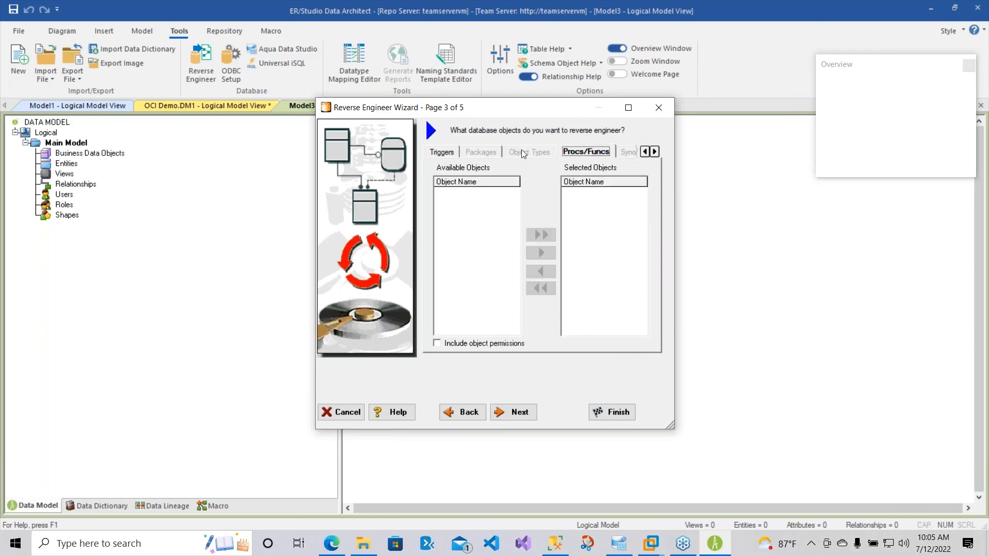
left_click(645, 152)
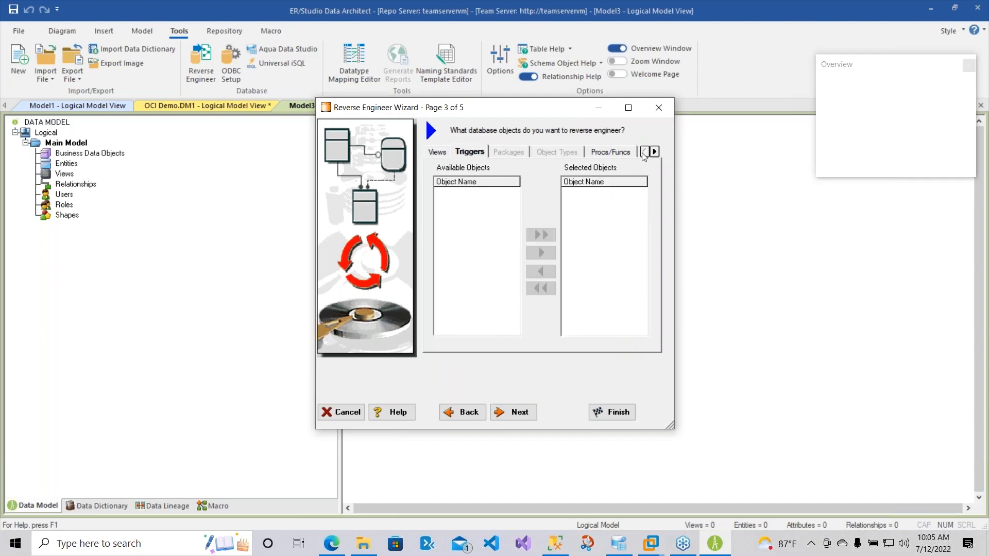
left_click(644, 152)
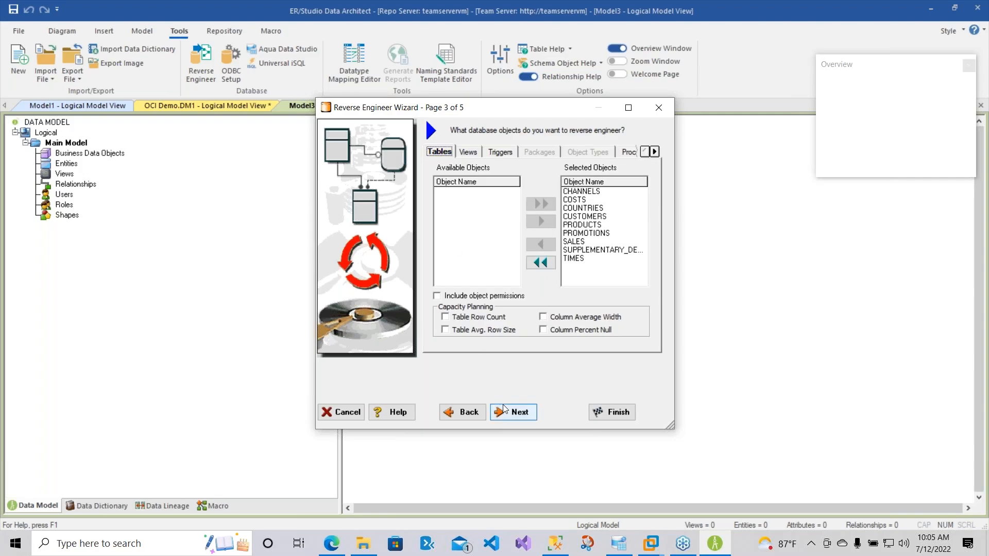
left_click(513, 412)
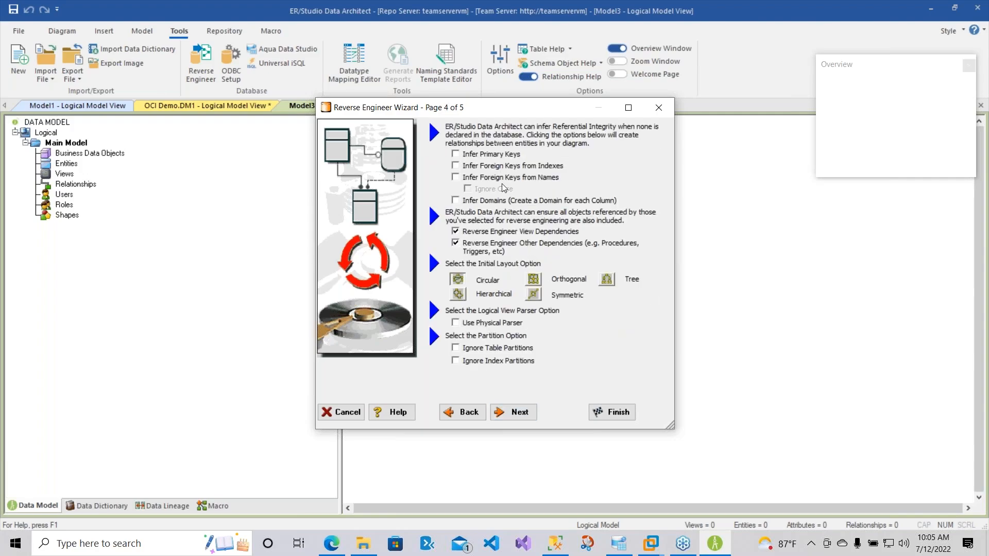
left_click(455, 165)
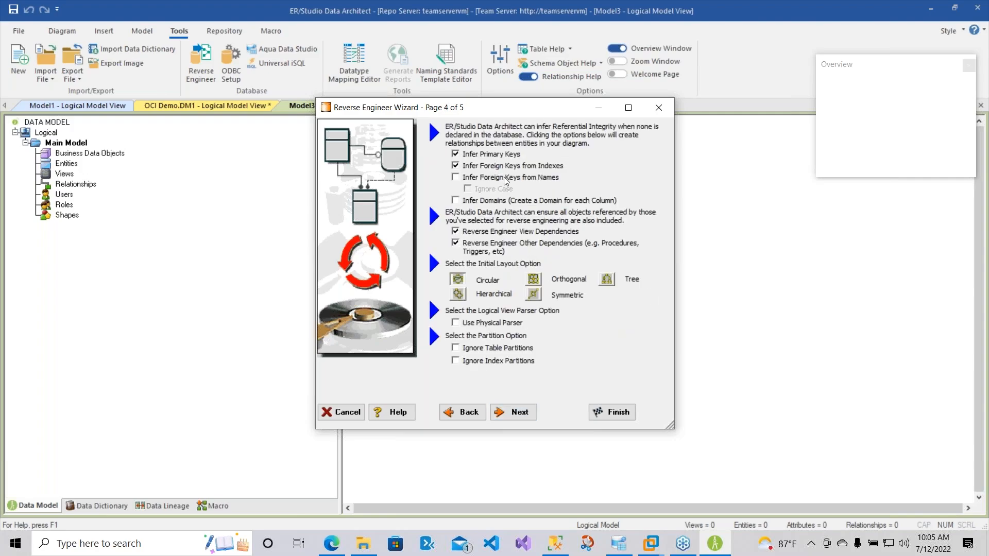
left_click(456, 177)
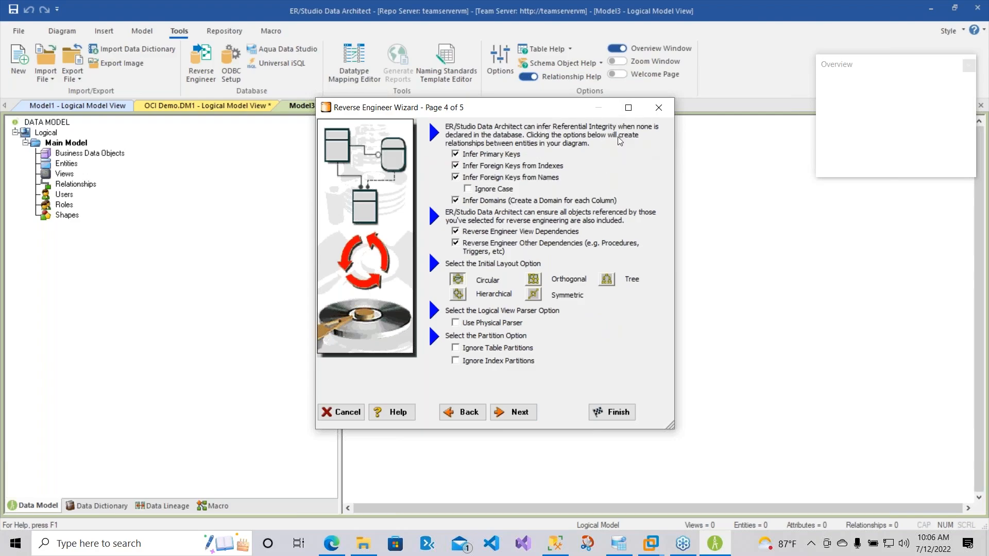
mouse_move(481, 154)
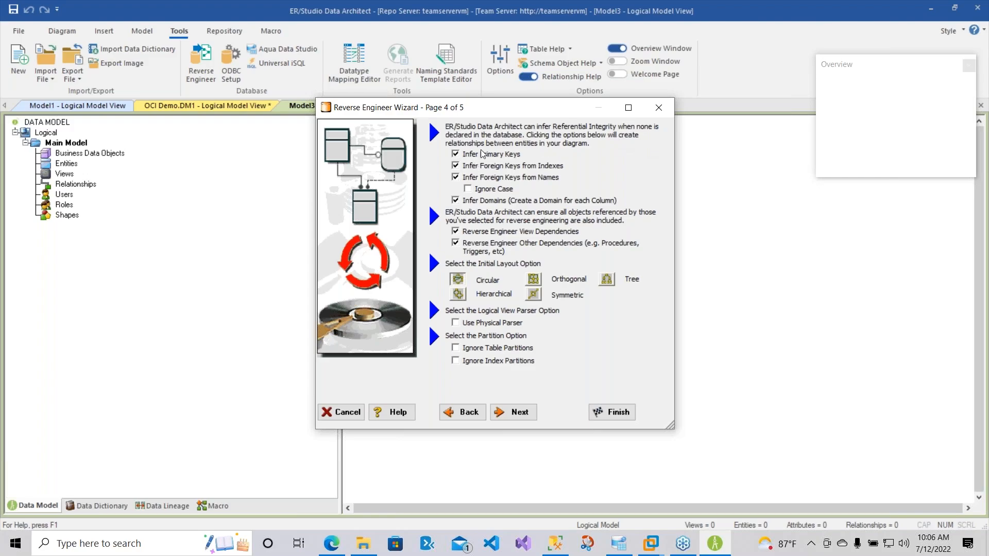
mouse_move(486, 156)
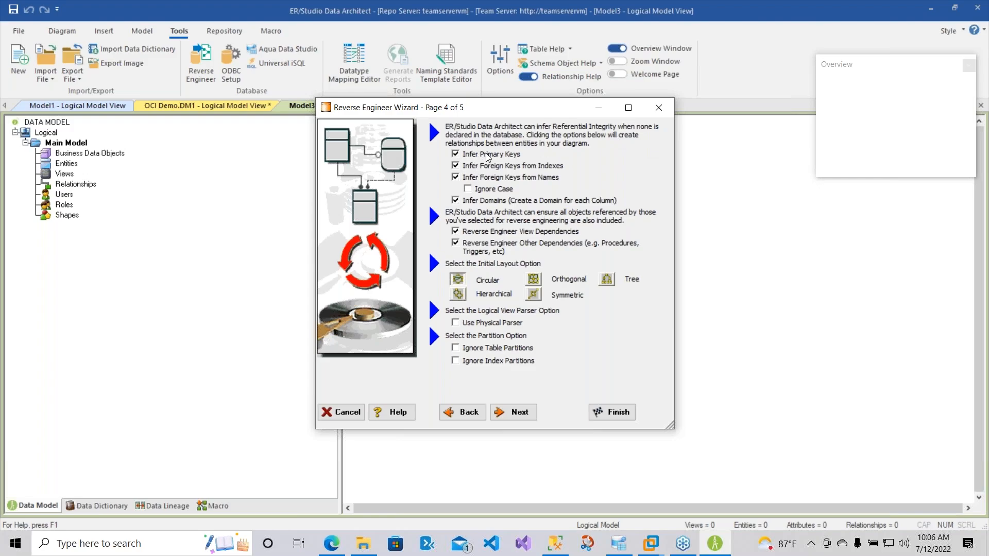
mouse_move(528, 162)
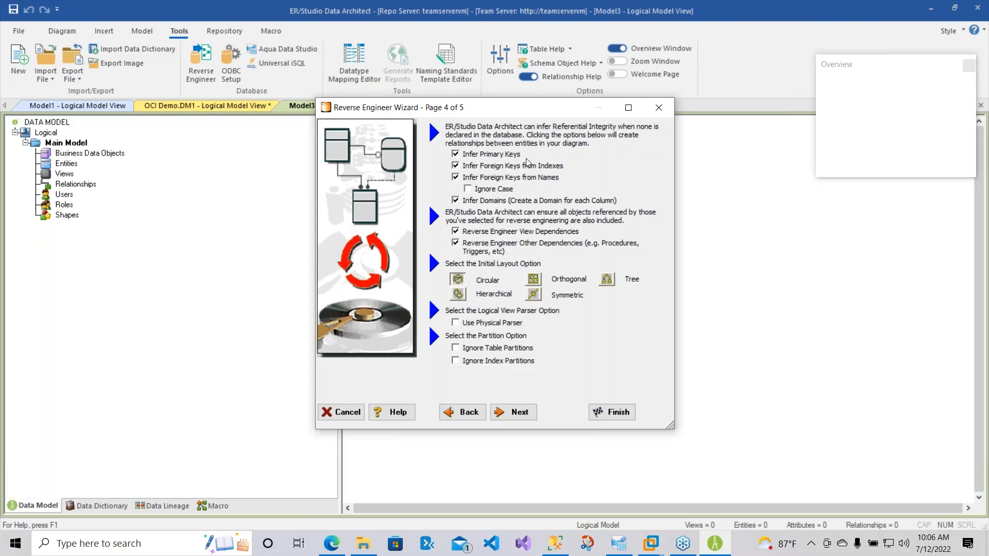
mouse_move(531, 402)
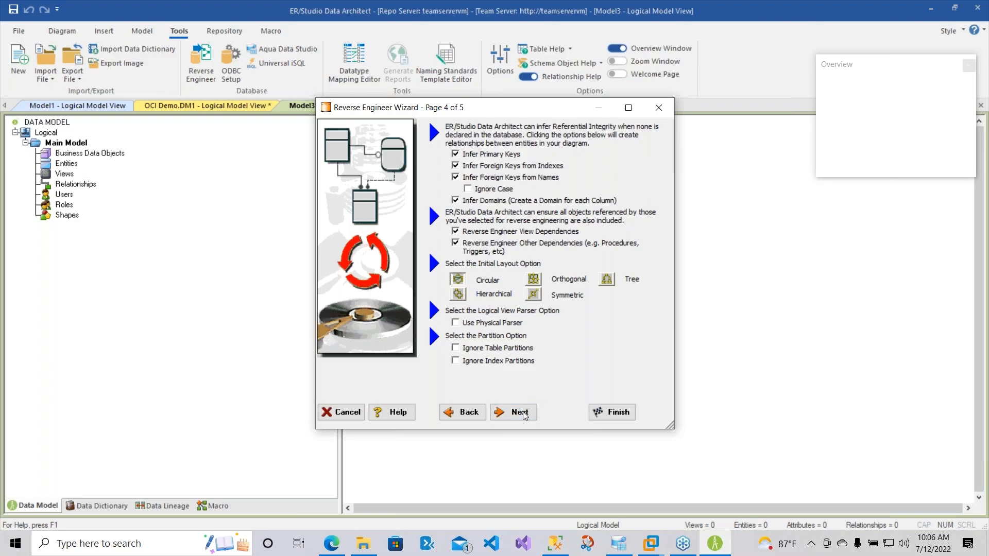
Finish the reverse engineering wizard, extracting 9 tables with 7 keys and 11 relationships into Model4.
left_click(513, 412)
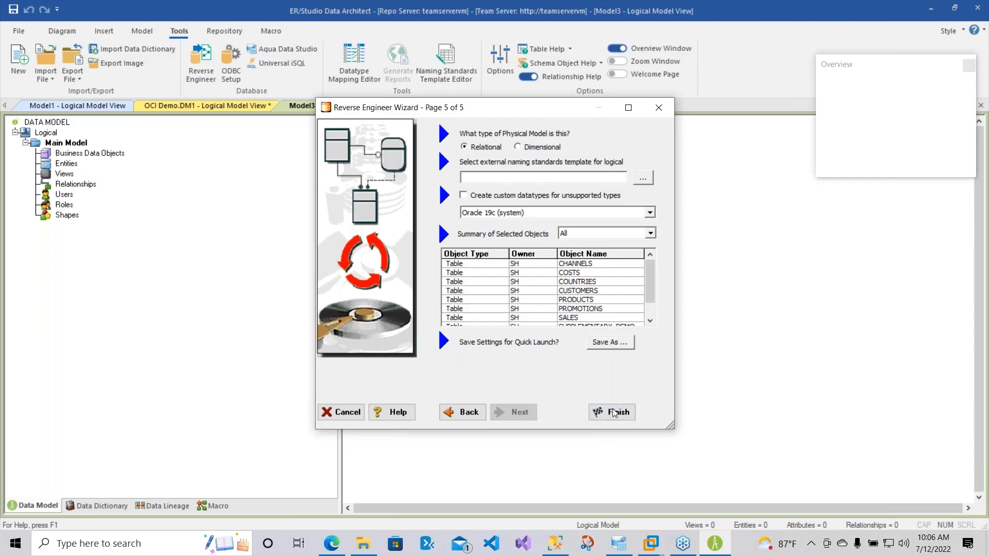
left_click(616, 413)
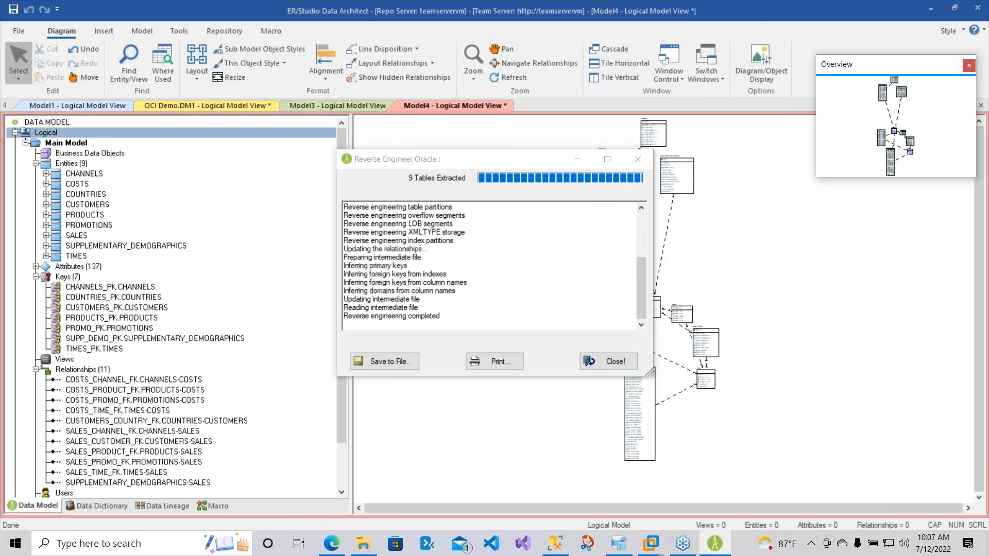
Close the extraction log, expand Model4's physical model and select one of the SH tables.
left_click(606, 361)
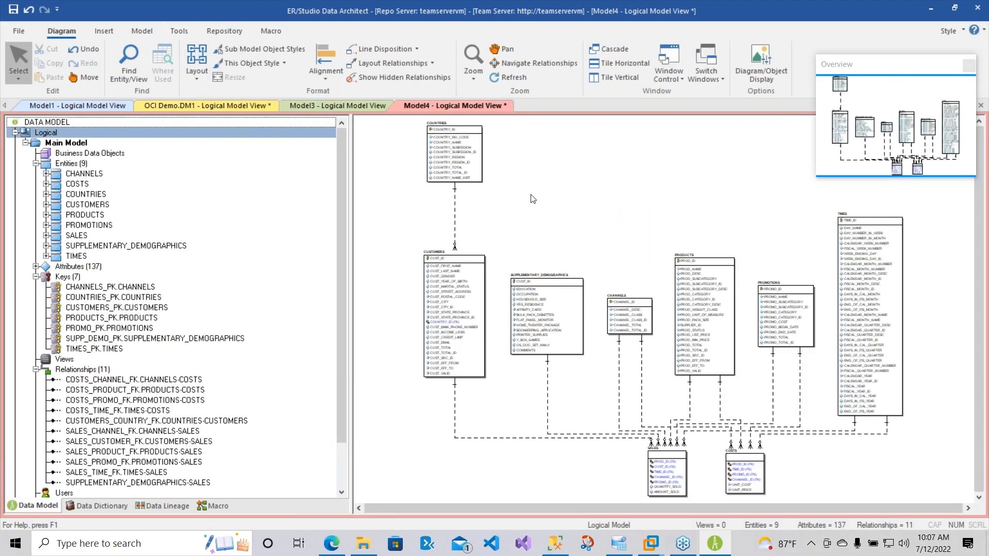
mouse_move(400, 181)
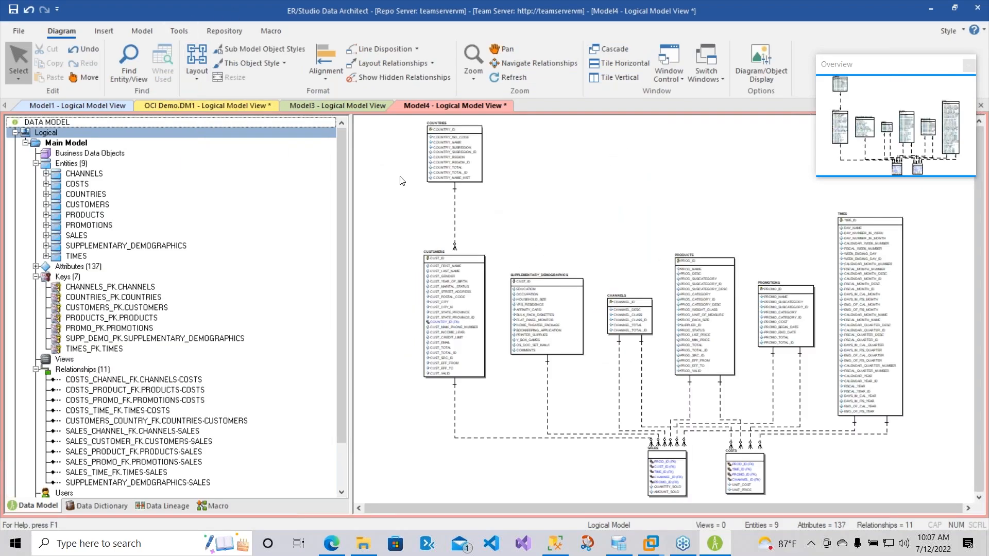
mouse_move(559, 148)
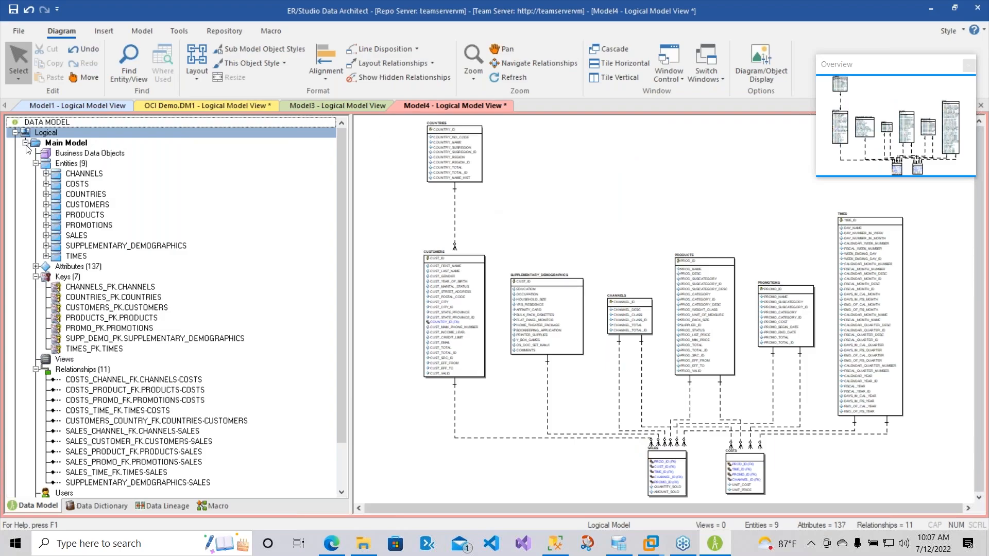
left_click(24, 153)
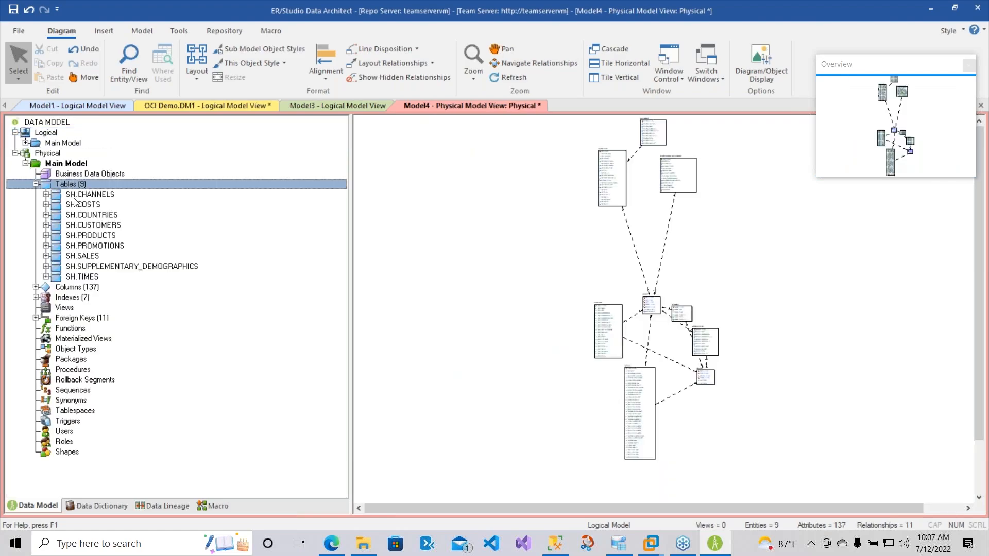
left_click(89, 194)
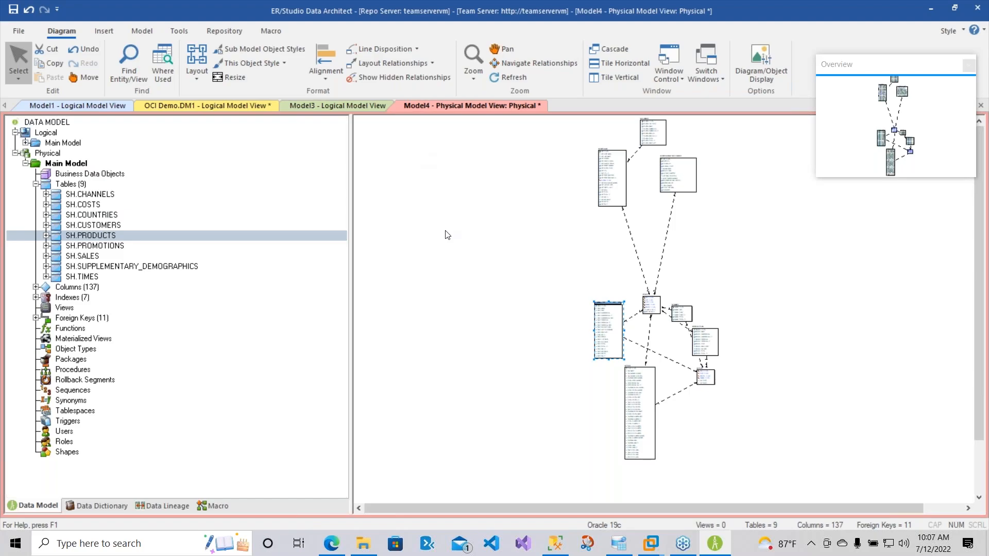
mouse_move(511, 283)
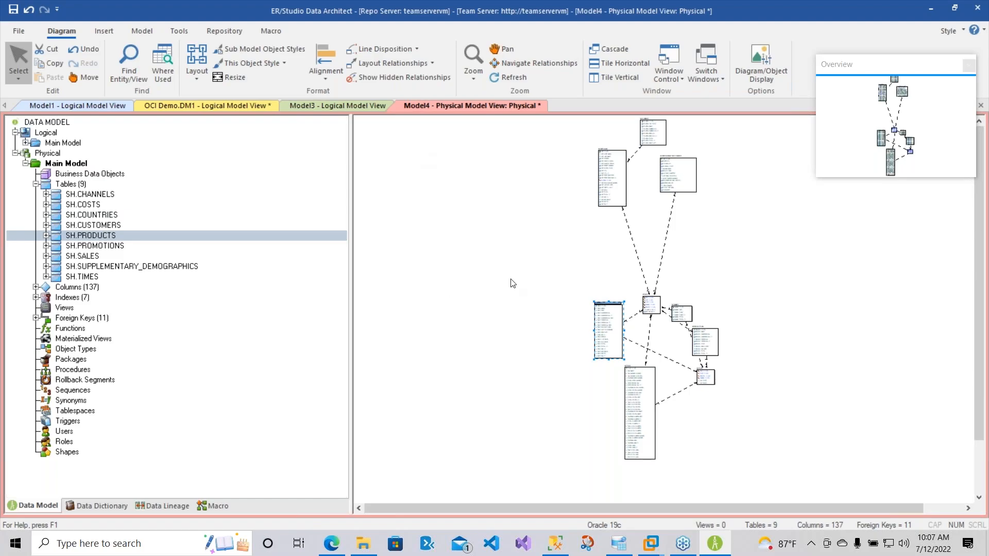
mouse_move(372, 177)
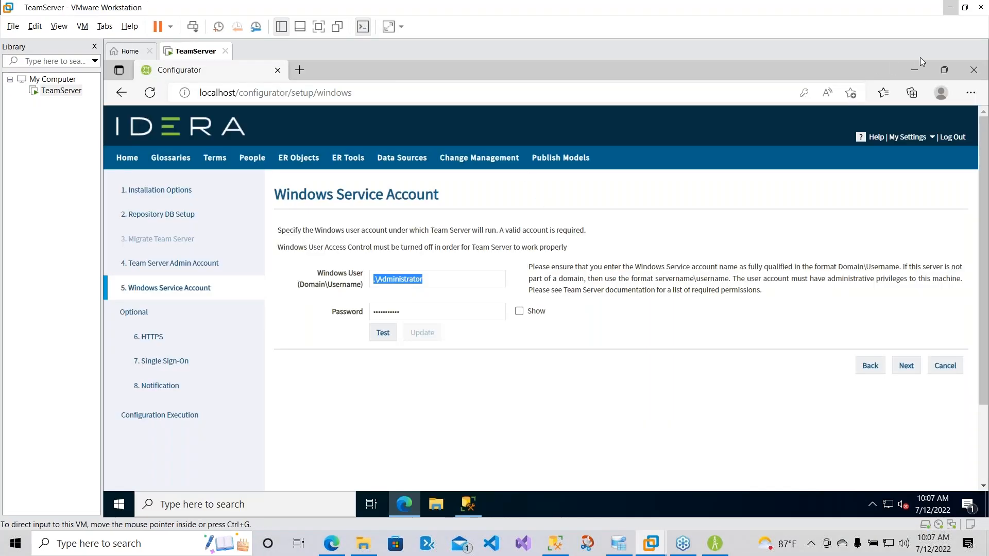
left_click(973, 71)
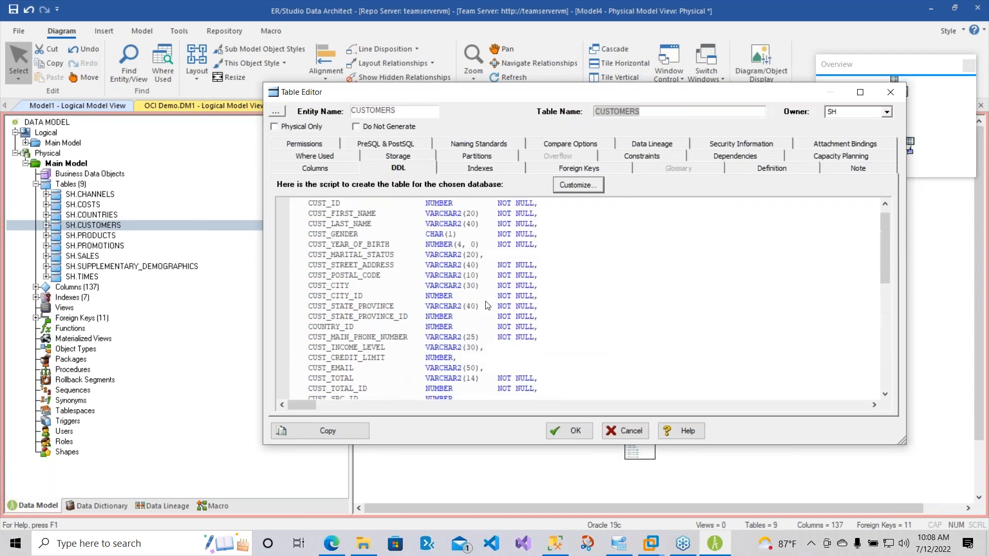
Review the CUSTOMERS table's Columns, Storage, Constraints and DDL tabs, then close the Table Editor.
left_click(314, 168)
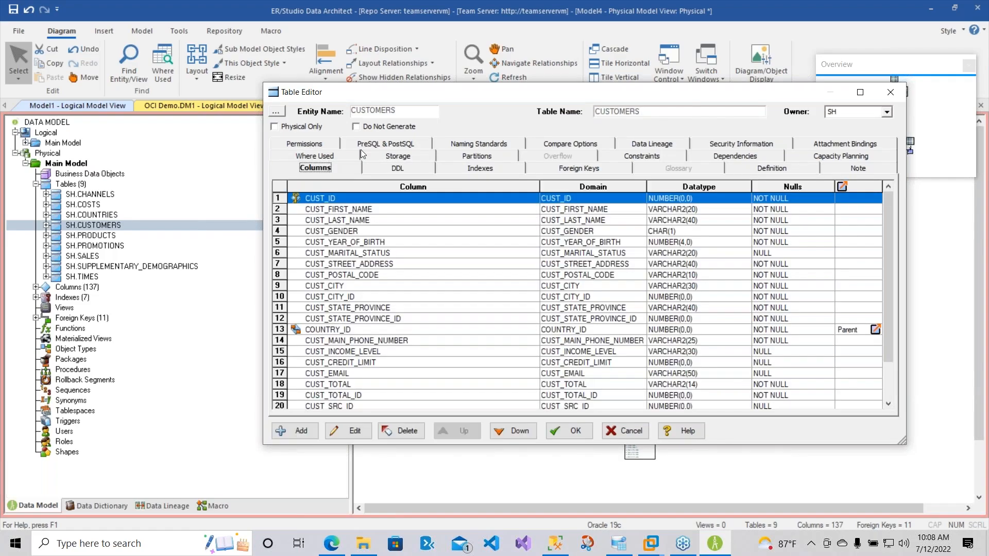
left_click(396, 168)
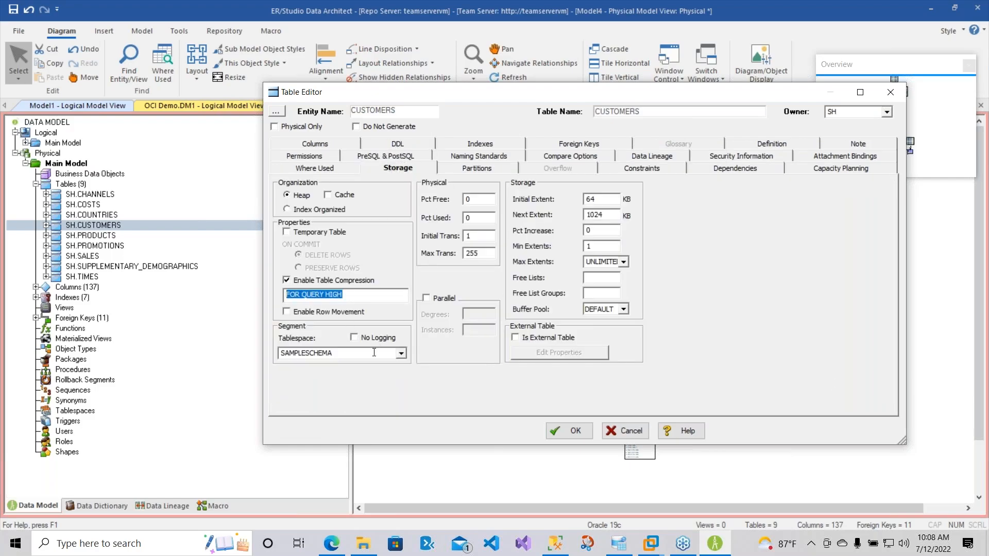
mouse_move(667, 295)
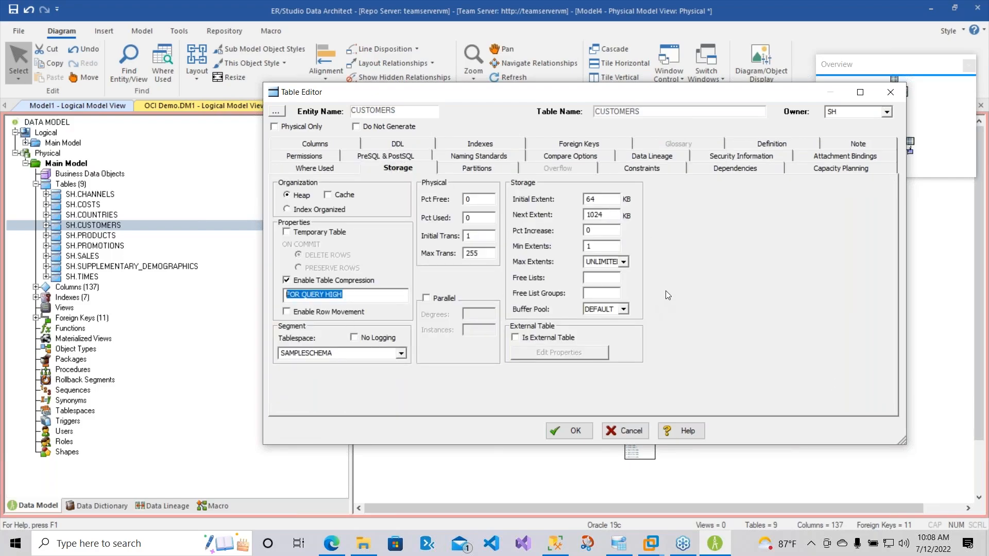
left_click(641, 168)
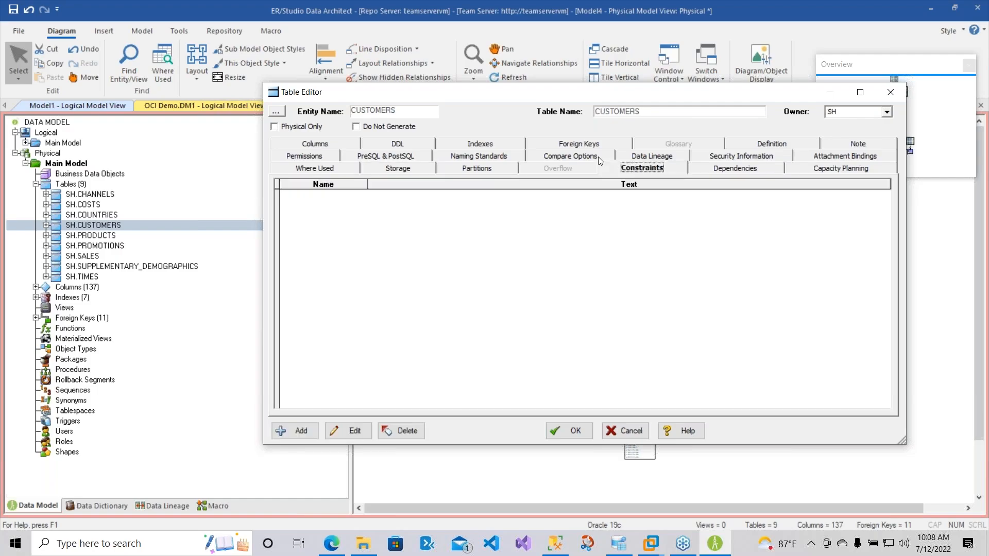
left_click(397, 144)
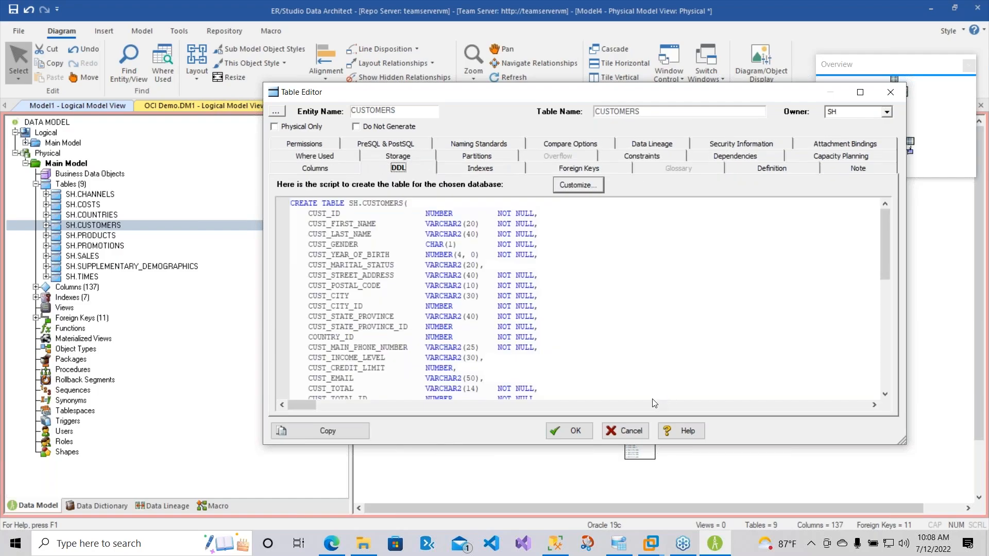
left_click(624, 430)
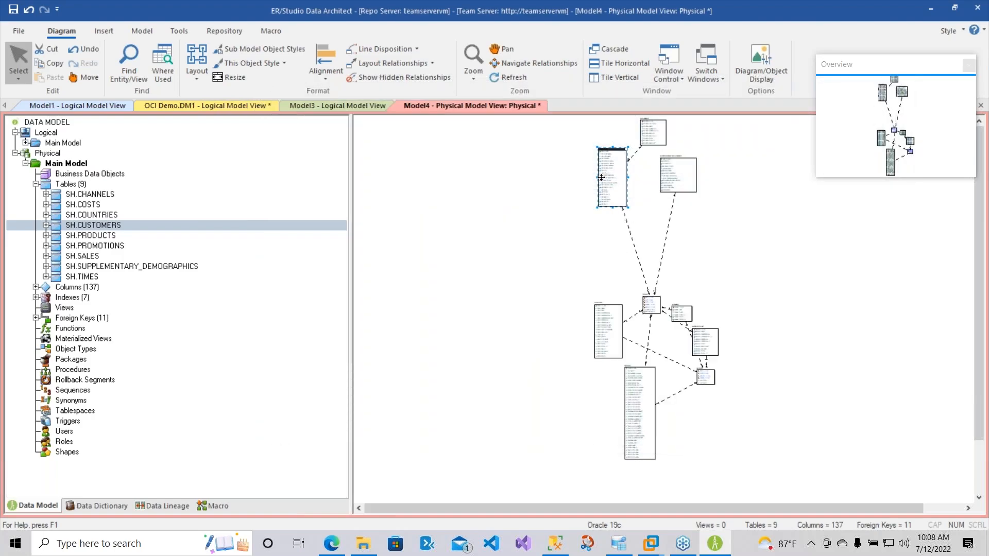
mouse_move(113, 228)
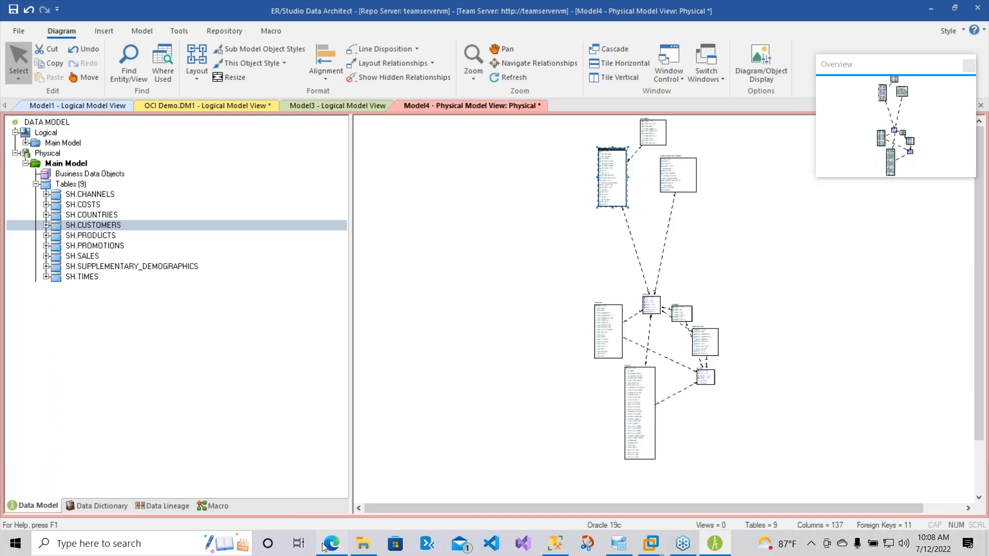
Try Database Actions in Edge, hit the connection error, and return to AquaDataStudio's details page.
left_click(332, 543)
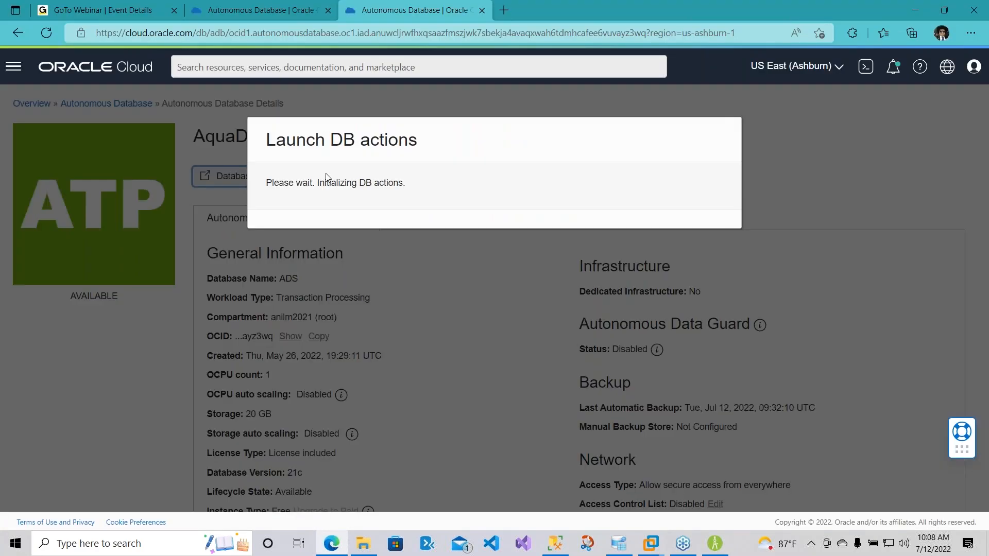
mouse_move(530, 182)
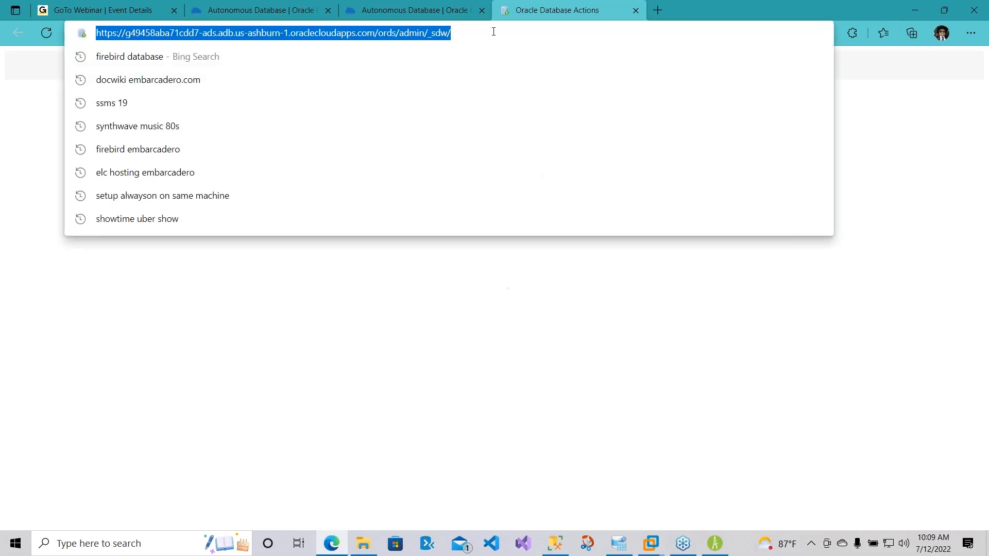
key("Return")
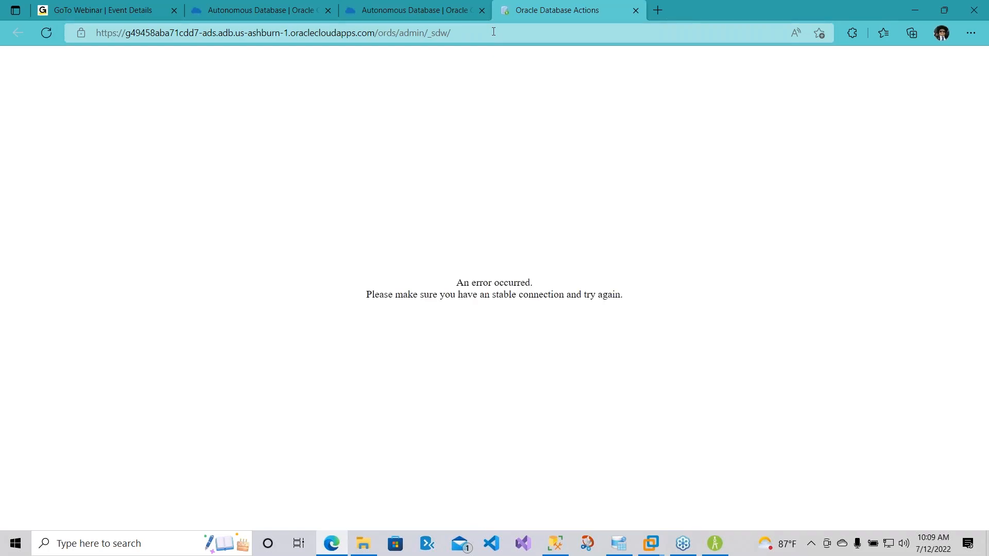
left_click(272, 33)
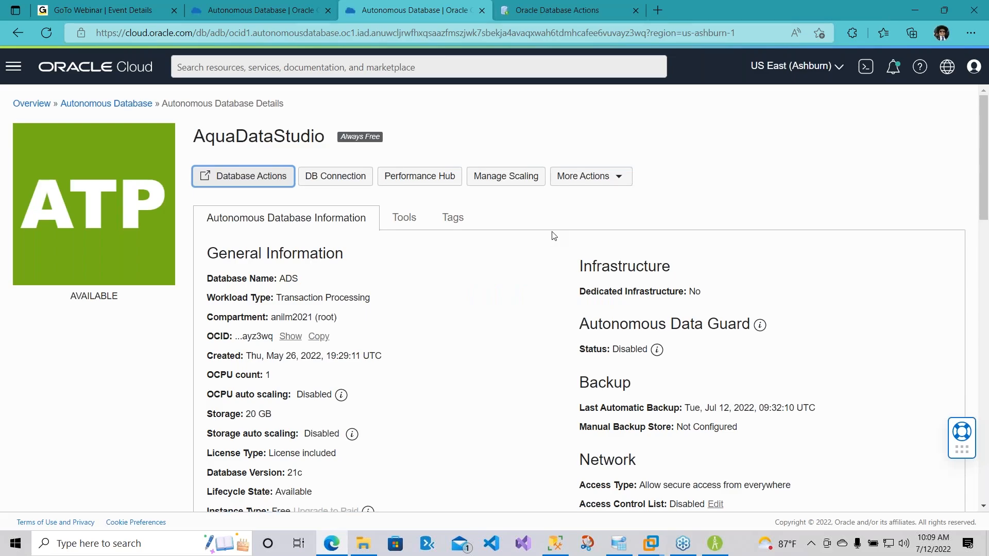
left_click(403, 217)
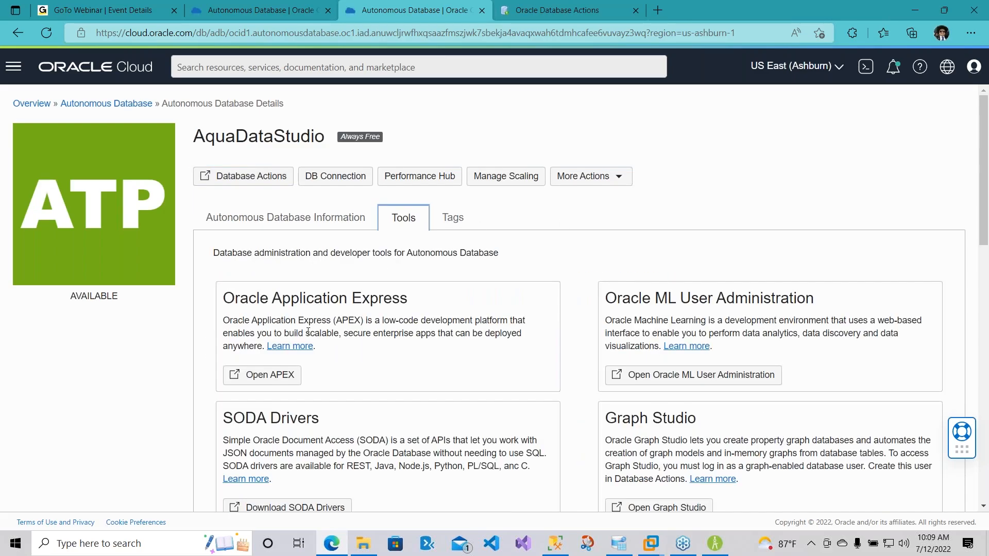
mouse_move(326, 228)
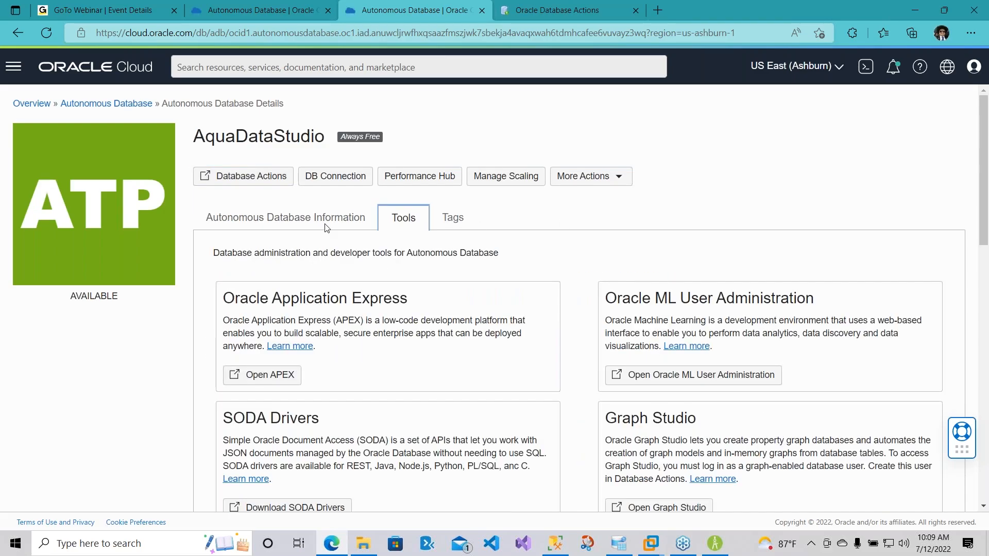
left_click(335, 177)
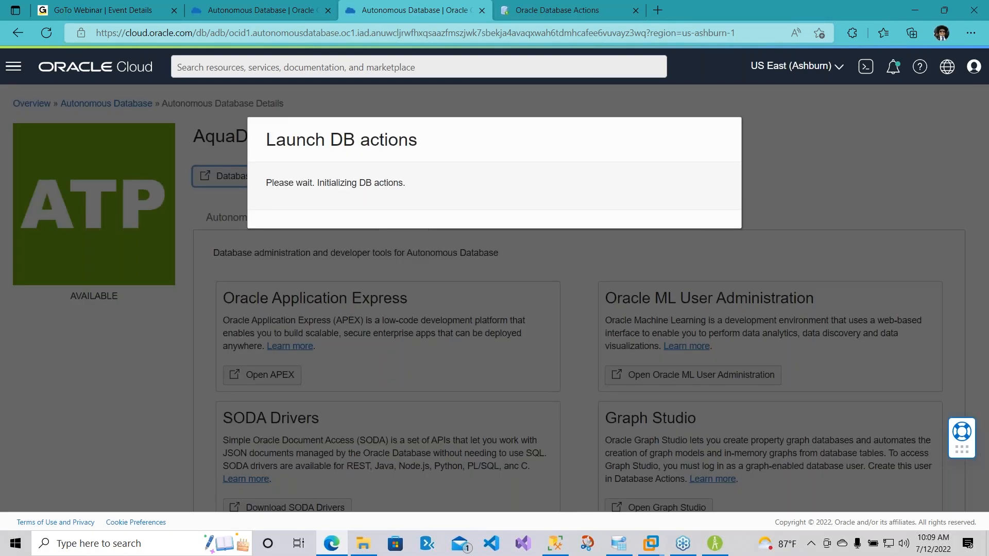
mouse_move(555, 148)
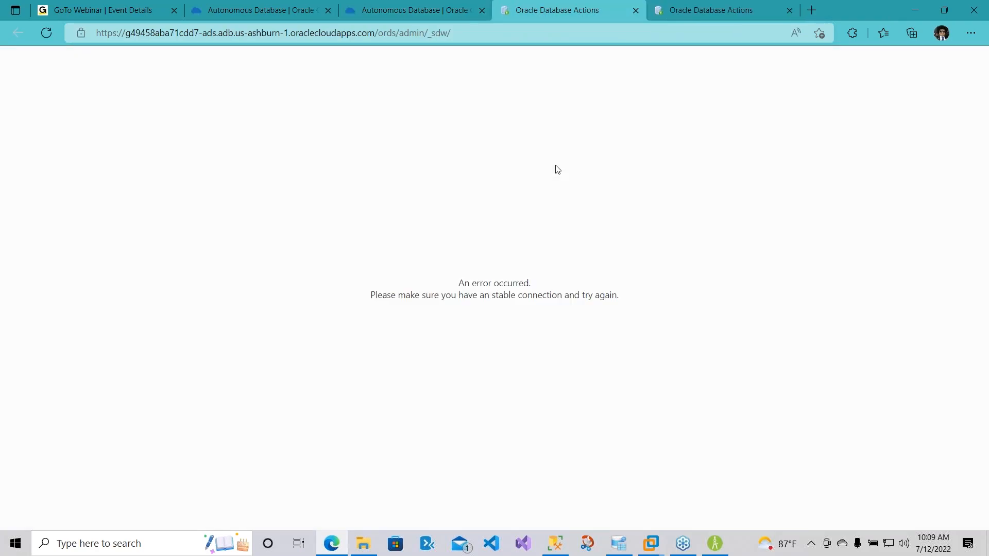
left_click(410, 10)
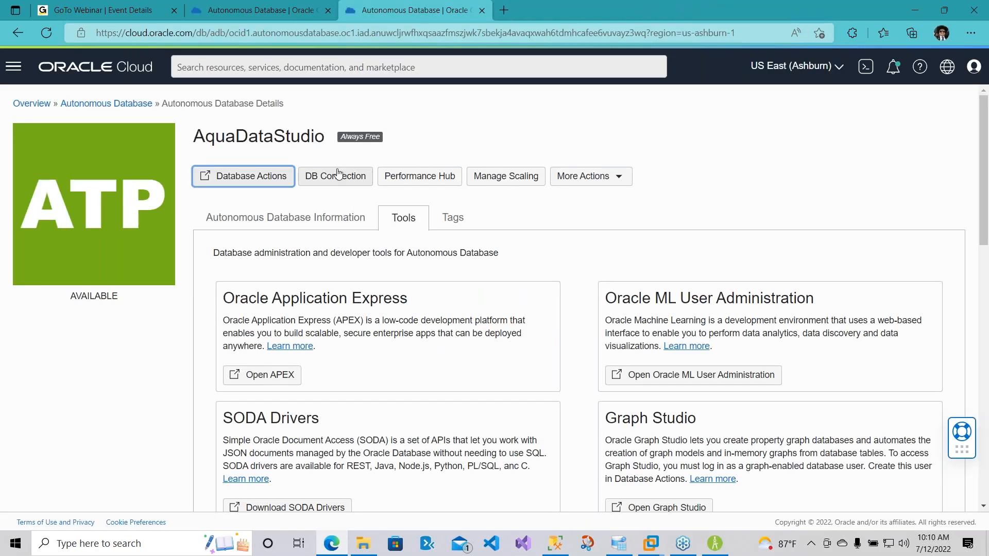
left_click(335, 176)
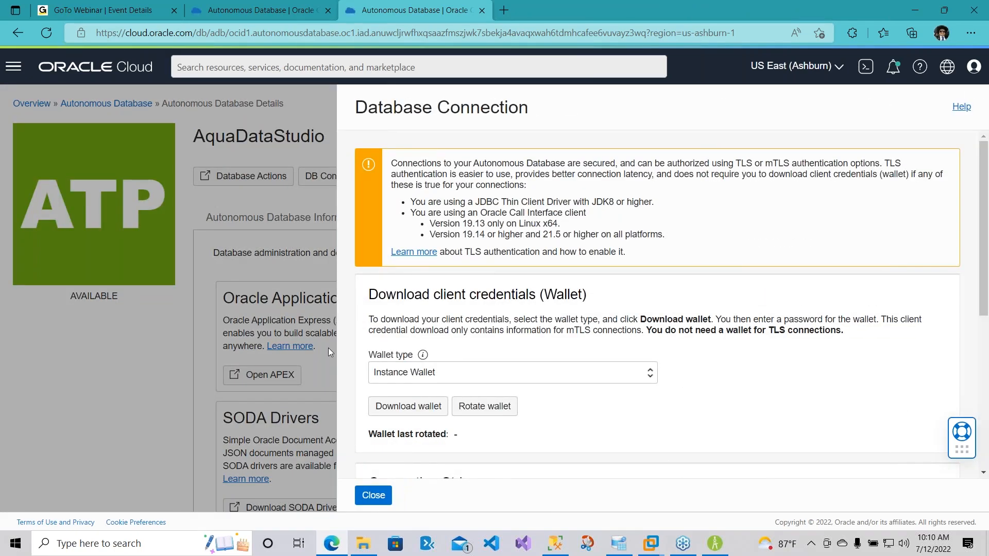
left_click(372, 495)
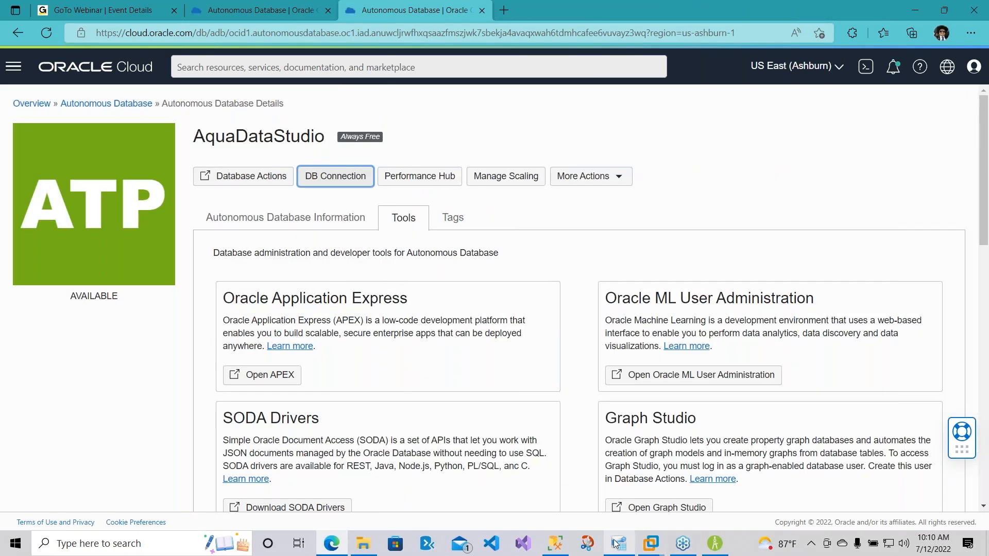
mouse_move(617, 542)
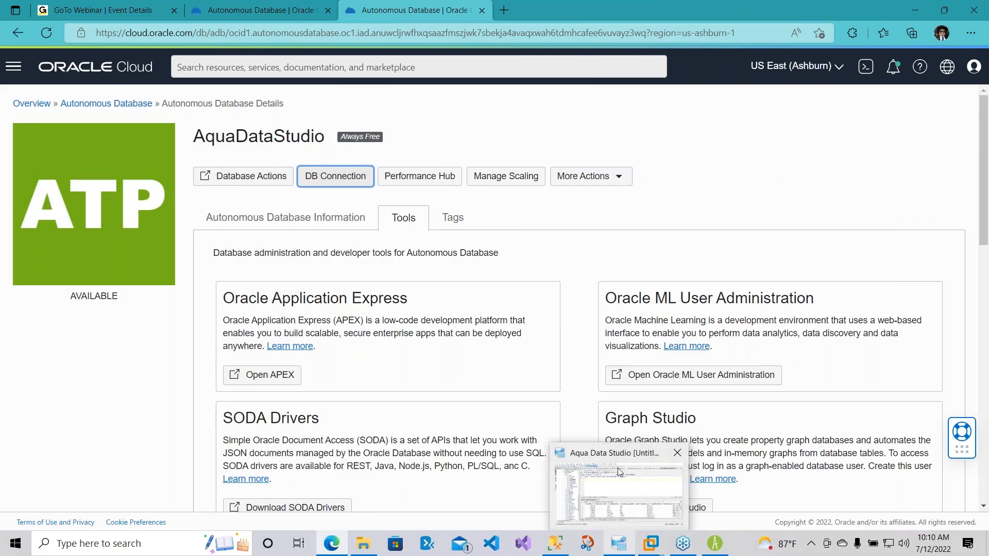
Rerun the SH.COUNTRIES query in Aqua Data Studio, returning 23 country records.
left_click(618, 492)
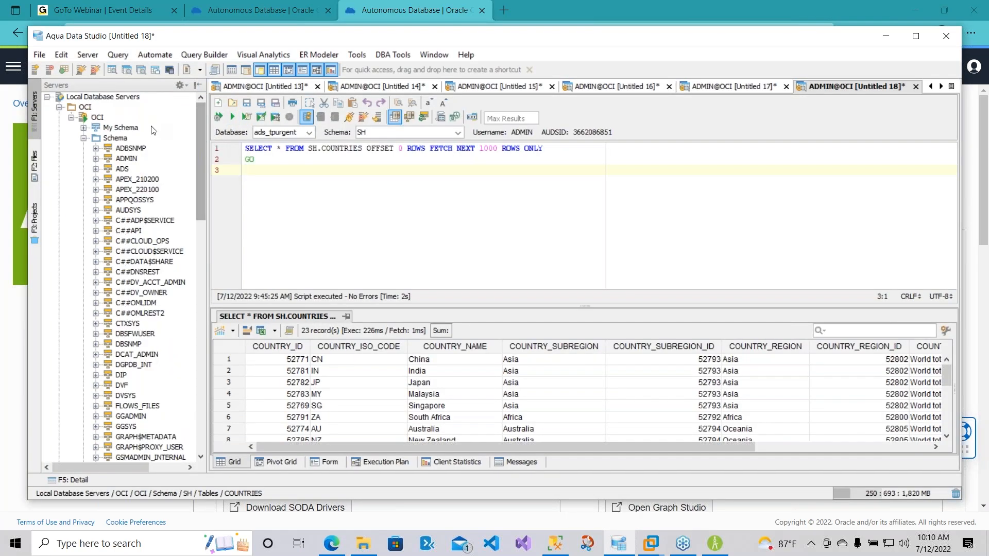
left_click(231, 117)
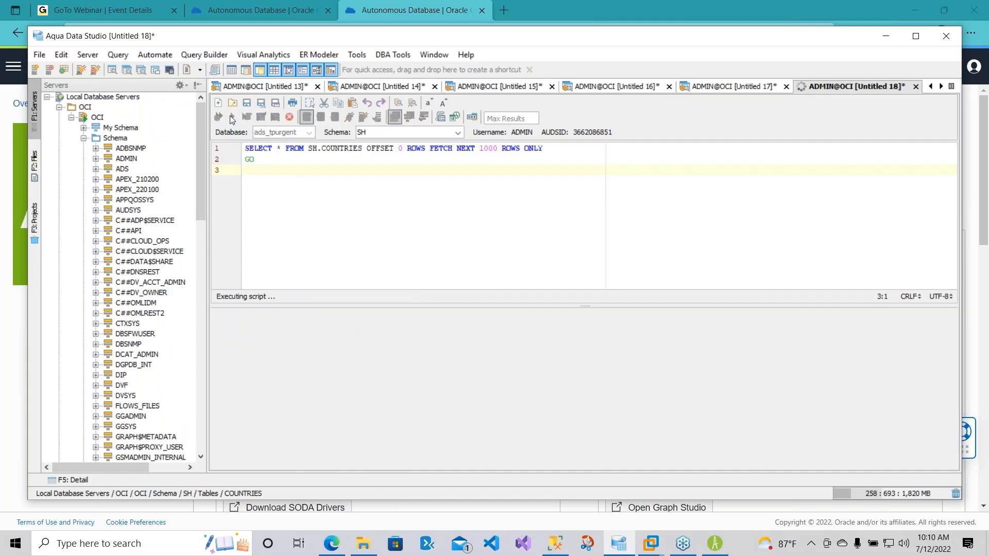
left_click(217, 118)
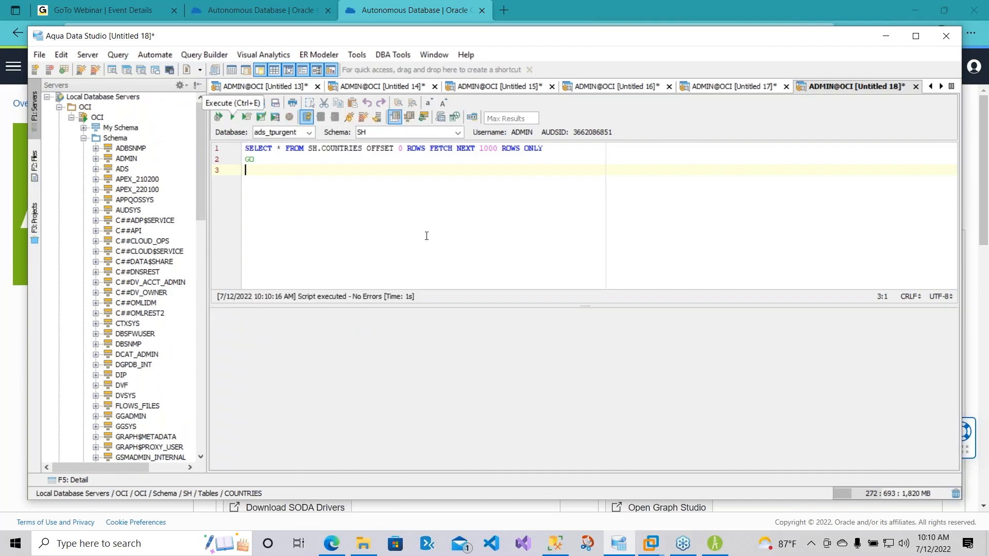
left_click(216, 118)
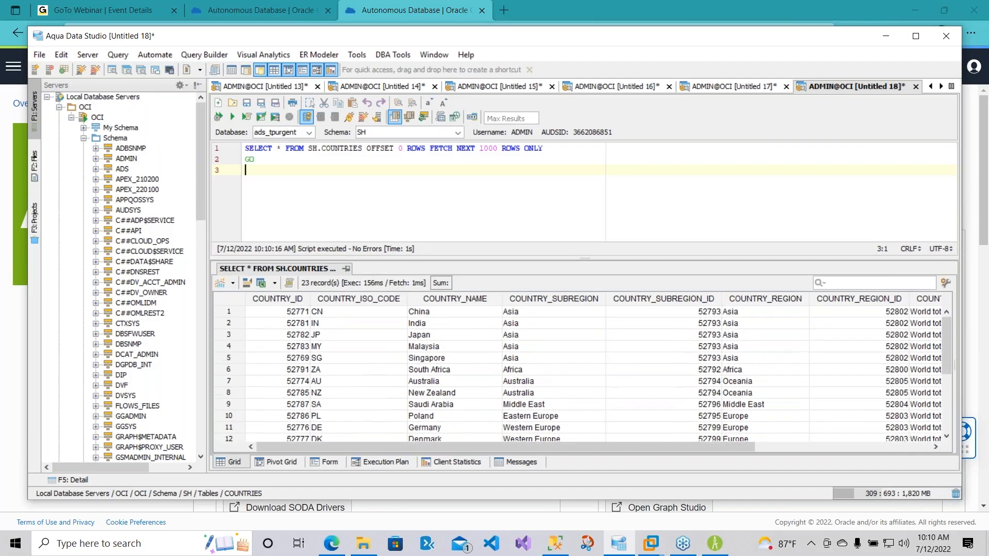
key("ctrl+a")
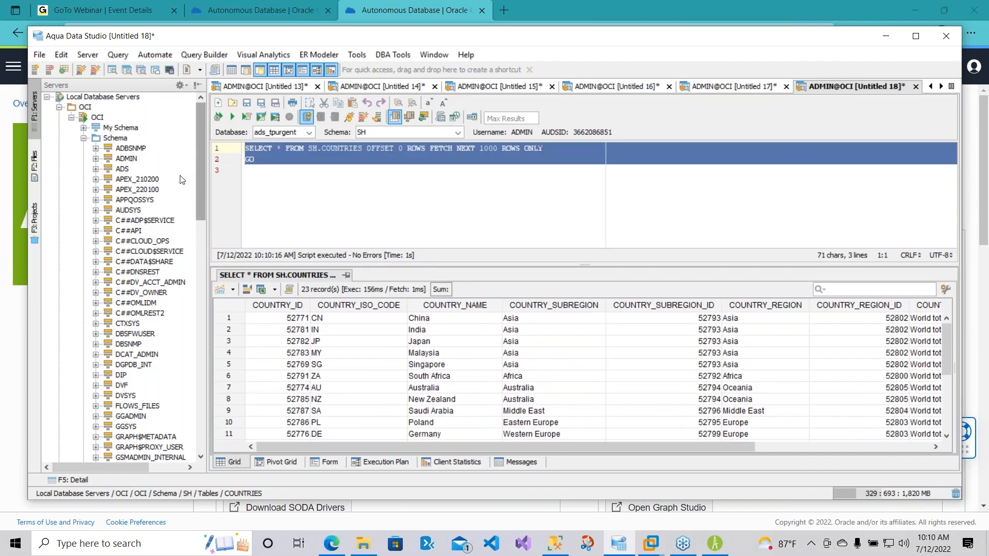
scroll("down", 3)
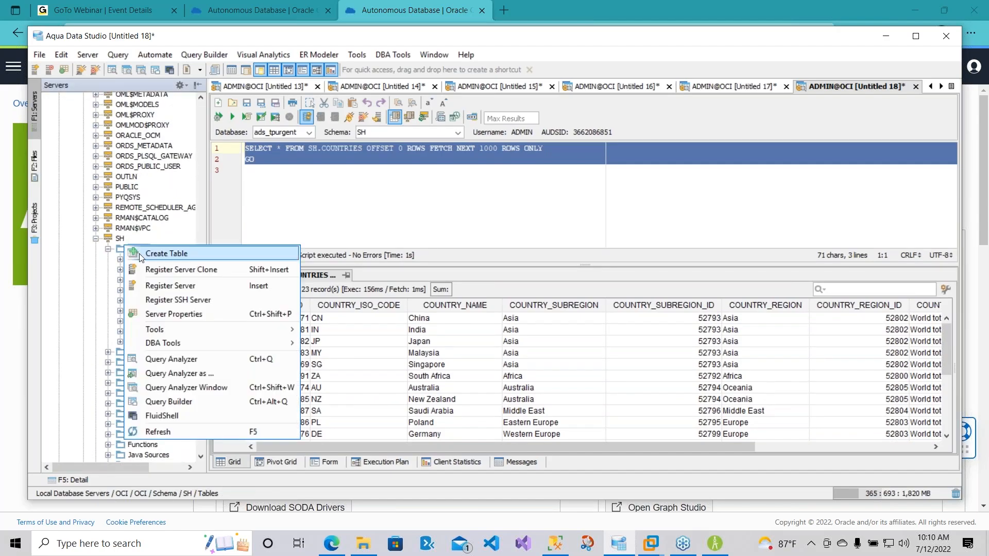
left_click(167, 253)
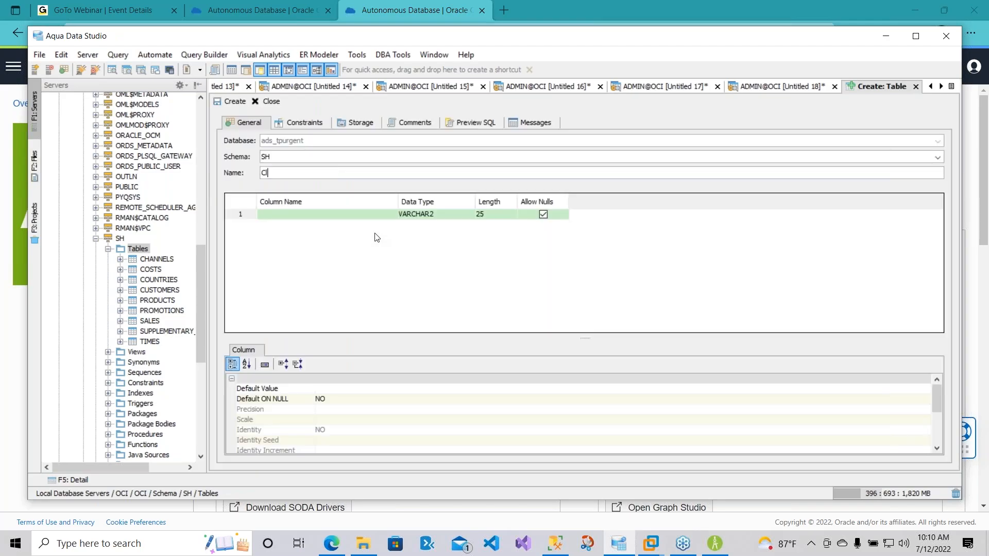
type("ient")
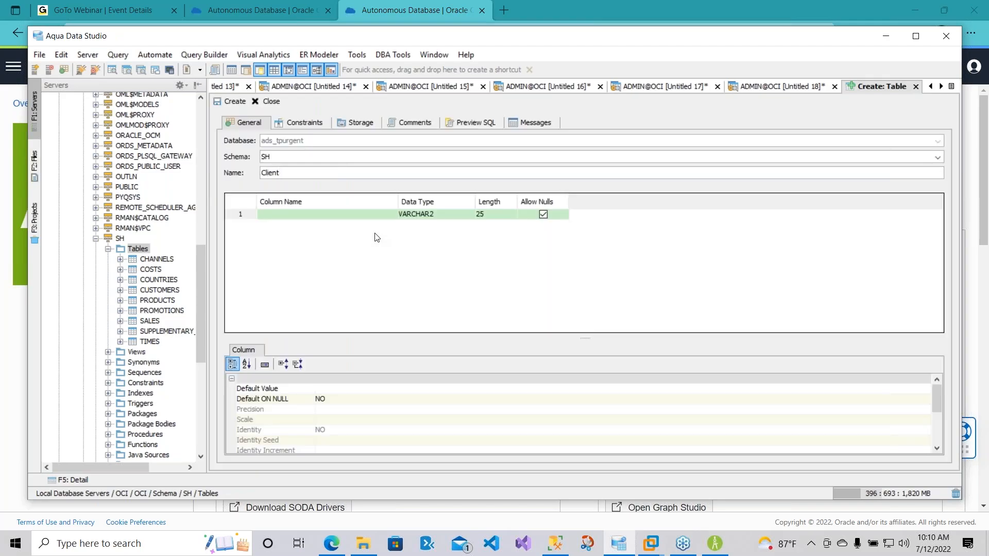
type("c")
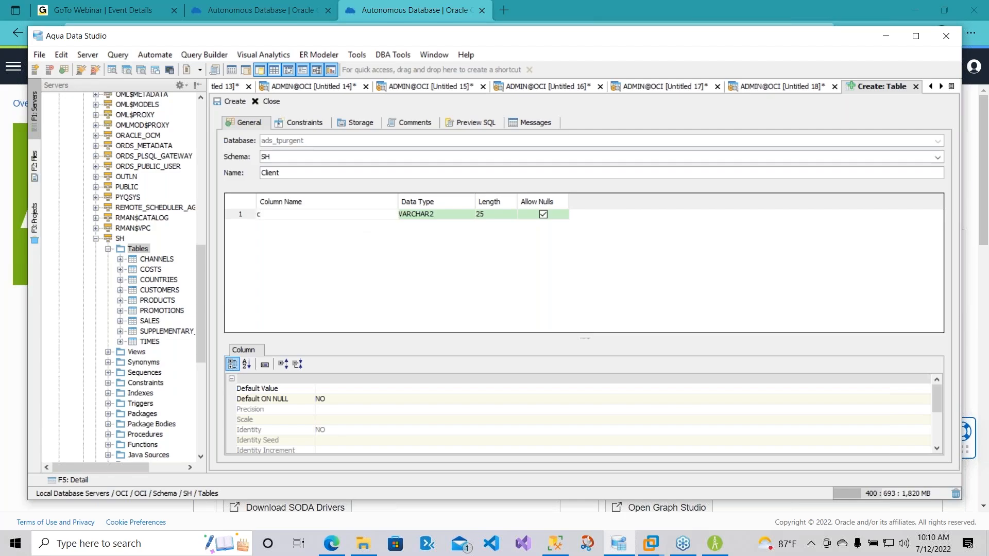
type("1")
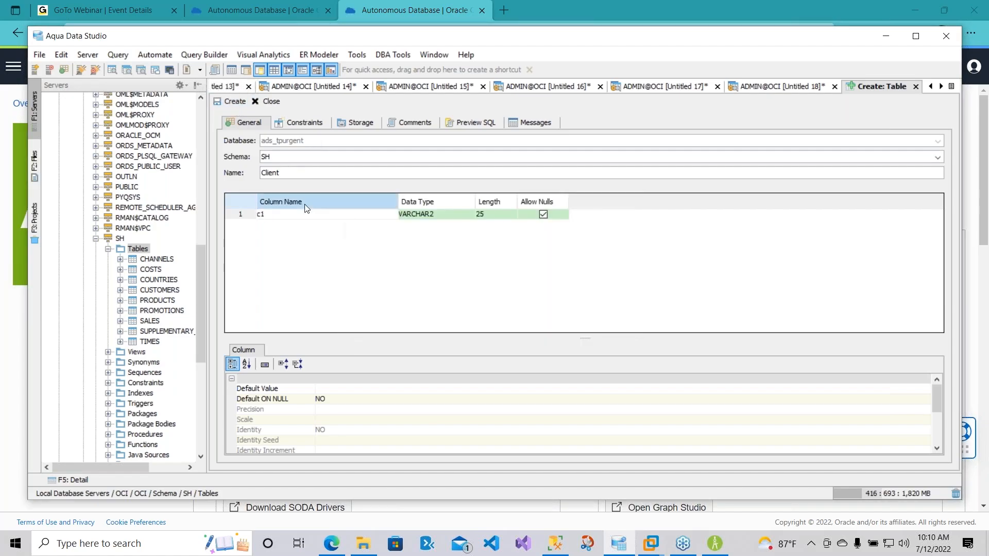
left_click(269, 101)
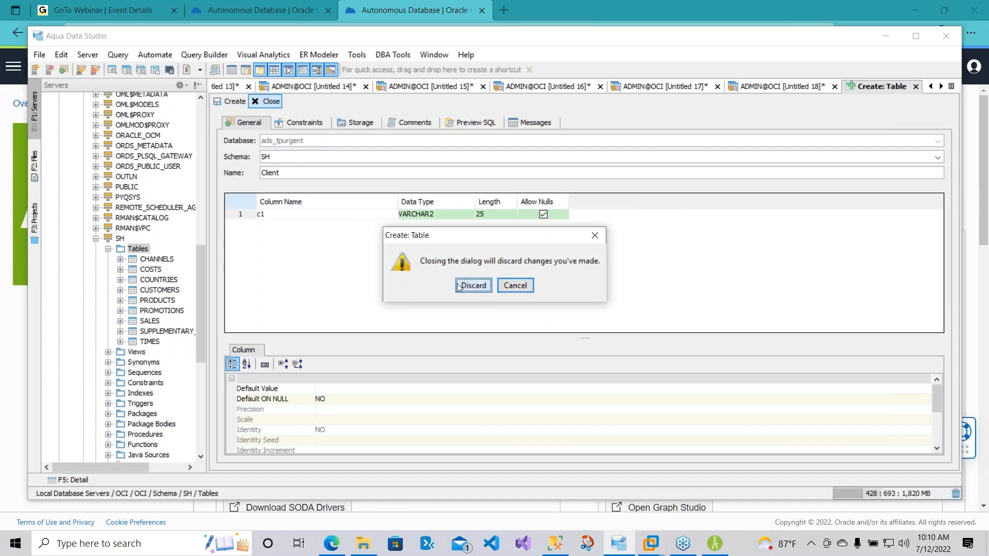
left_click(471, 284)
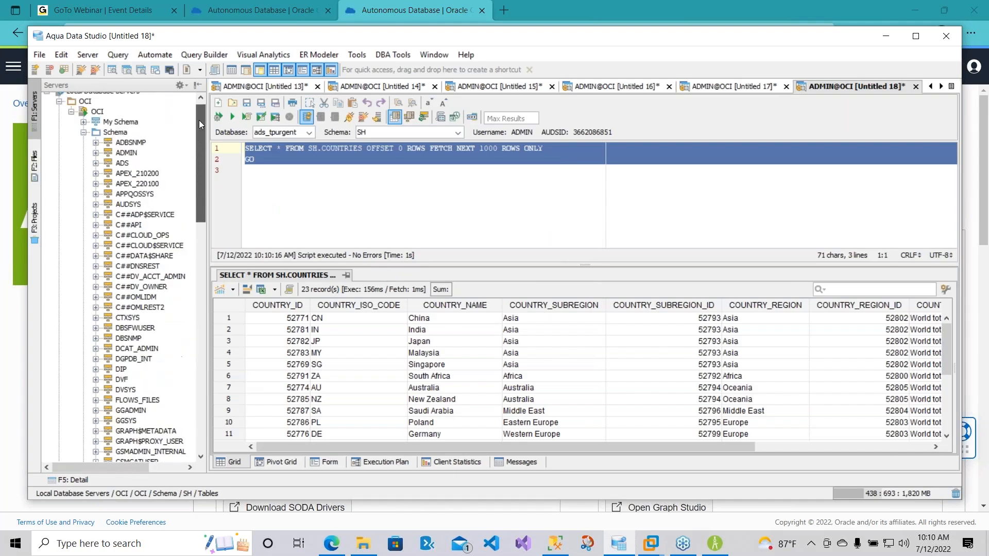
scroll("down", 3)
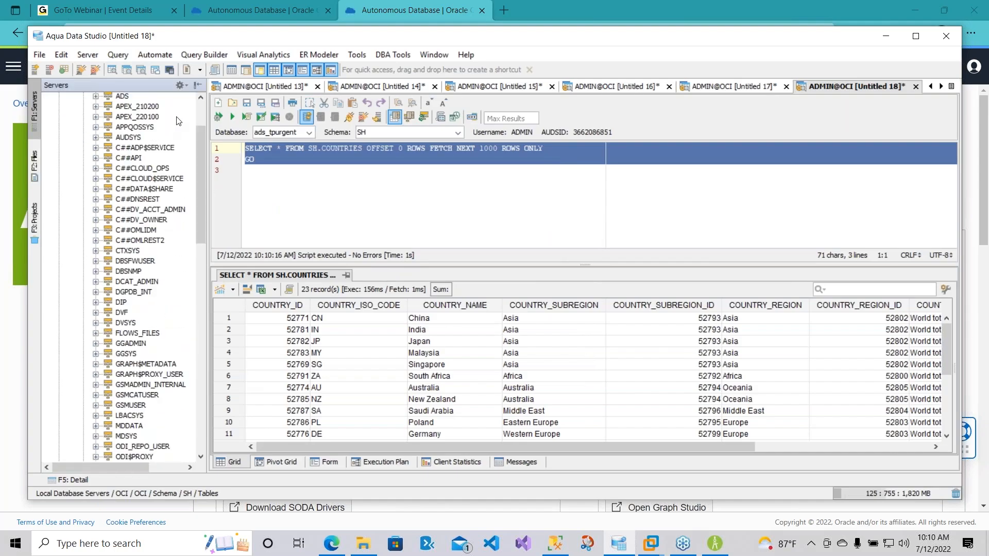
scroll("up", 3)
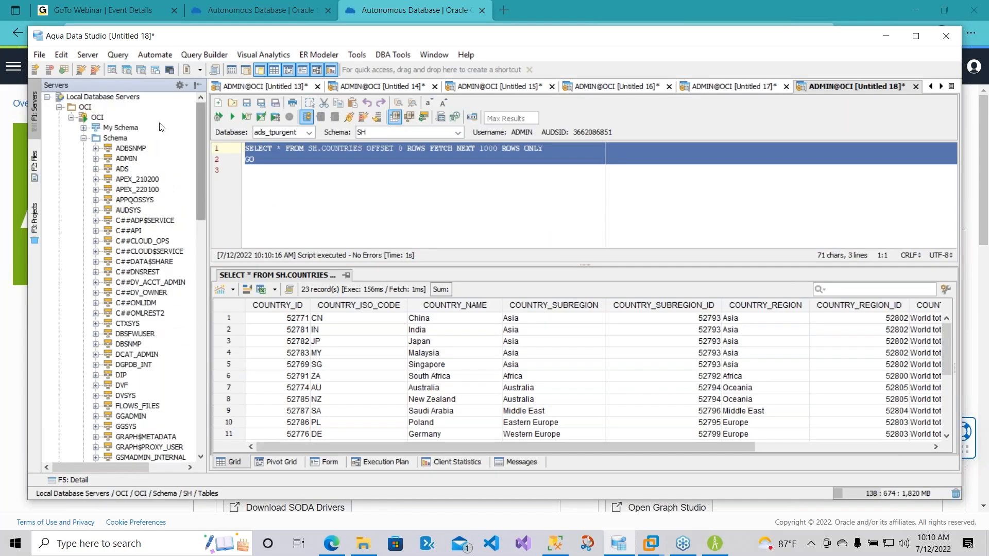
Create table 'client' with column 'c1' in ADMIN and expand Tables to see it beside demo.
left_click(96, 158)
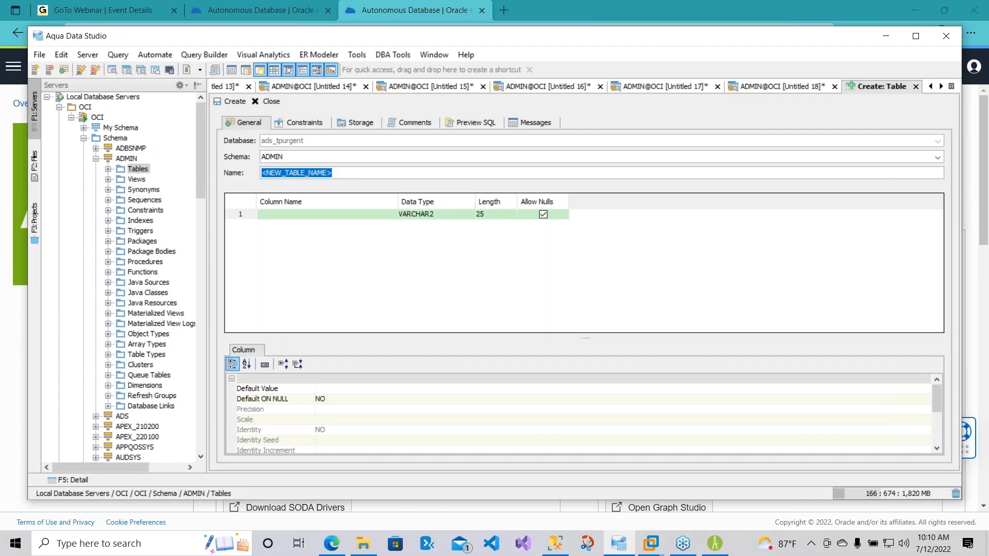
type("client")
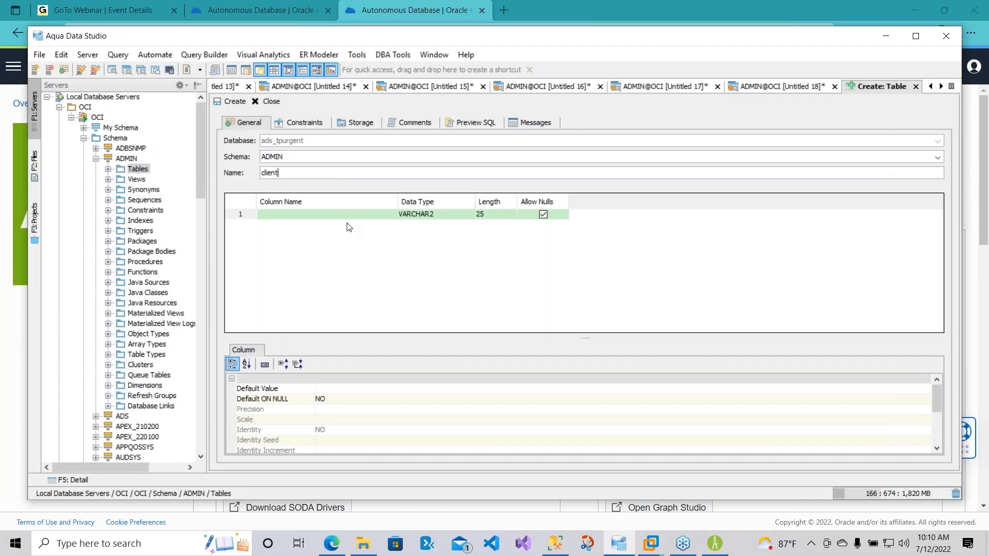
left_click(325, 214)
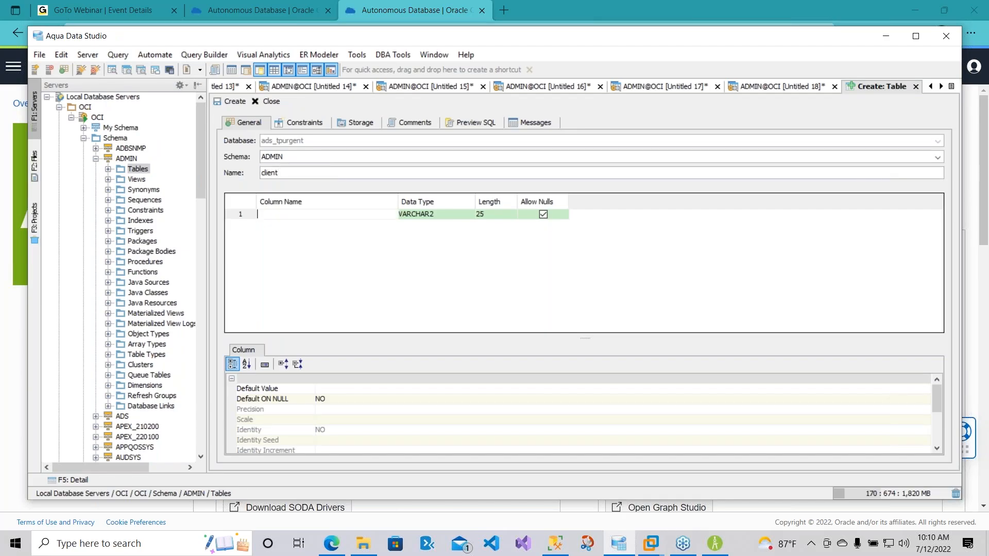
type("c1")
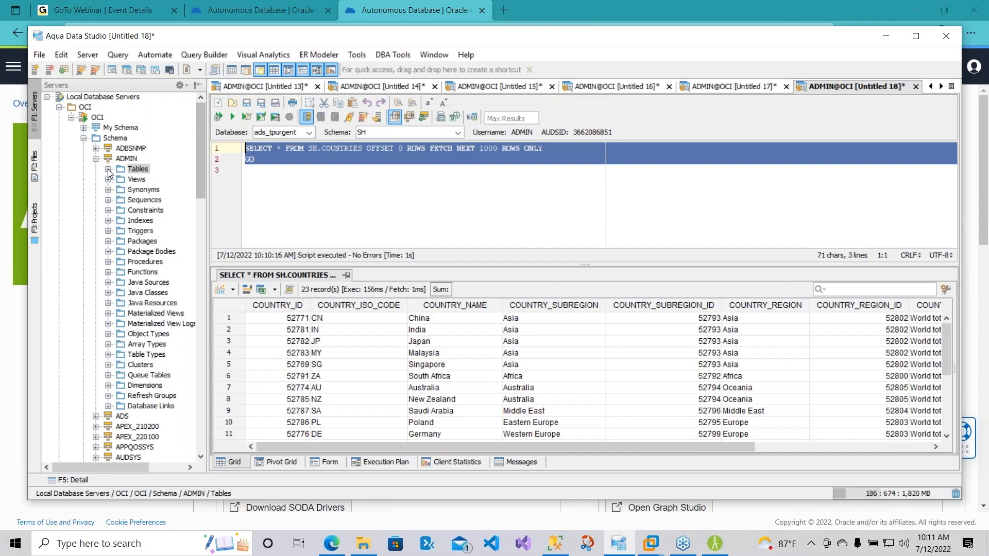
left_click(108, 168)
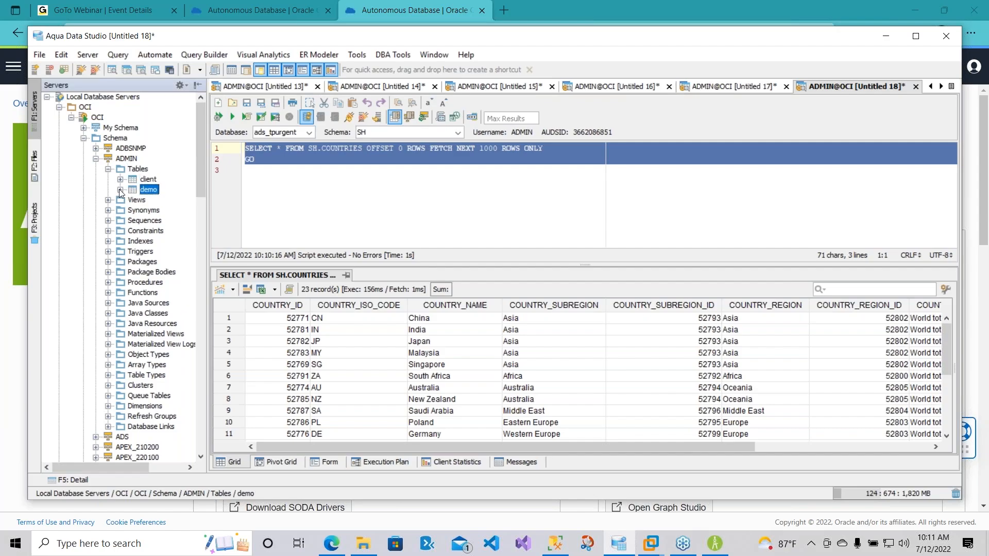
left_click(120, 190)
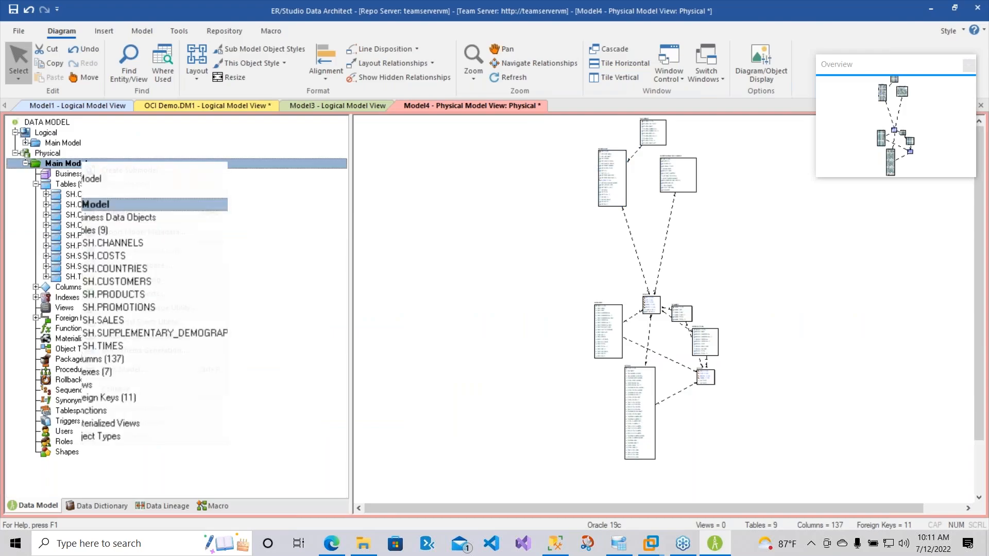
Start Compare and Merge on the Physical Main Model against live database ADS_tpurgent as ADMIN.
right_click(63, 163)
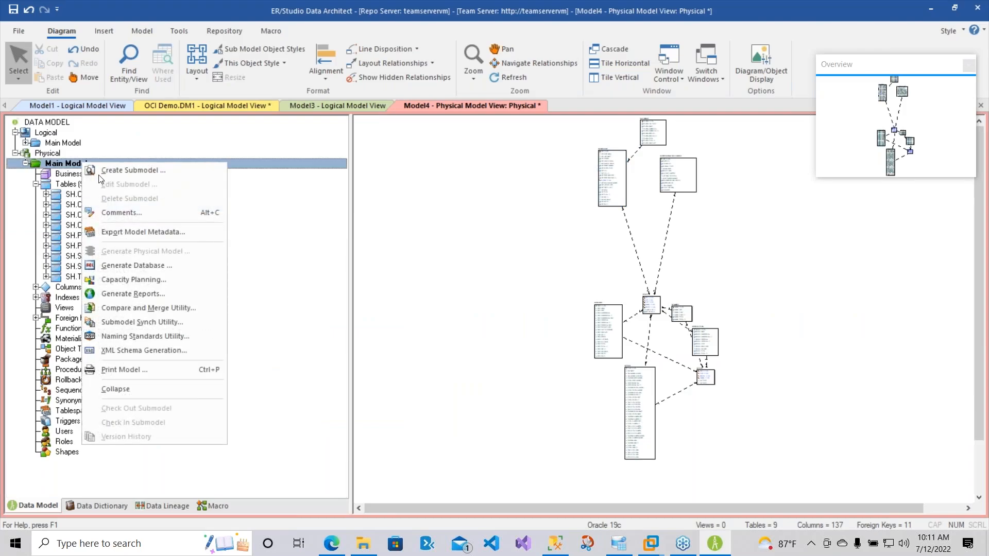
left_click(148, 308)
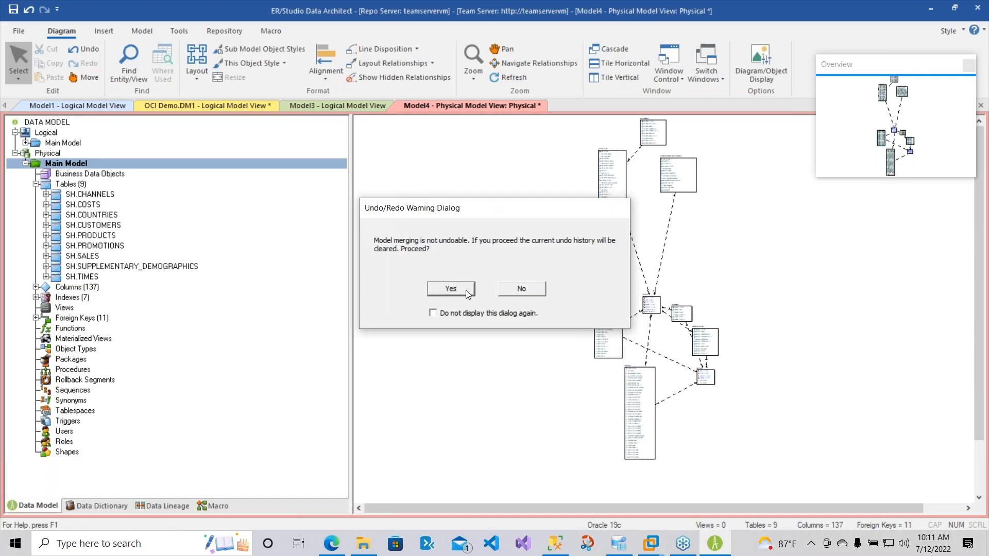
left_click(450, 288)
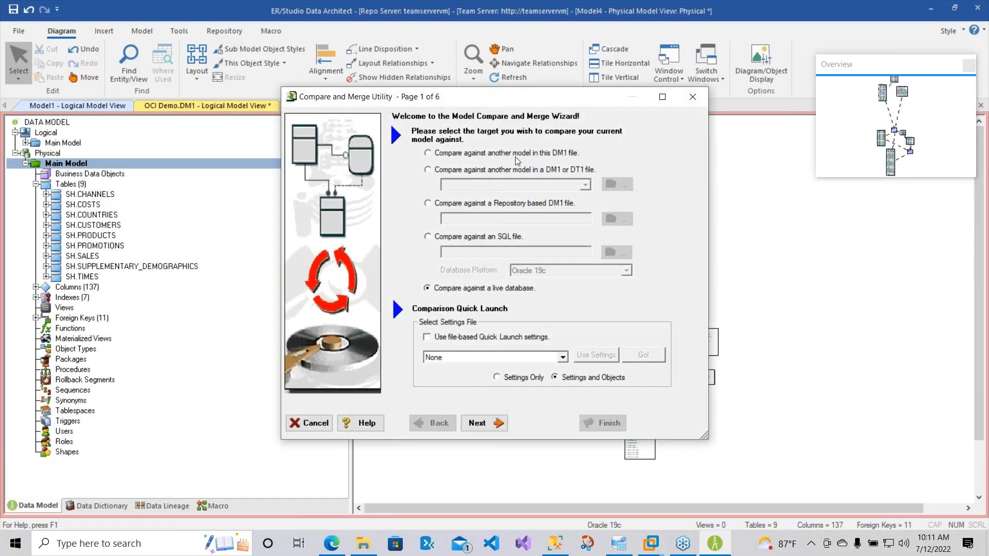
left_click(482, 422)
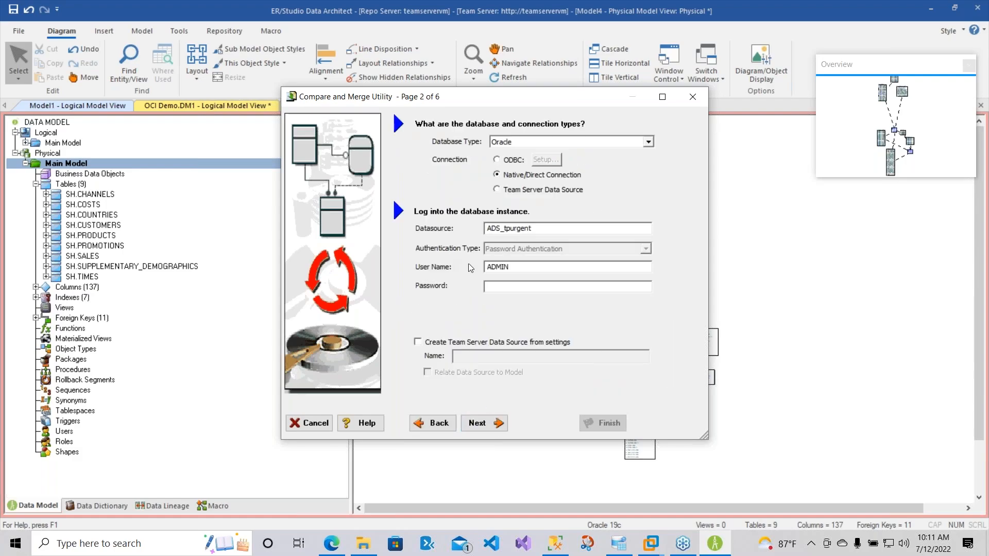
mouse_move(469, 267)
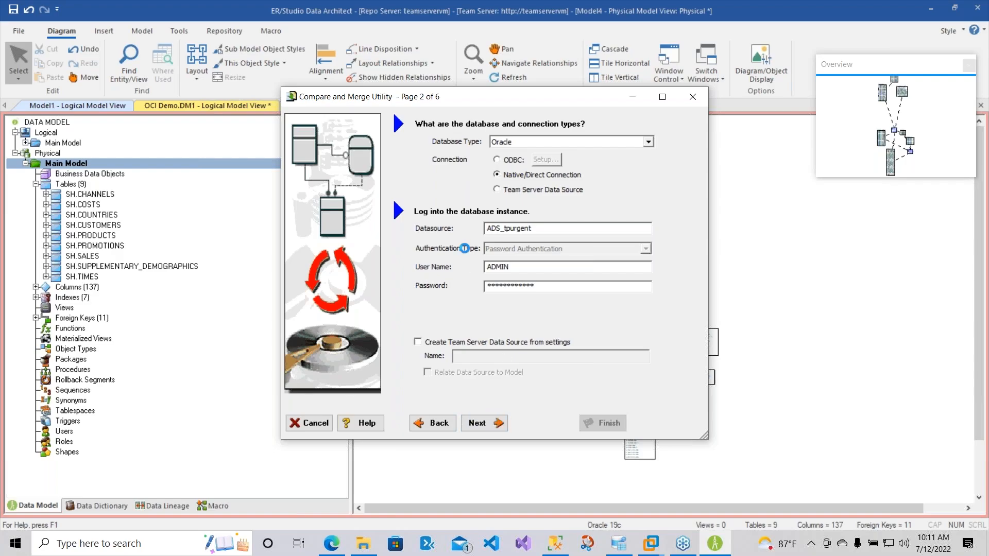
left_click(483, 422)
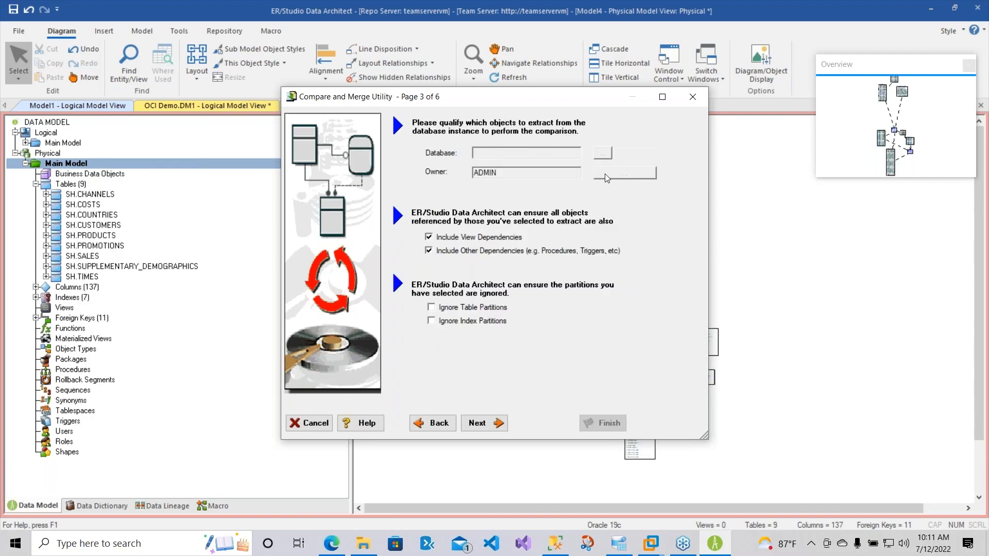
Select owner ADMIN, keep default options and objects, and run the comparison to the results page.
left_click(624, 172)
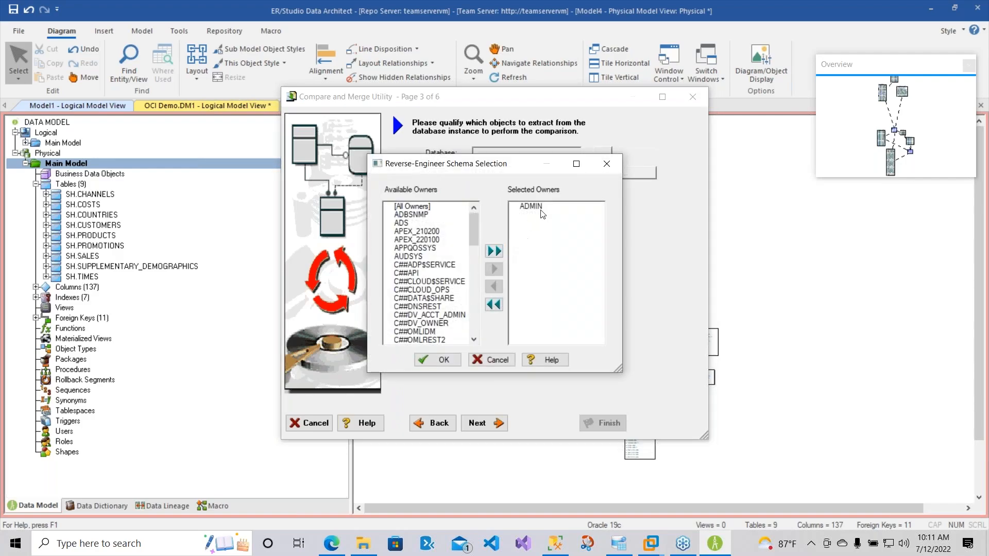
left_click(437, 360)
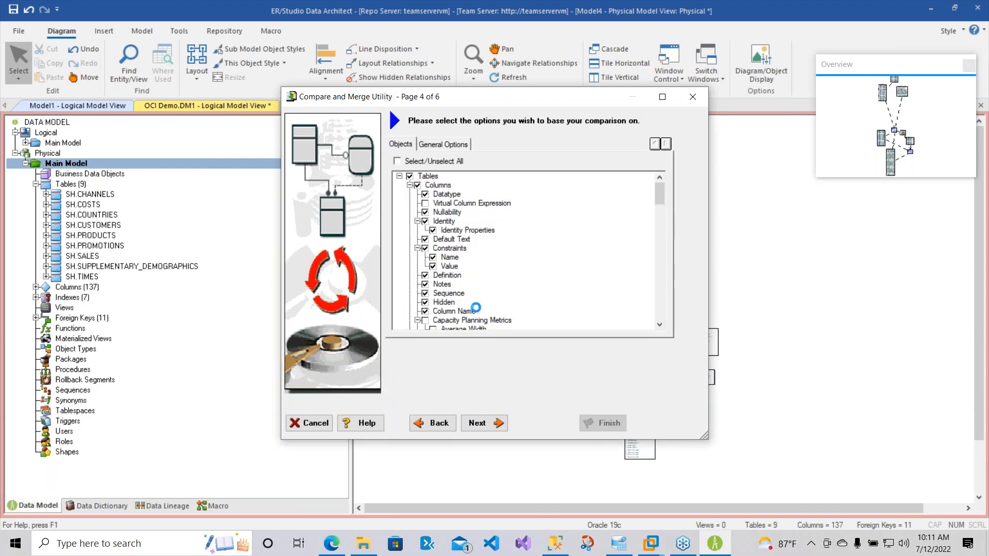
left_click(483, 422)
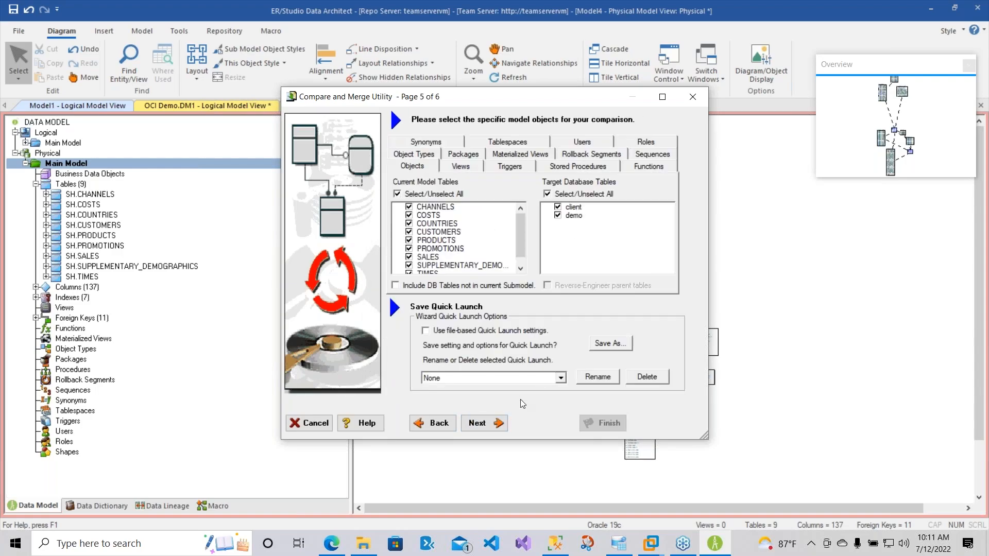
left_click(483, 423)
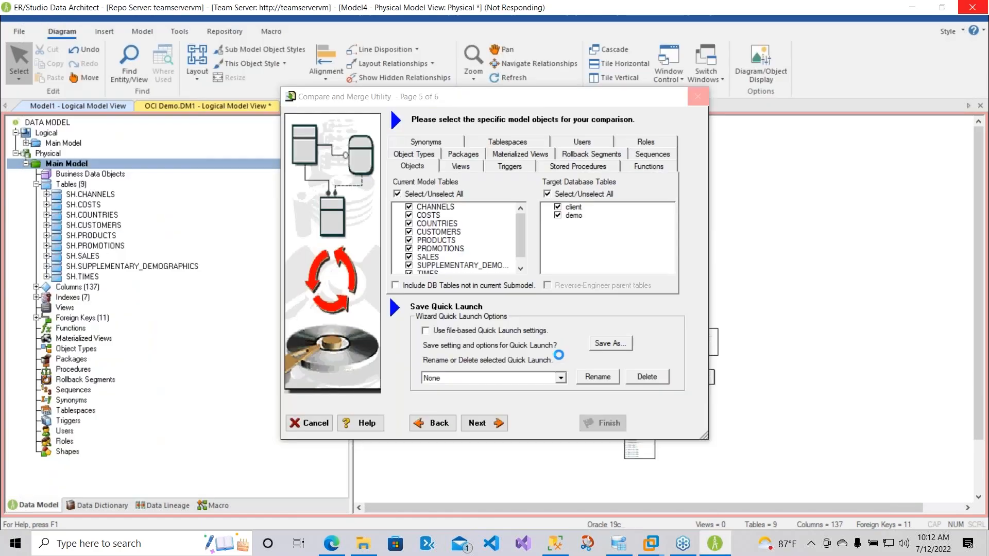
left_click(483, 422)
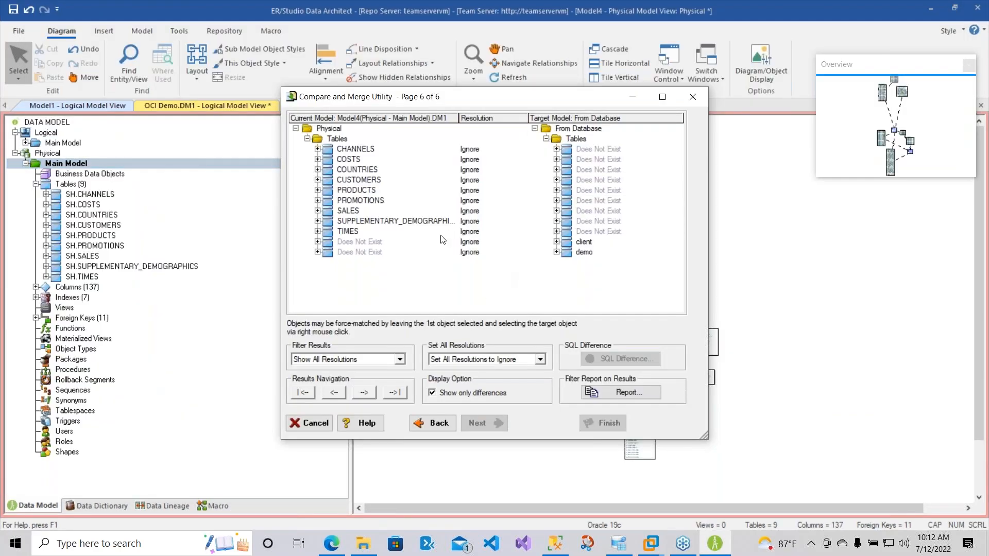
mouse_move(530, 248)
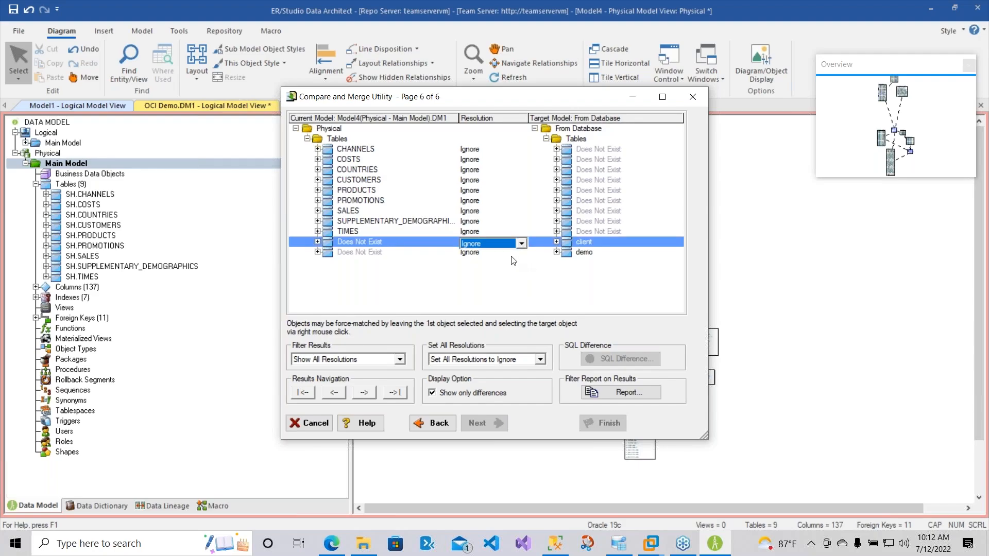
mouse_move(508, 252)
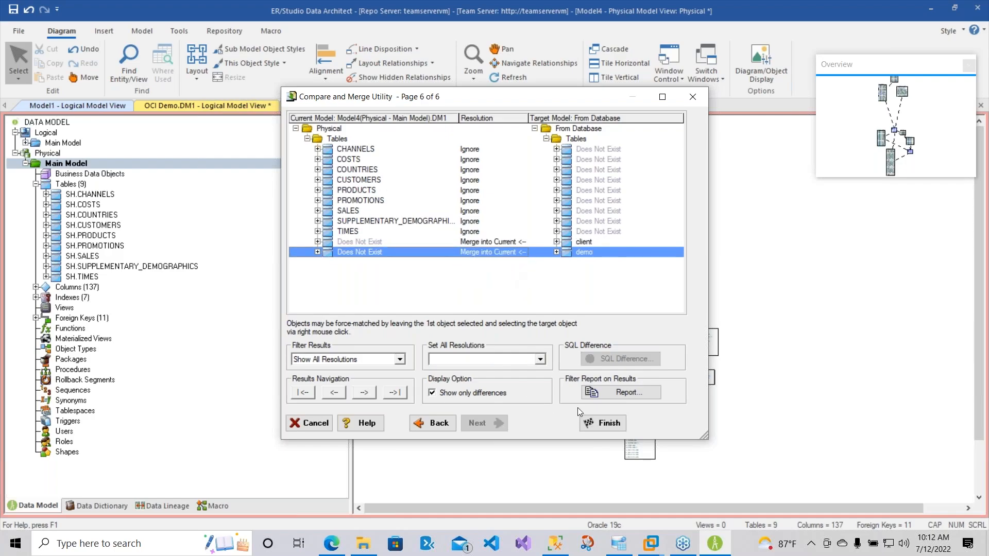
Merge client and demo into the current model, bringing Model4 to 11 tables.
left_click(601, 422)
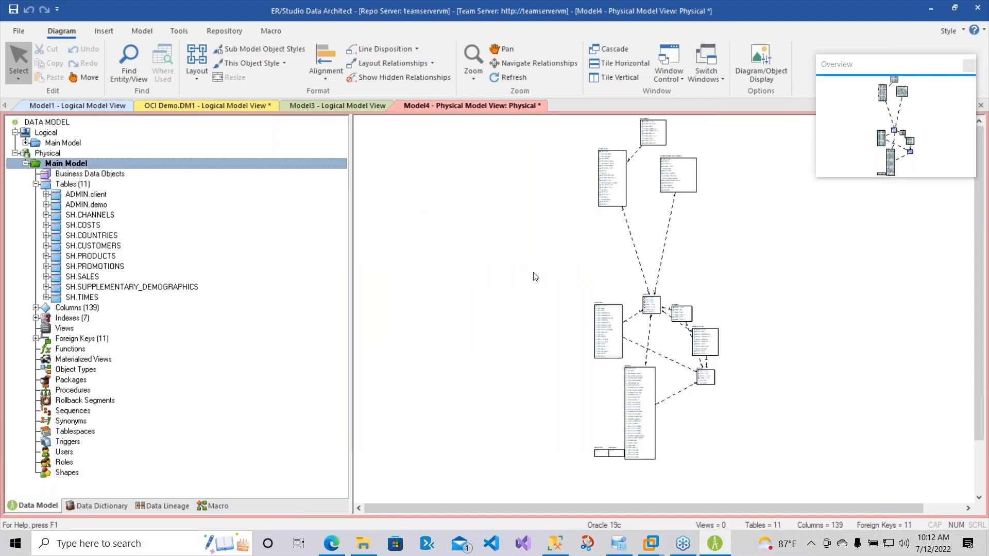
mouse_move(14, 18)
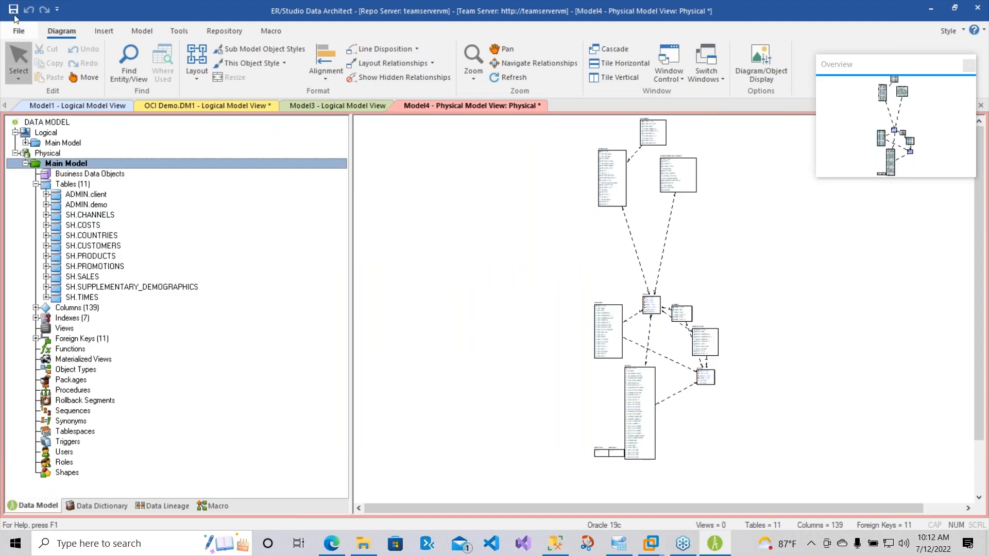
Save the merged model as SampleOCIModel.DM1.
left_click(12, 10)
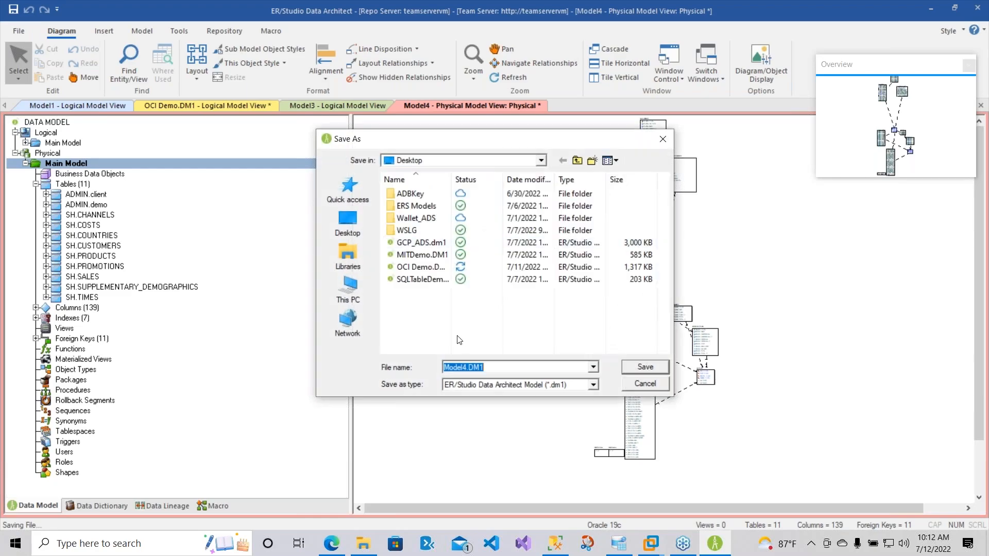
type("Sample")
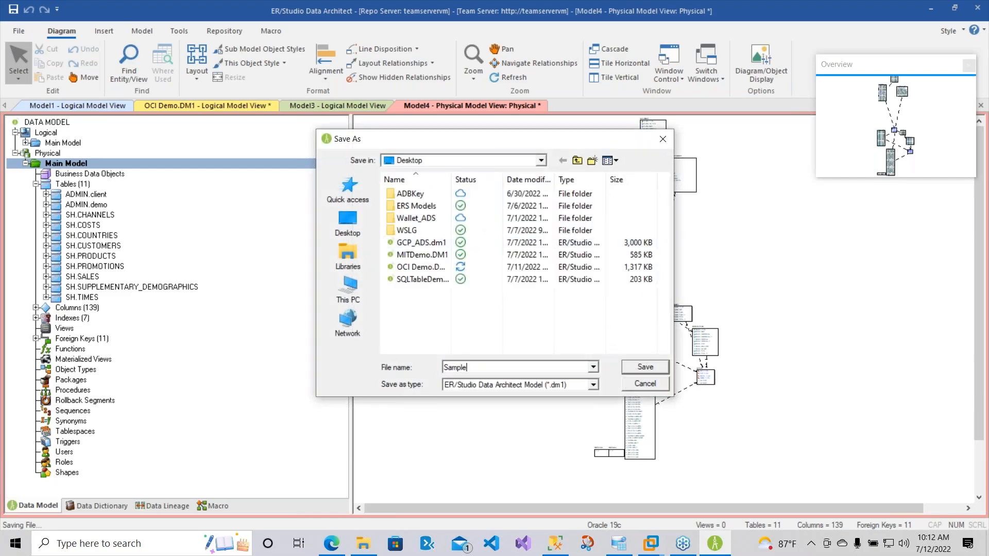
type("OC")
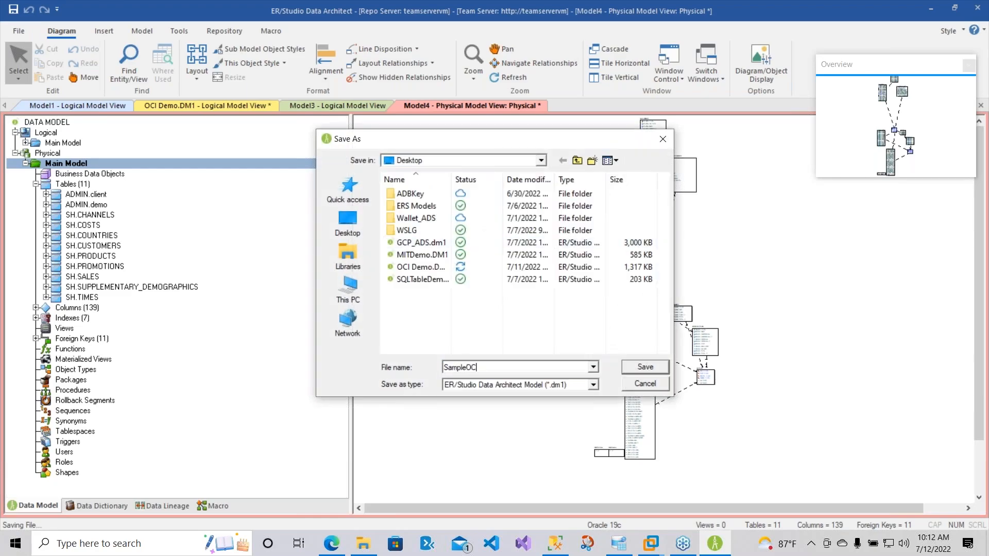
left_click(644, 367)
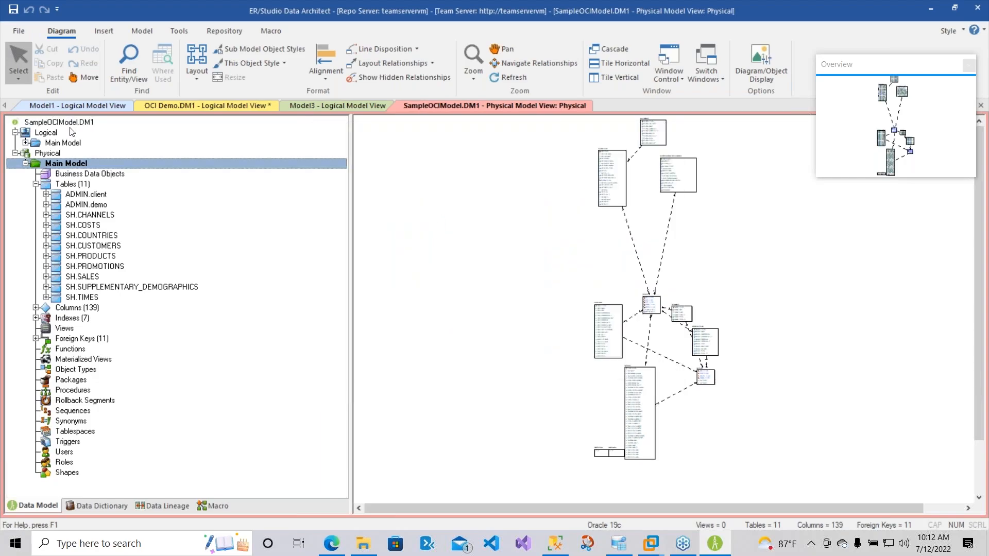
left_click(224, 30)
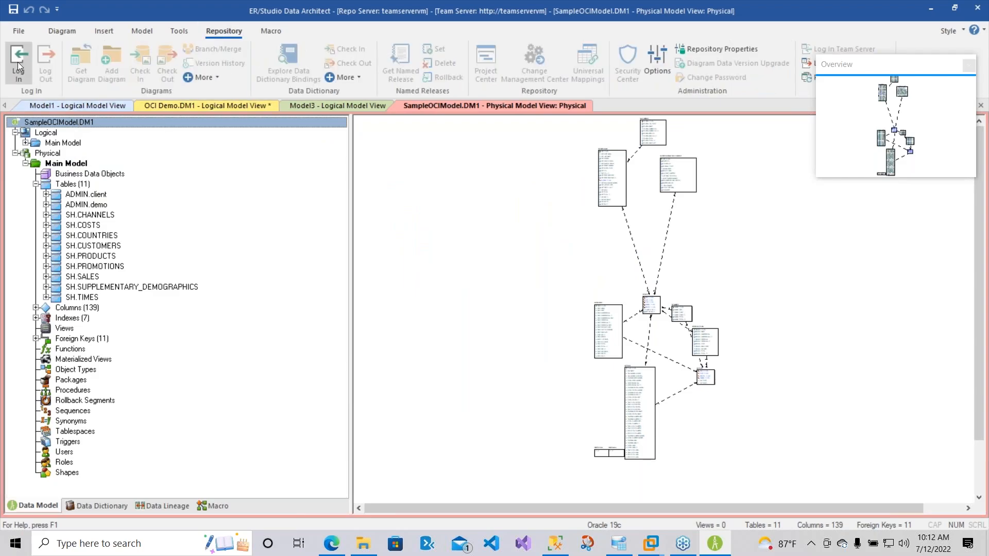
Log in to the repository as Admin and add SampleOCIModel.DM1 to it.
left_click(18, 62)
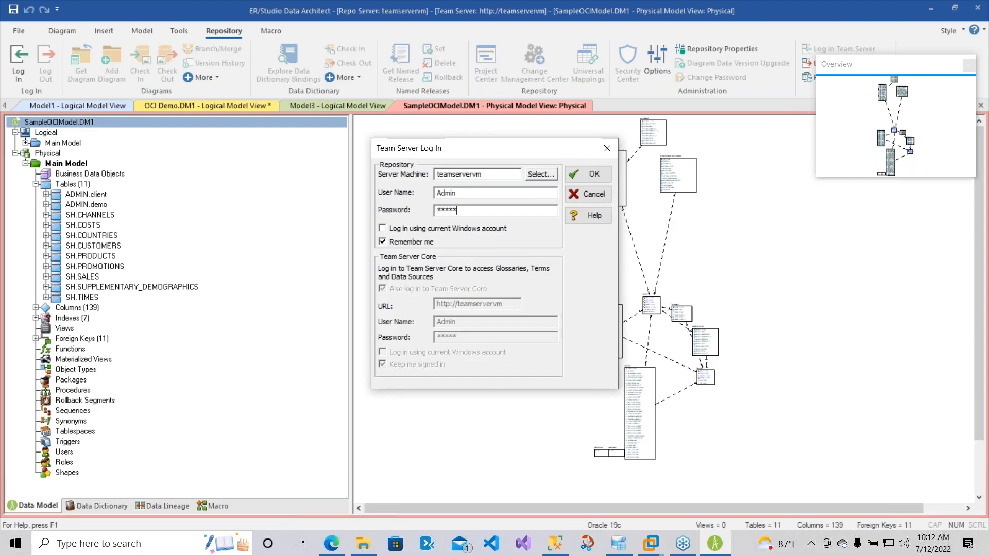
left_click(586, 174)
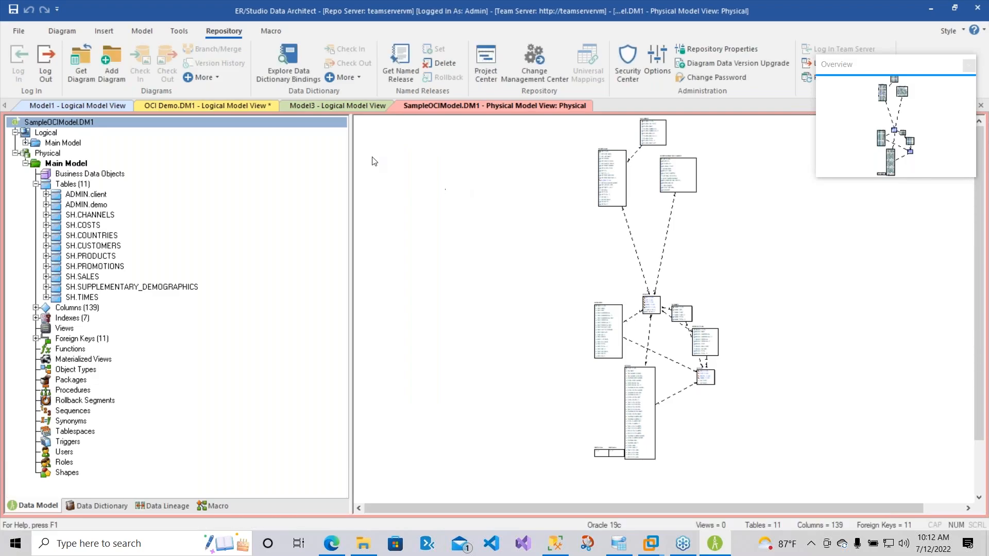
mouse_move(574, 199)
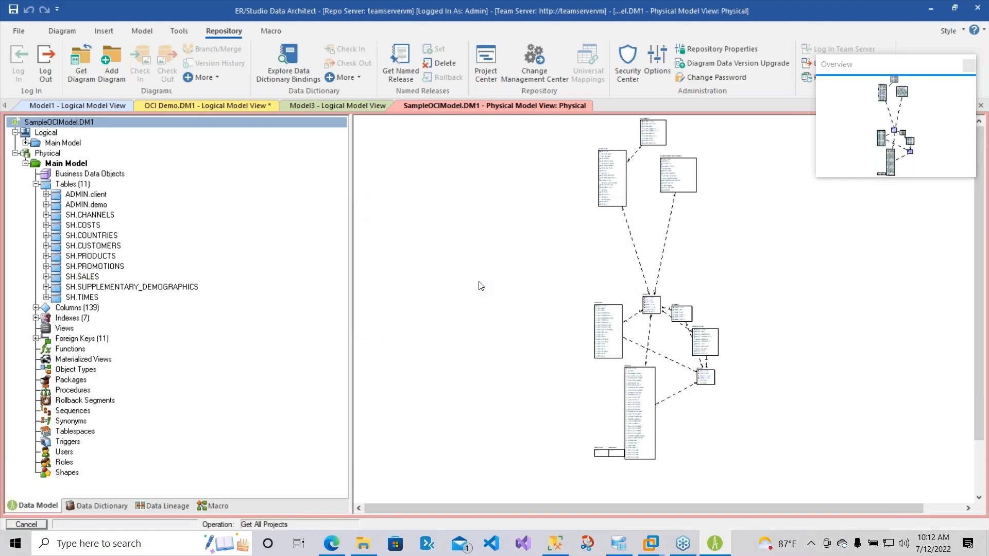
left_click(112, 63)
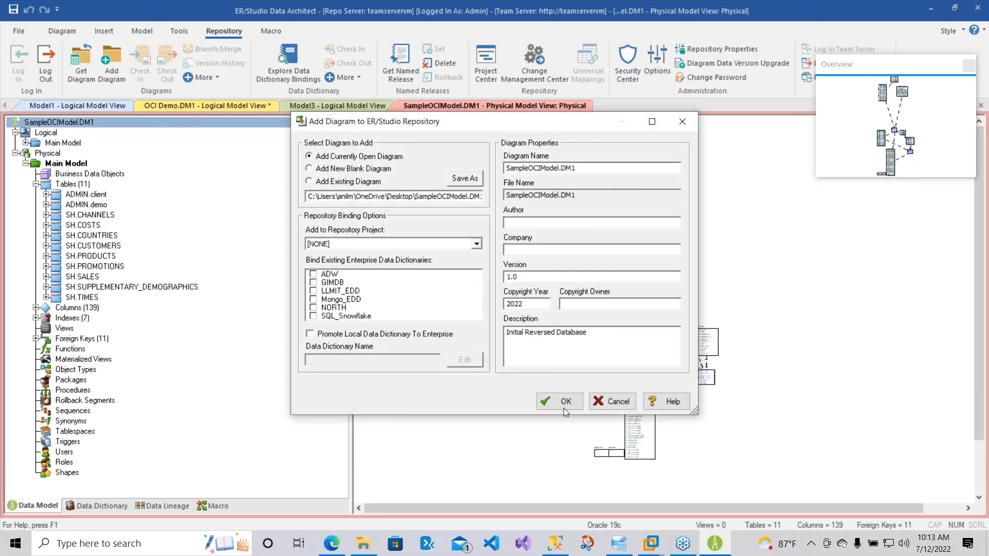
left_click(557, 402)
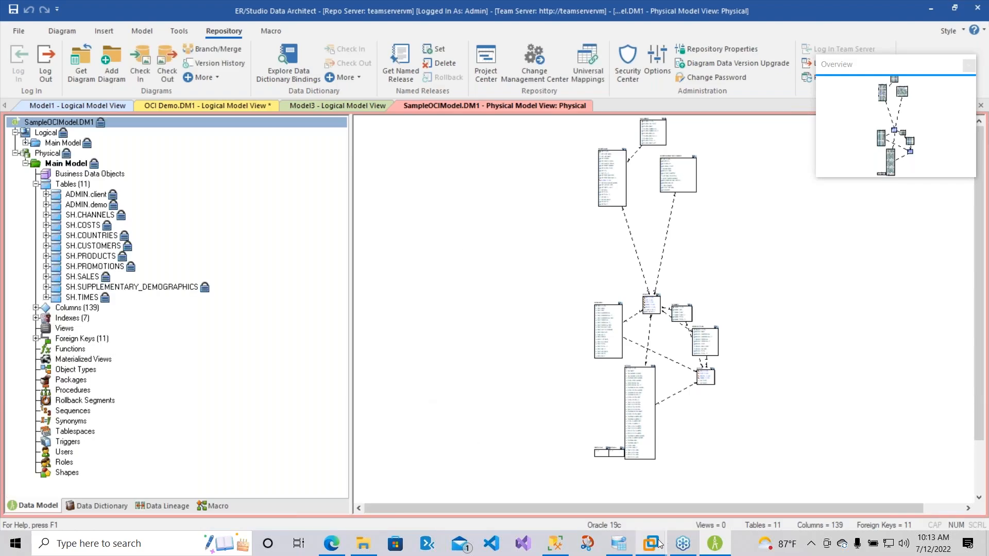
mouse_move(331, 543)
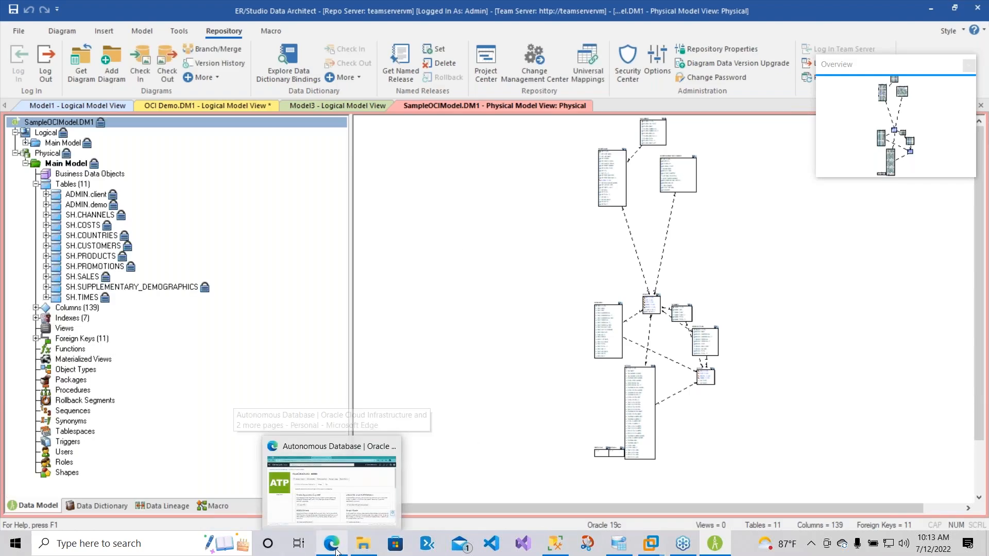
Log in to Idera Team Server in Edge with the saved credentials.
left_click(331, 492)
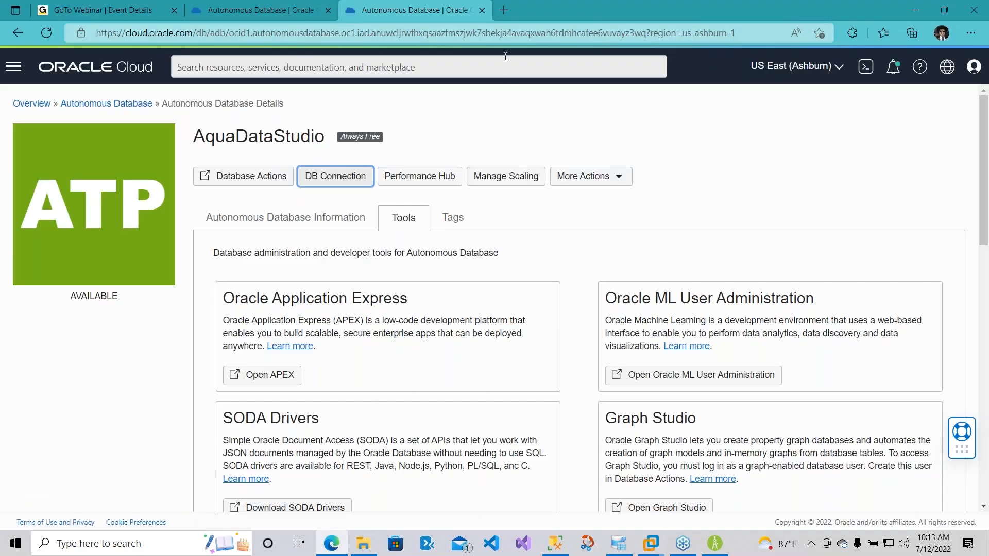
left_click(410, 33)
type("teamservervm/Login")
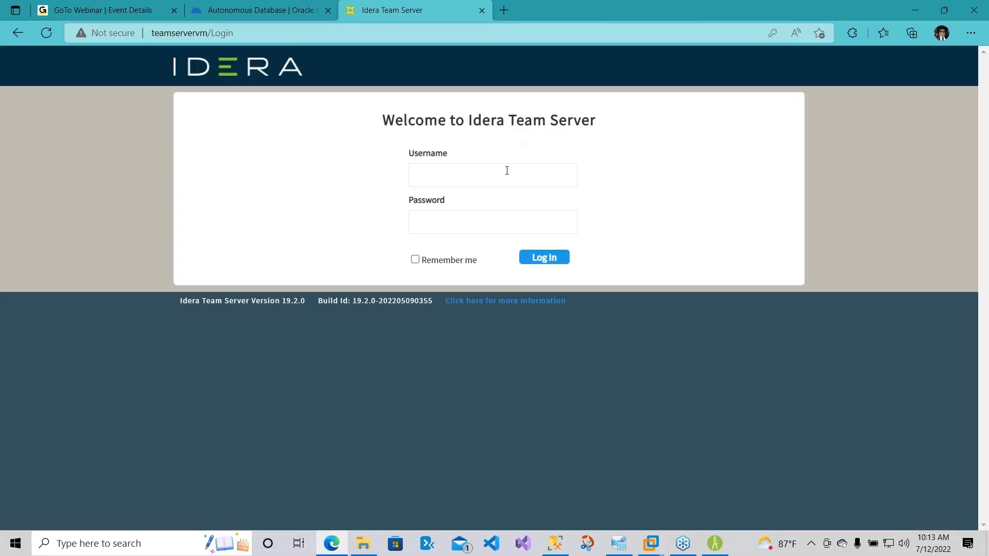
left_click(543, 258)
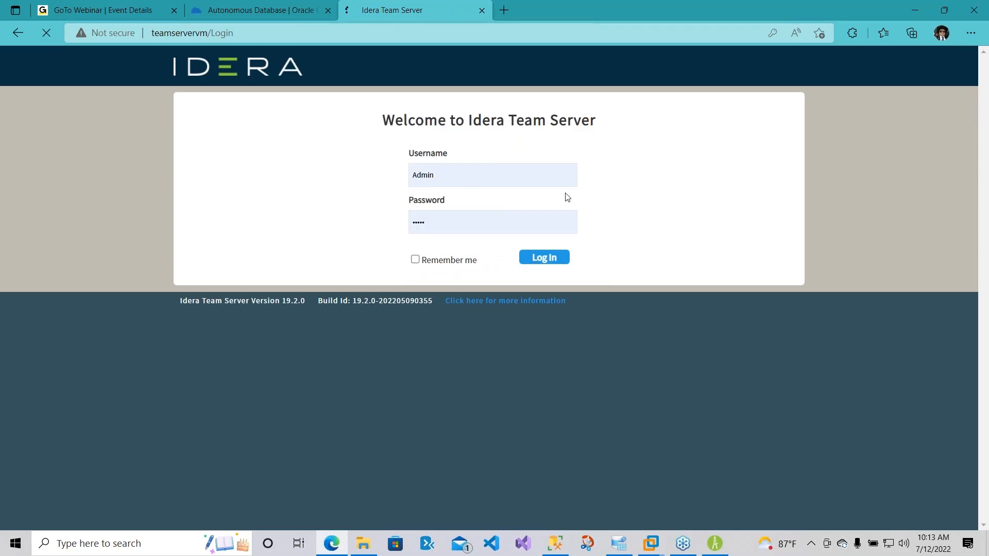
left_click(543, 257)
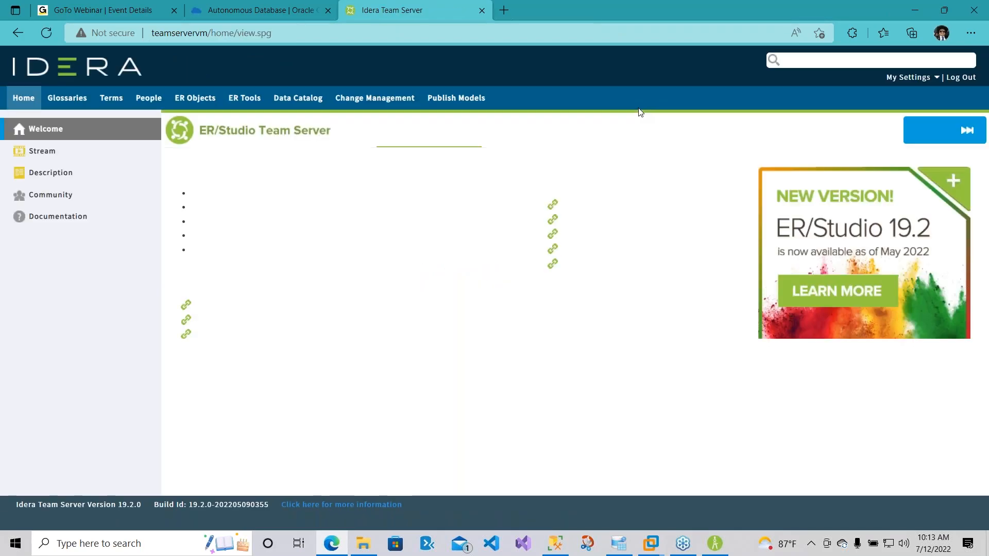
Publish SampleOCIModel.DM1 from the Publish Models page's Data Model Diagrams list.
left_click(455, 97)
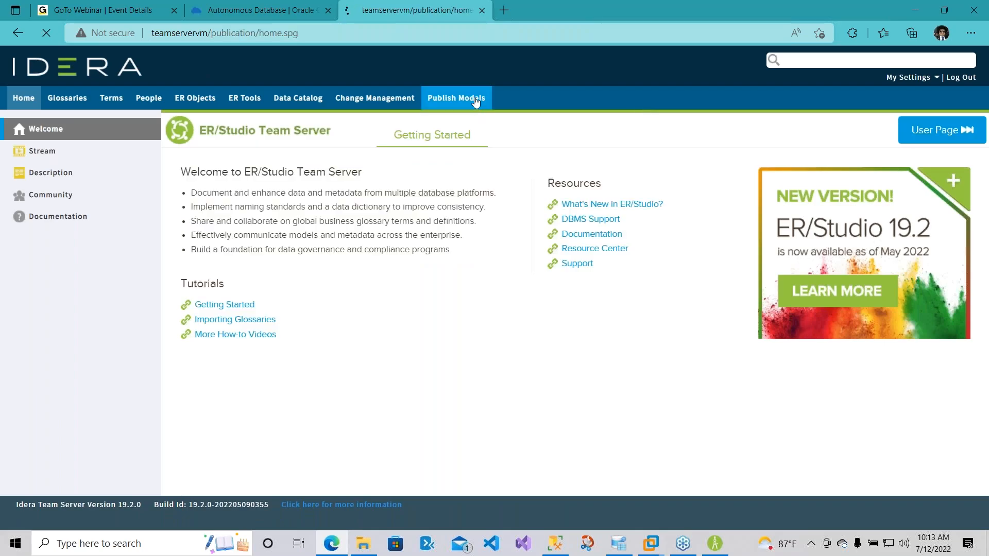
left_click(455, 98)
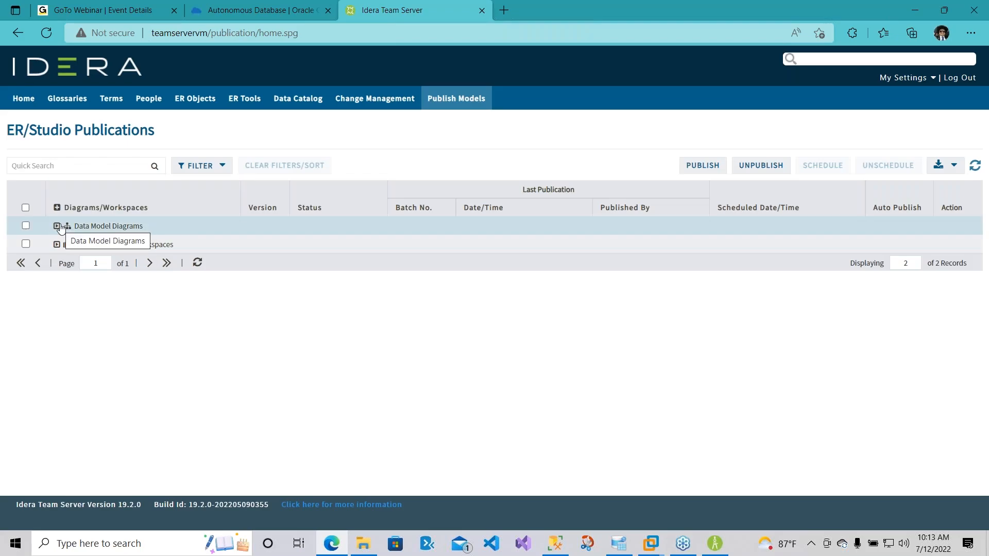
left_click(57, 226)
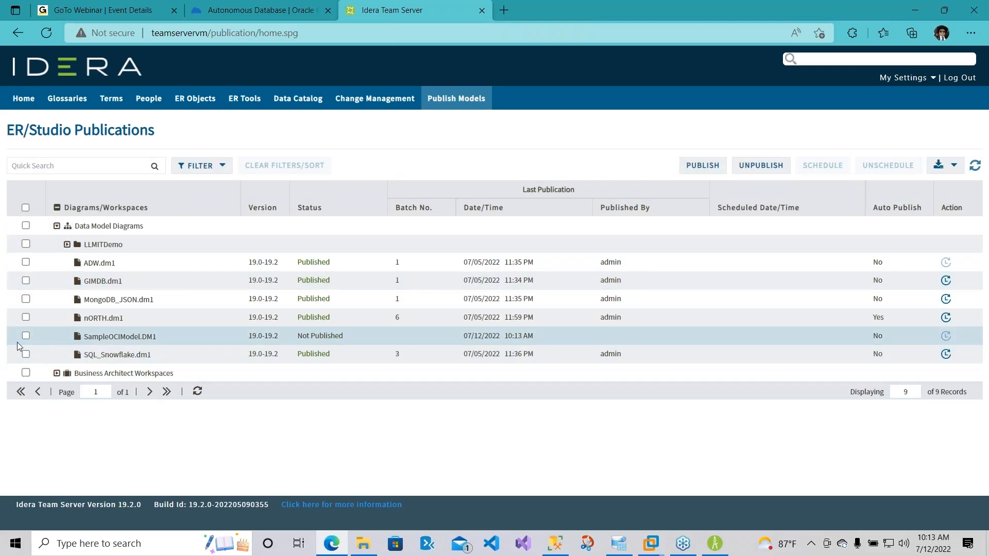
left_click(25, 335)
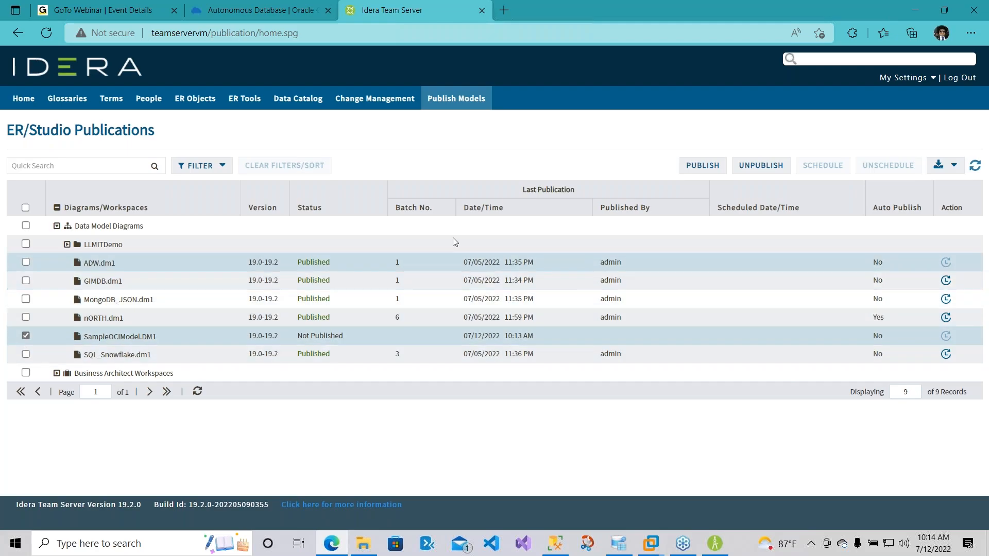
left_click(702, 166)
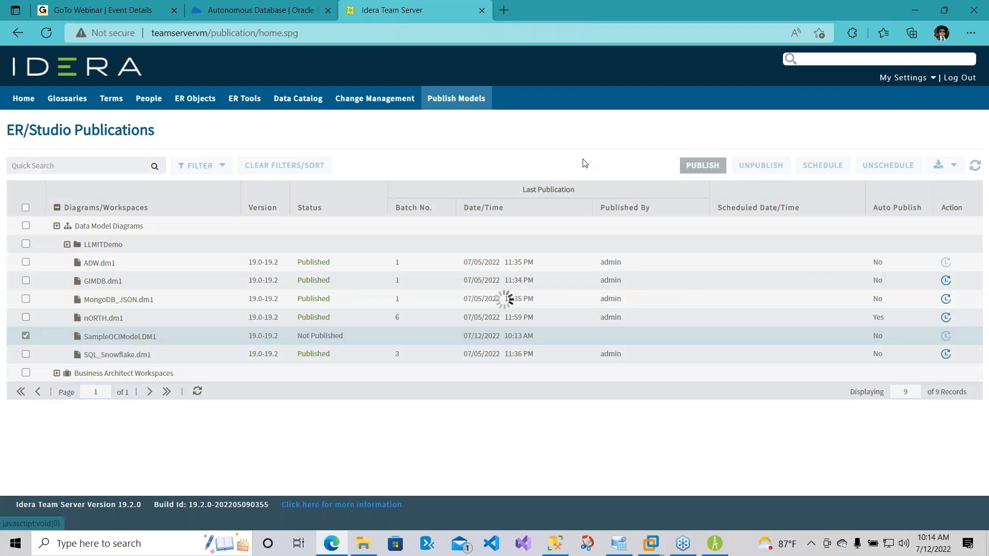
left_click(702, 166)
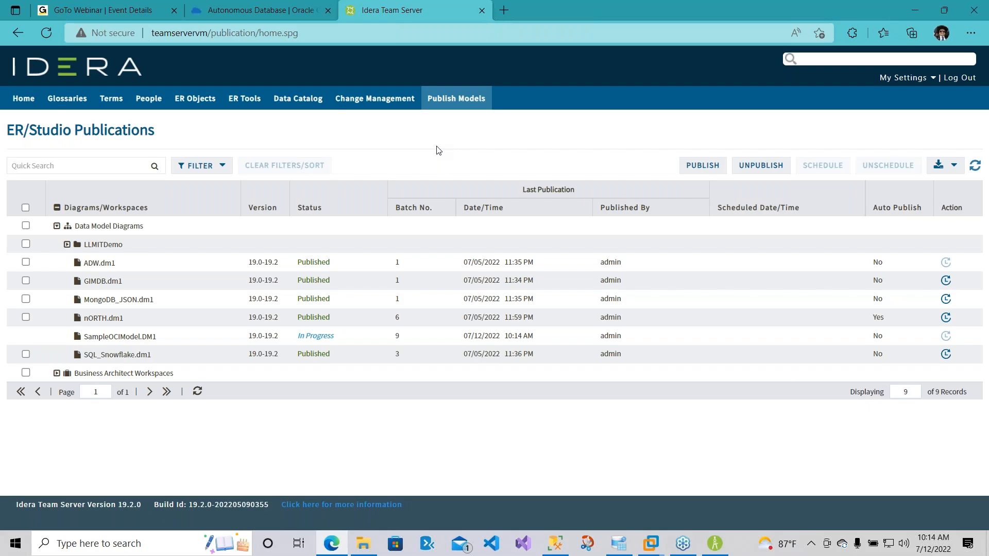
left_click(503, 10)
type("https://cloud.oracle.com")
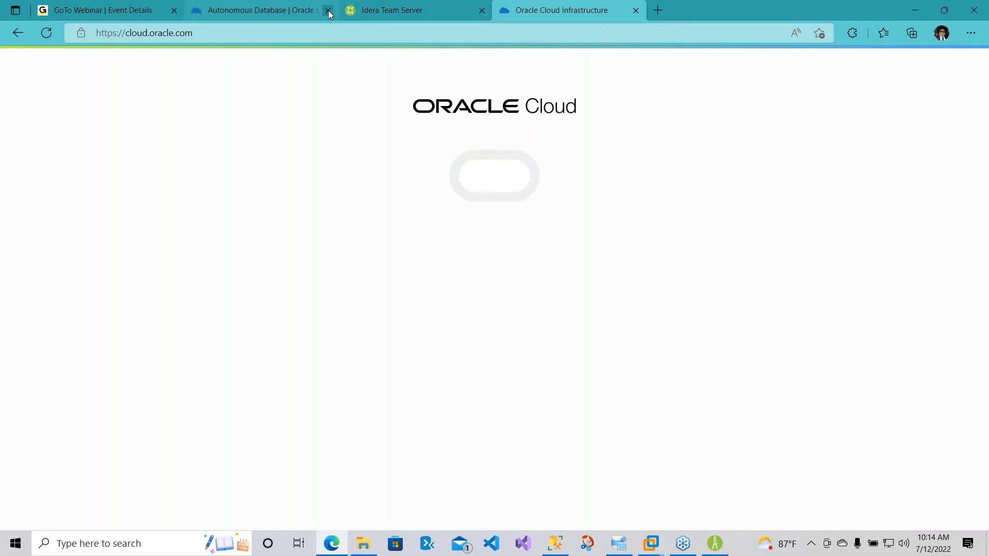
Close the Autonomous Database tab, sign out, and open the Oracle Cloud Free Tier sign-up form.
left_click(328, 10)
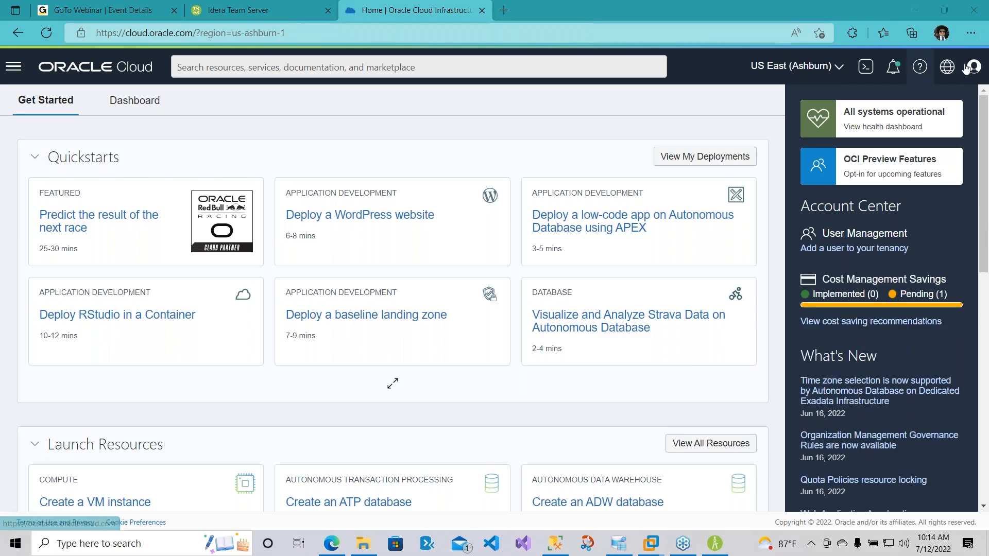
left_click(962, 67)
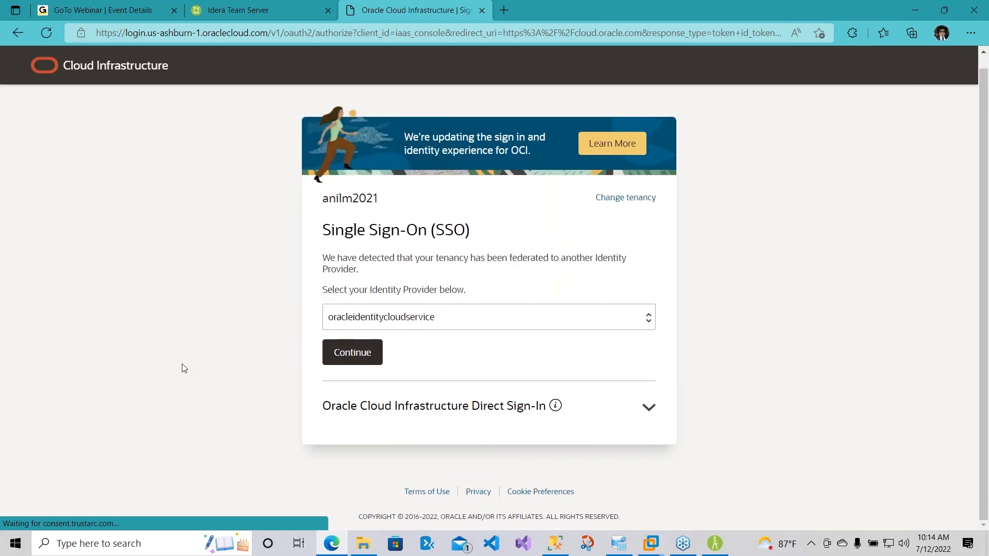
left_click(441, 33)
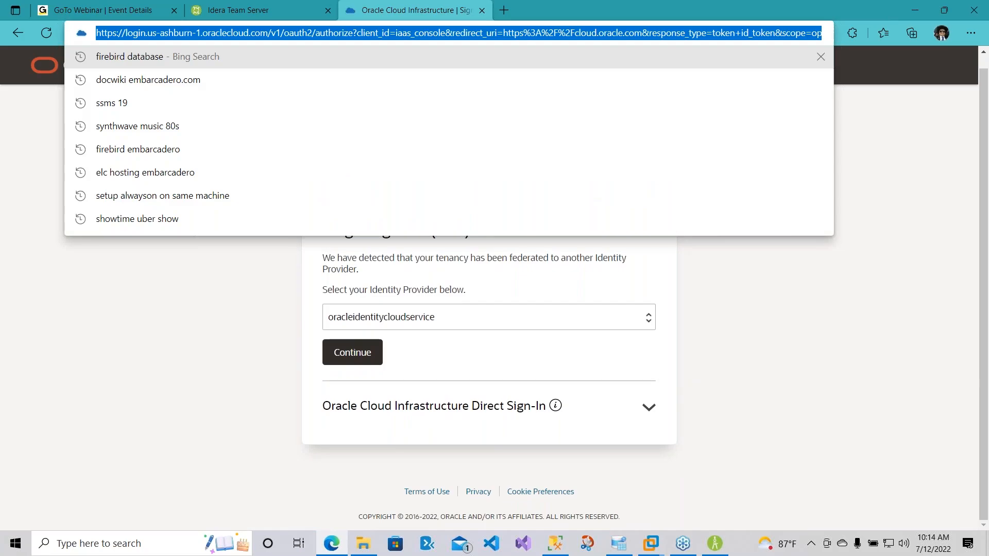
key("Return")
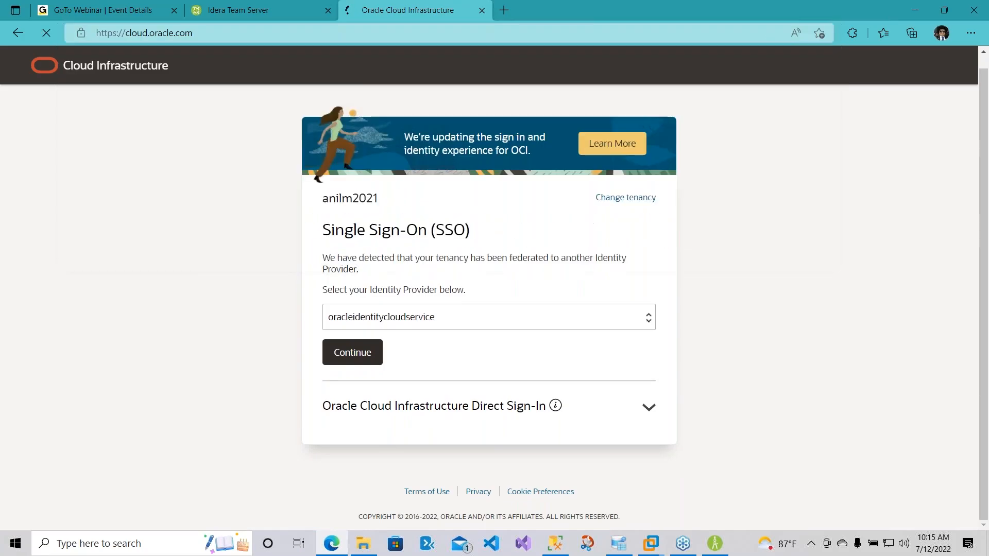
left_click(351, 352)
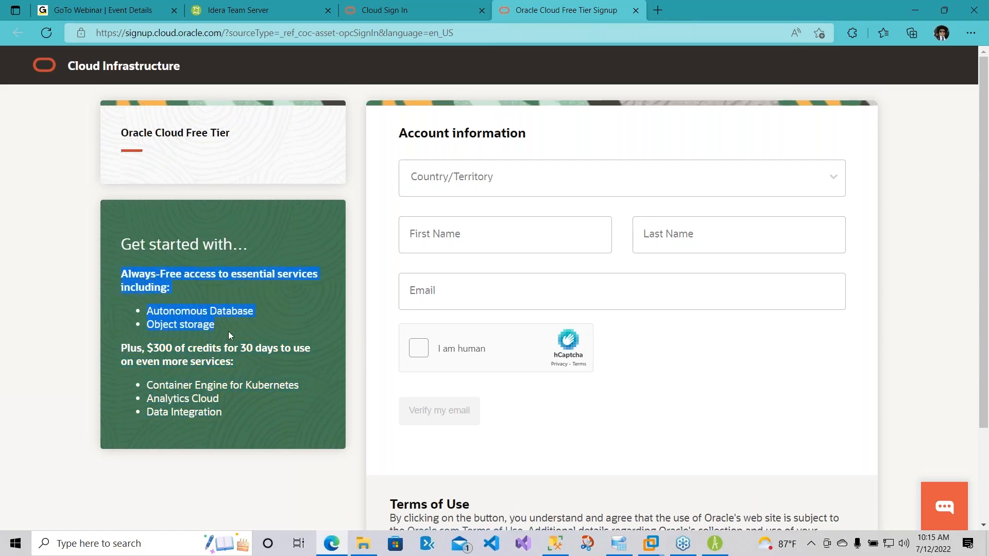
mouse_move(442, 195)
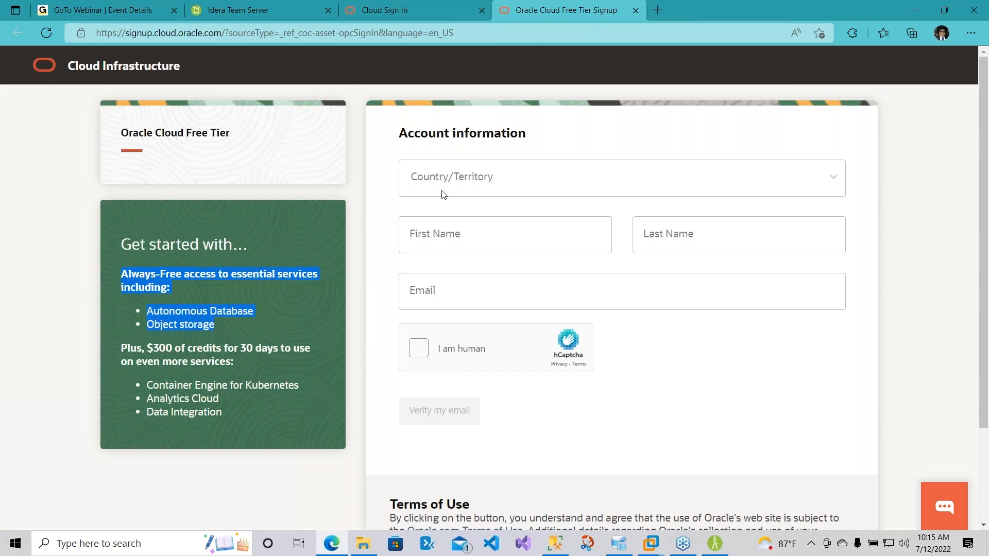
mouse_move(602, 292)
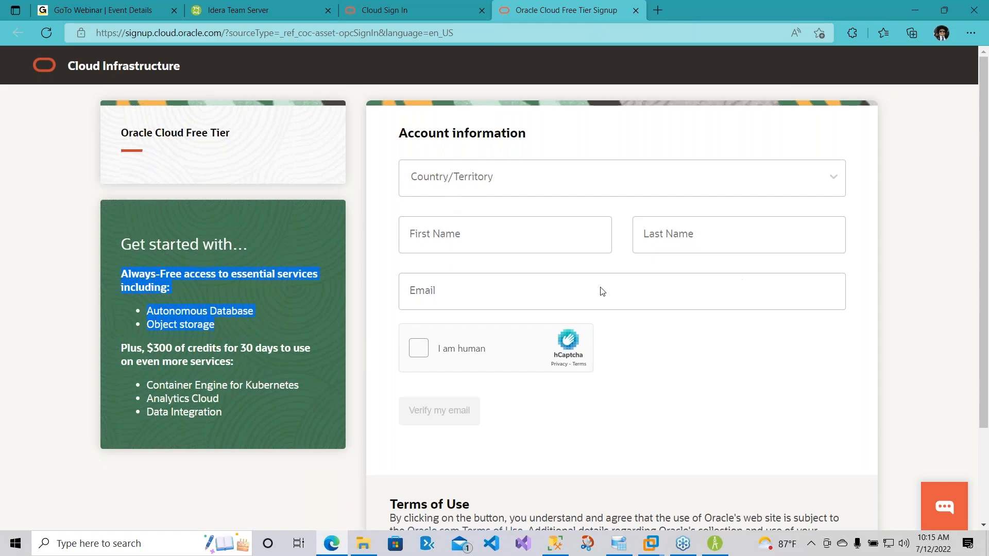
scroll("down", 3)
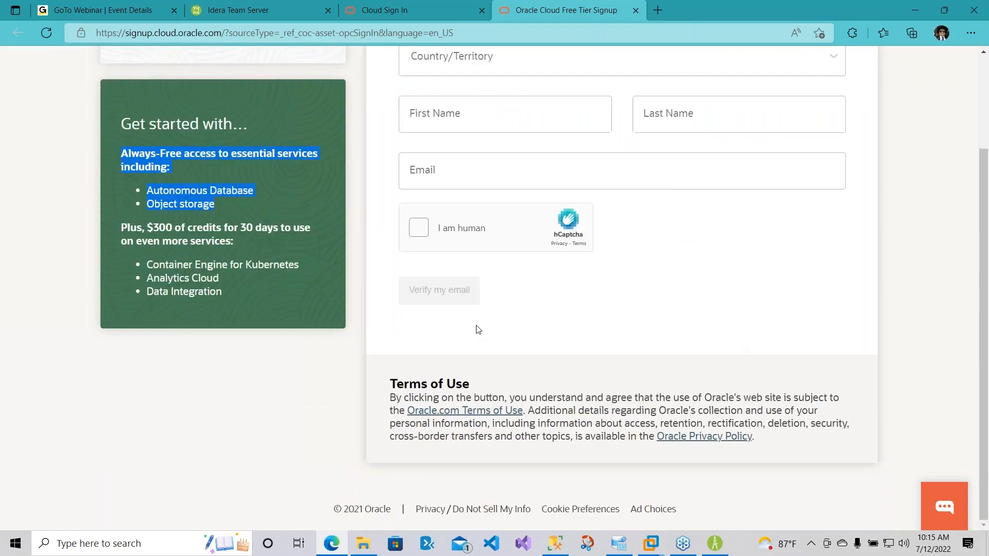
scroll("up", 3)
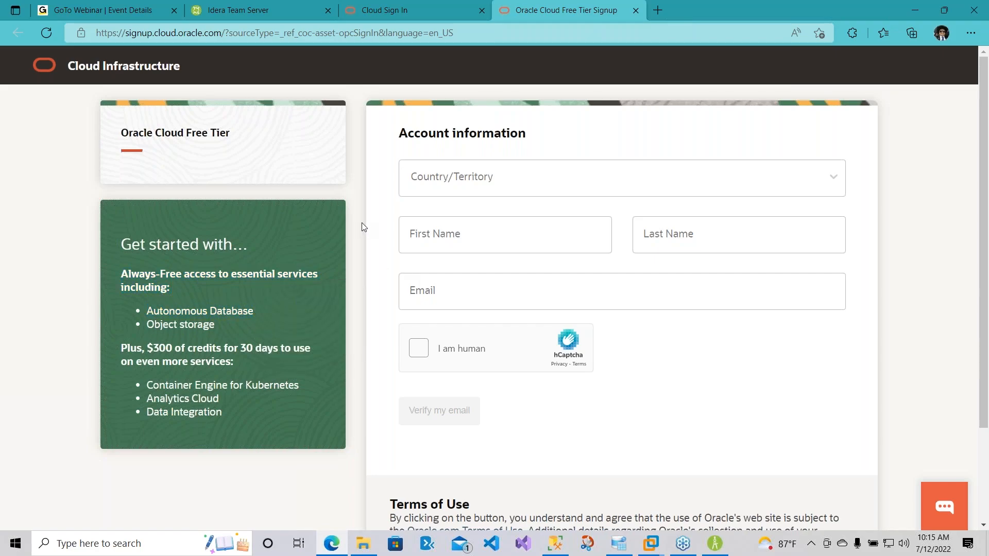
mouse_move(629, 15)
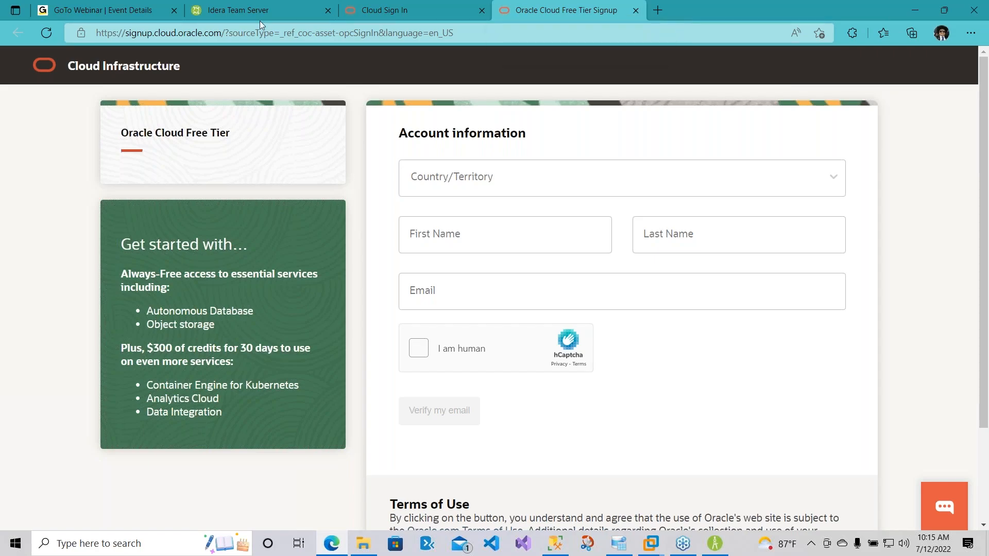
Browse the ADW Human Resources diagram's ManagerID attribute, then confirm SampleOCIModel.DM1 is Published, batch 9.
left_click(258, 10)
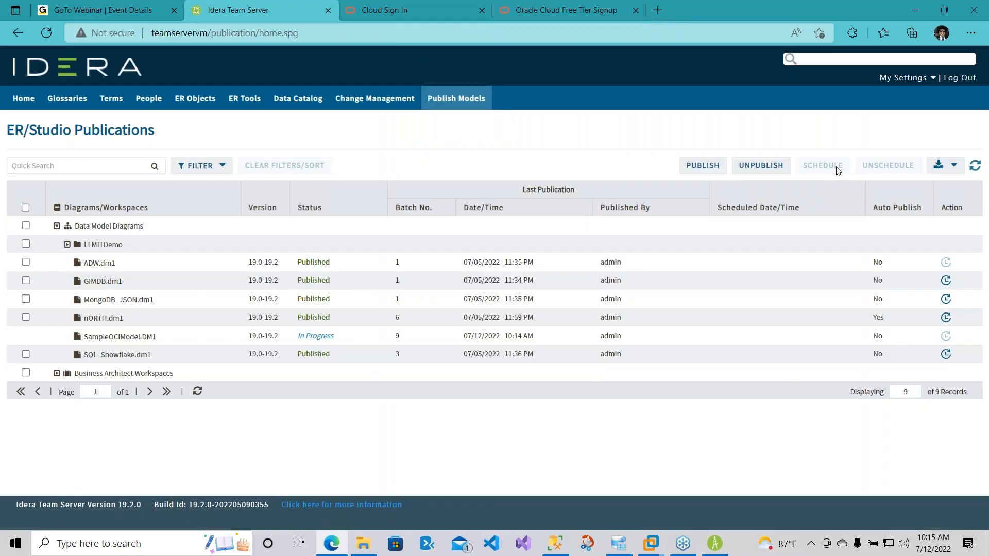
mouse_move(980, 124)
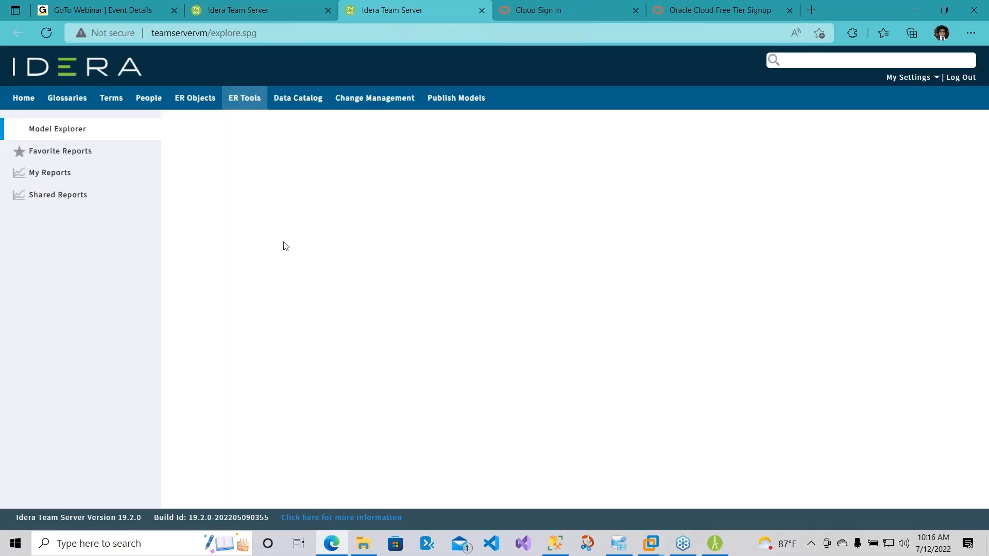
left_click(57, 129)
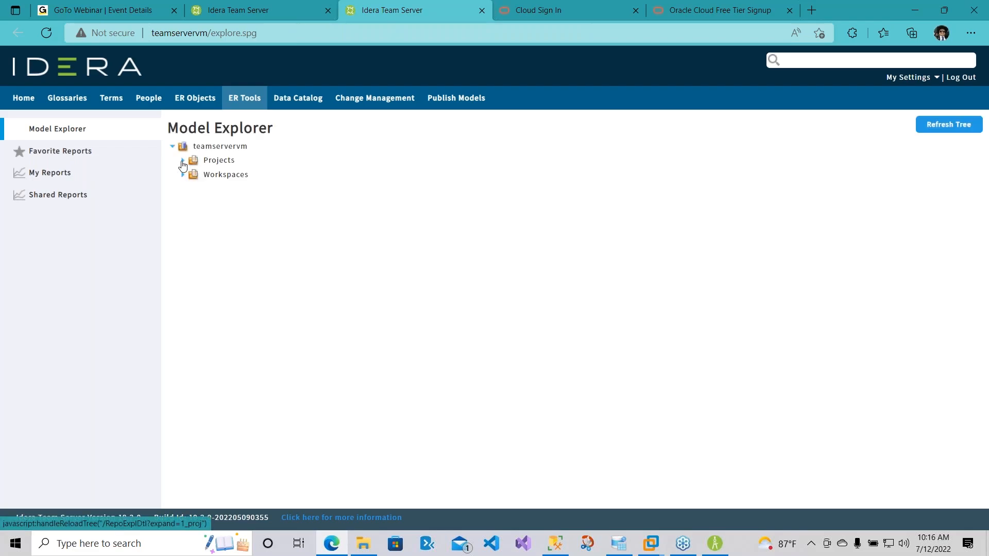
left_click(183, 160)
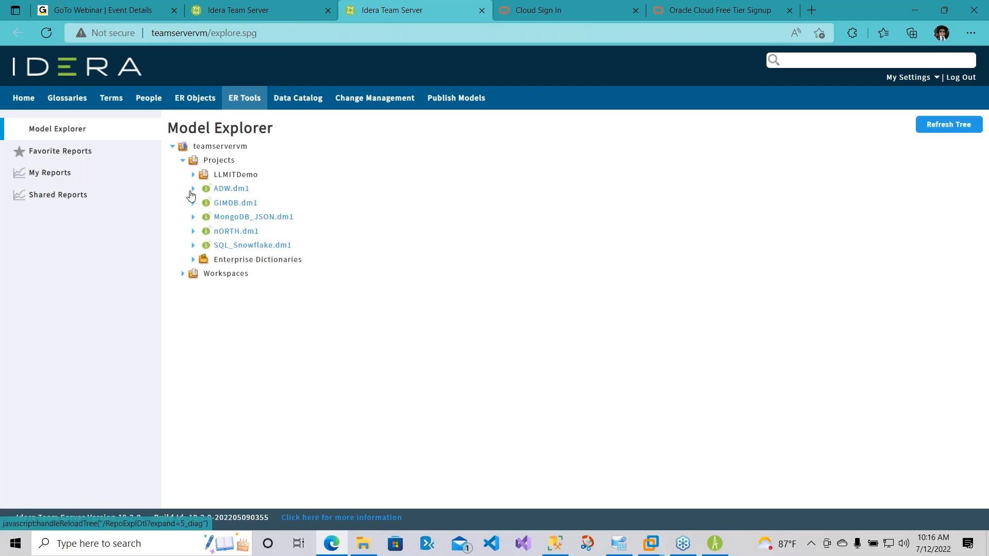
left_click(192, 188)
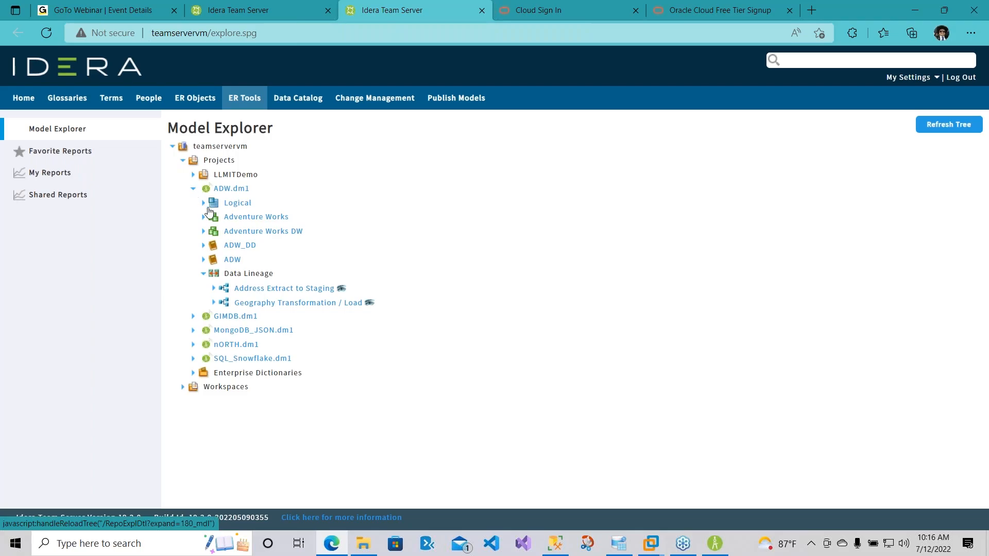
left_click(203, 202)
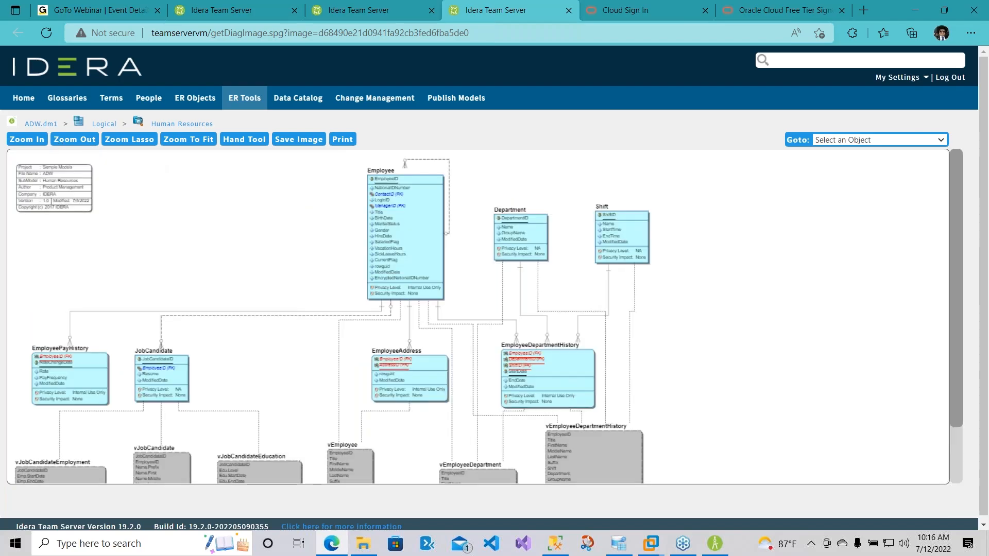
left_click(27, 140)
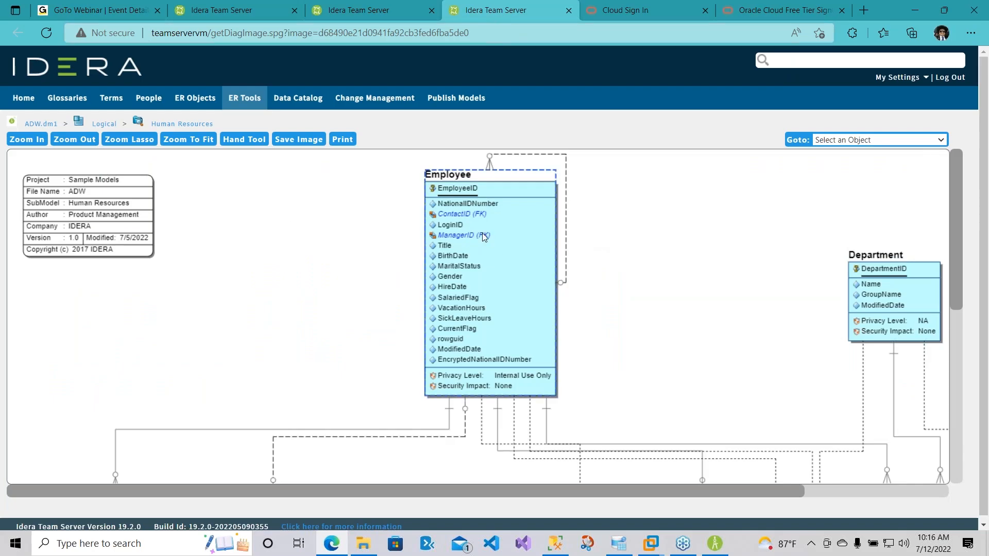
left_click(463, 235)
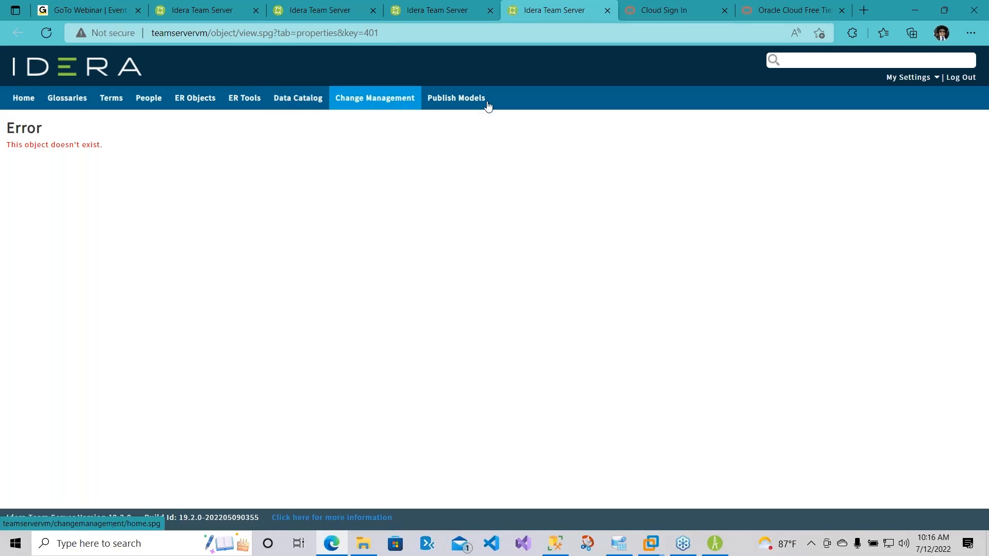
left_click(455, 98)
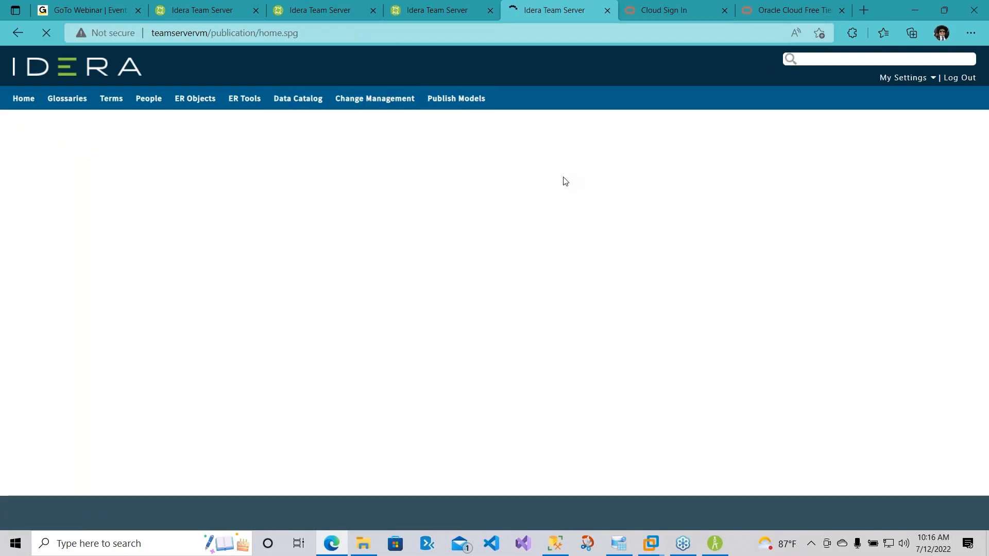
left_click(456, 99)
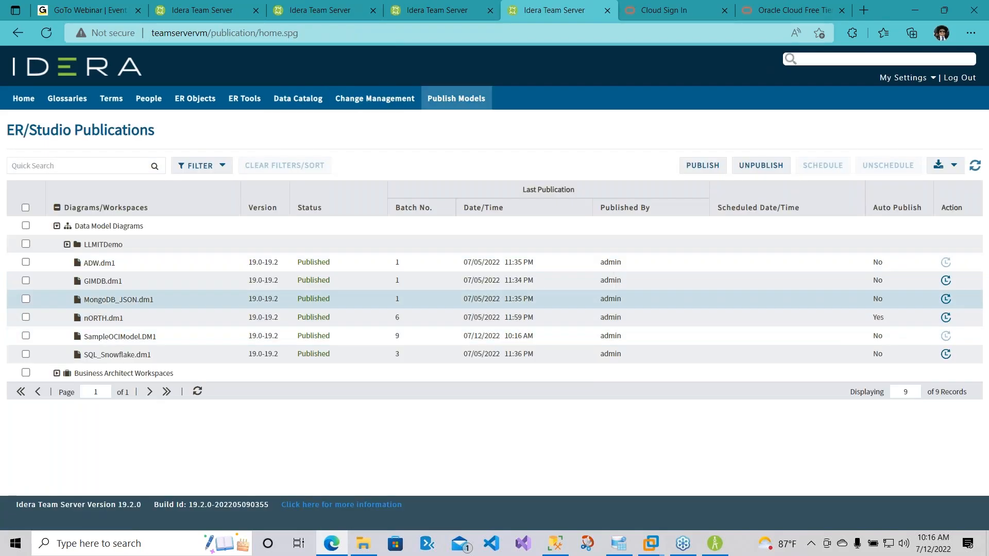
mouse_move(244, 98)
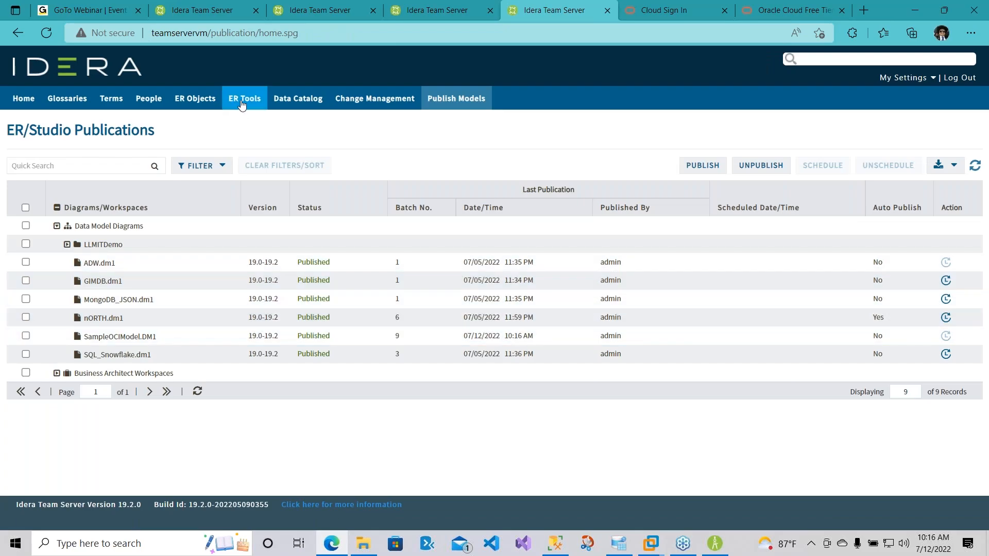
Refresh the model tree and open SampleOCIModel.DM1's physical Main Model diagram, zoomed in.
left_click(244, 98)
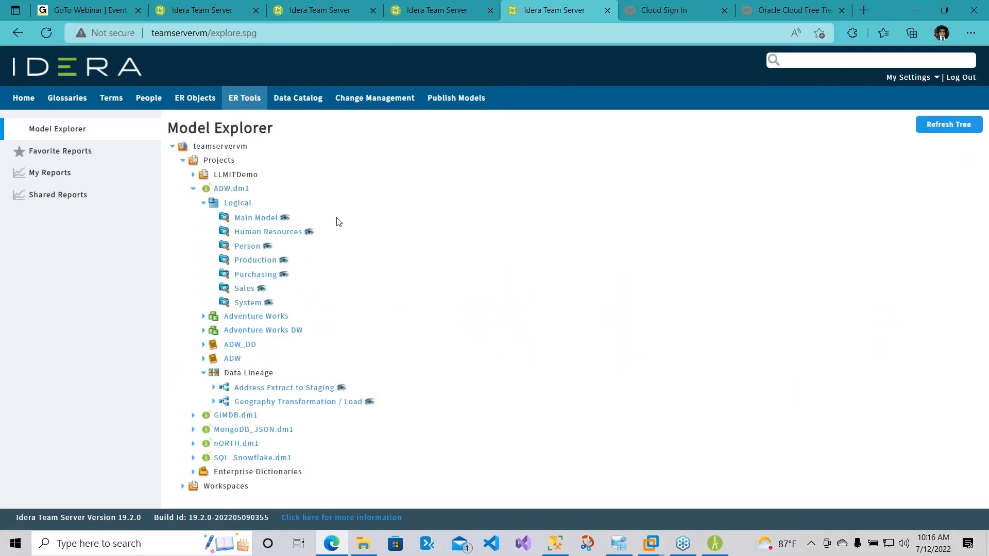
left_click(182, 160)
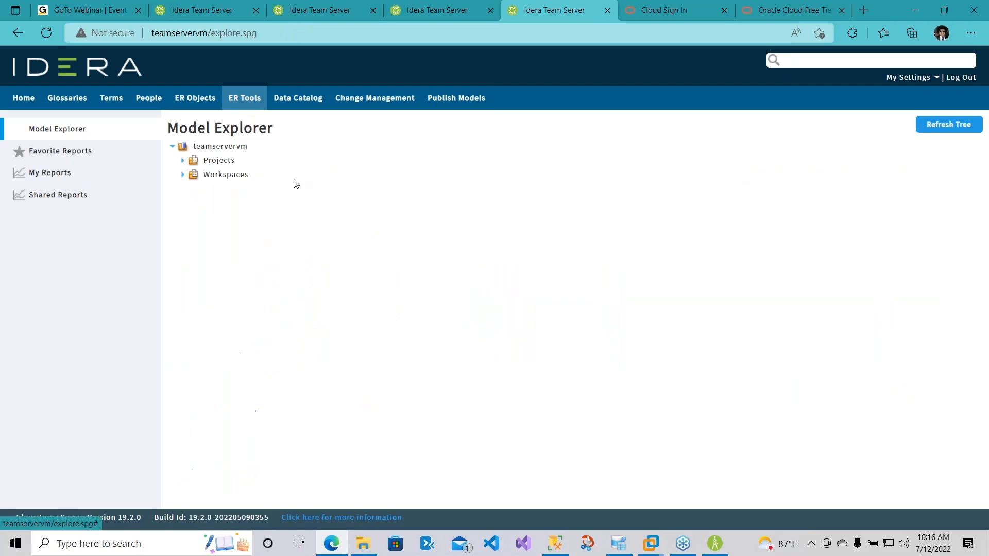
left_click(182, 160)
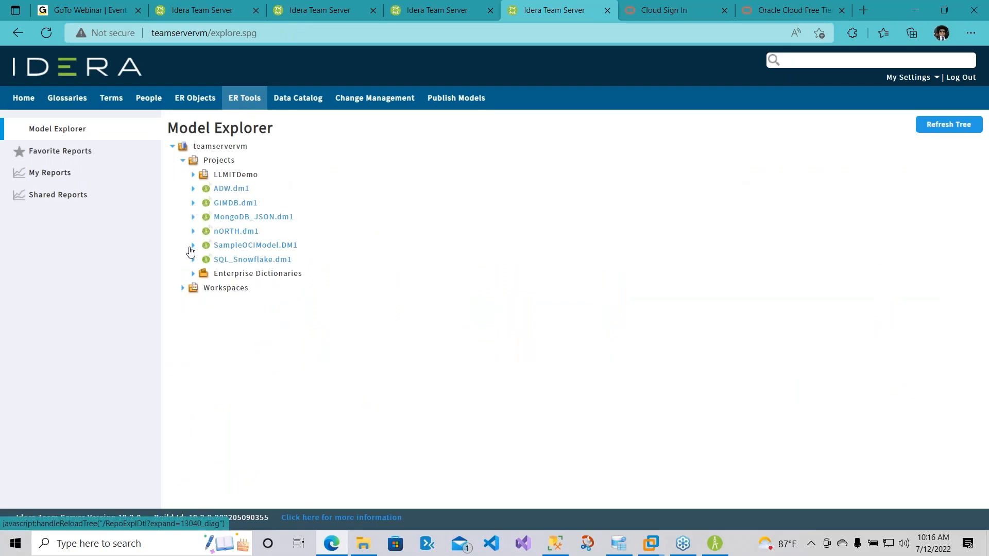
left_click(193, 245)
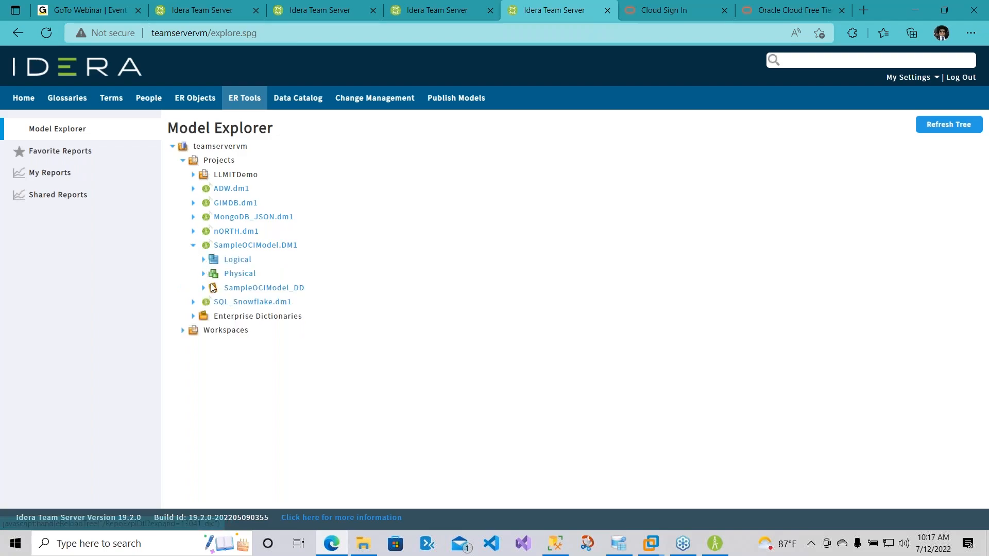
left_click(203, 273)
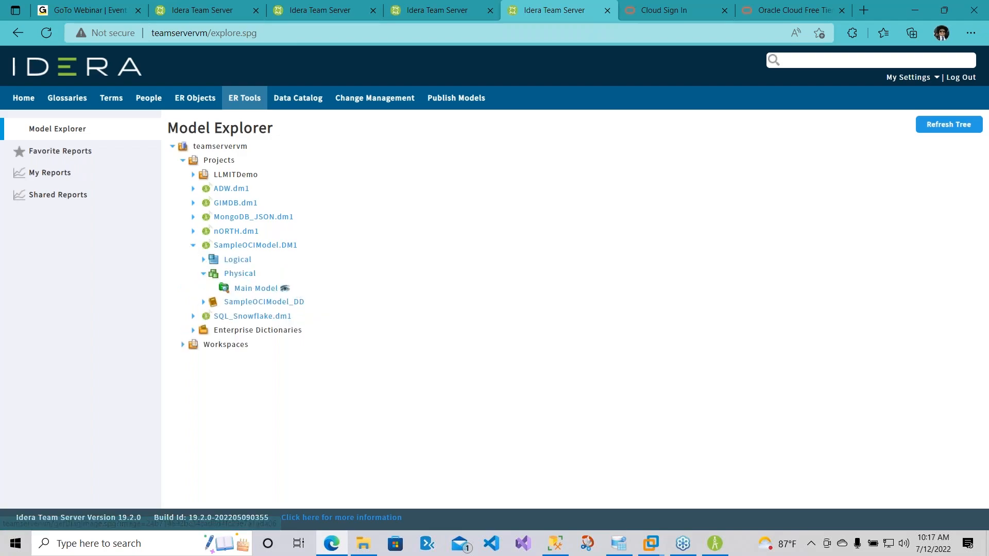
left_click(255, 289)
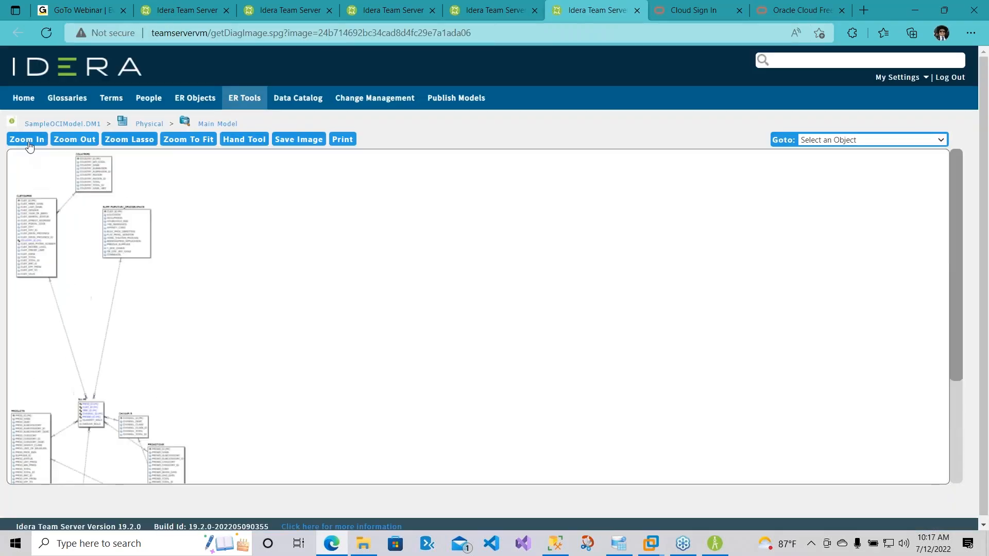
left_click(26, 139)
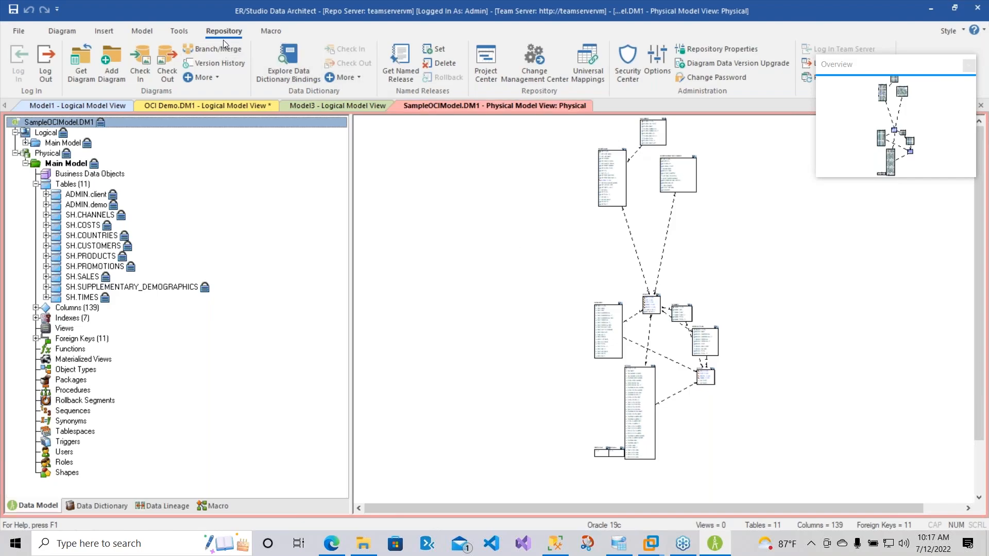
Apply the Hierarchical auto-layout to the SampleOCIModel physical diagram.
left_click(141, 31)
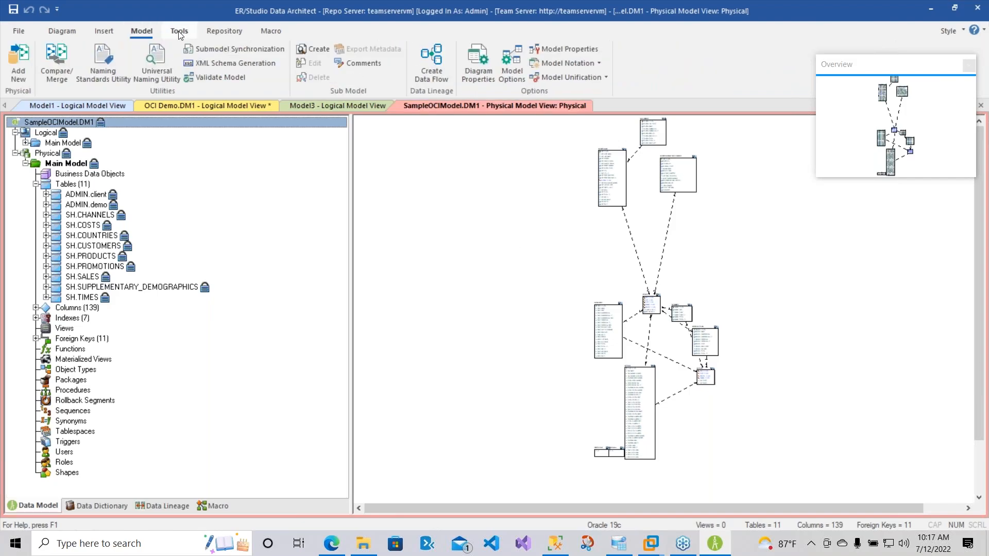
left_click(61, 30)
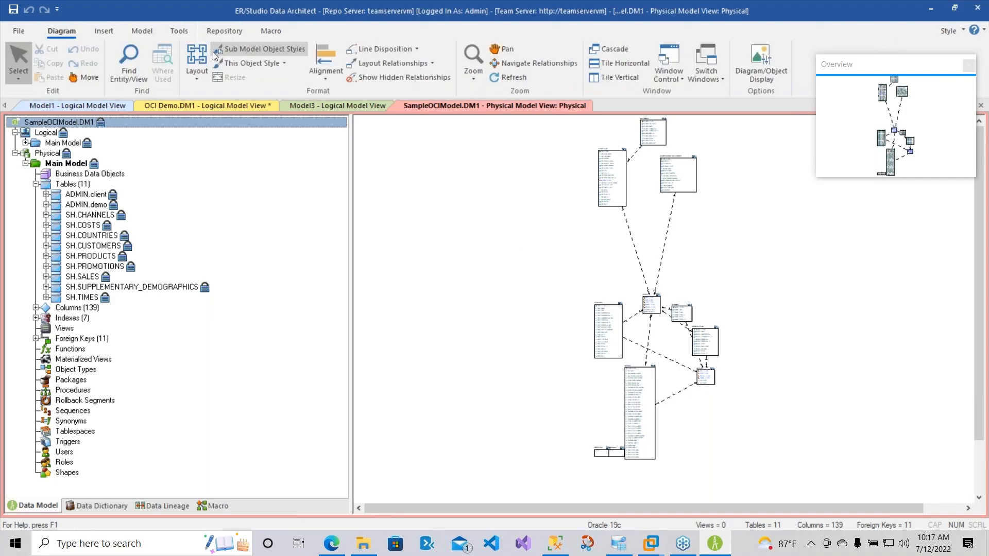
left_click(196, 62)
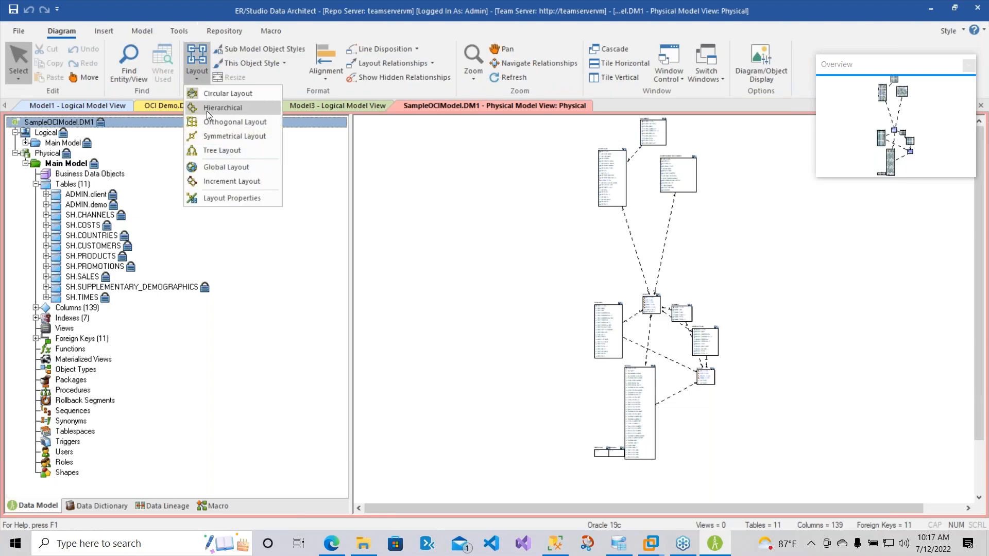
left_click(222, 107)
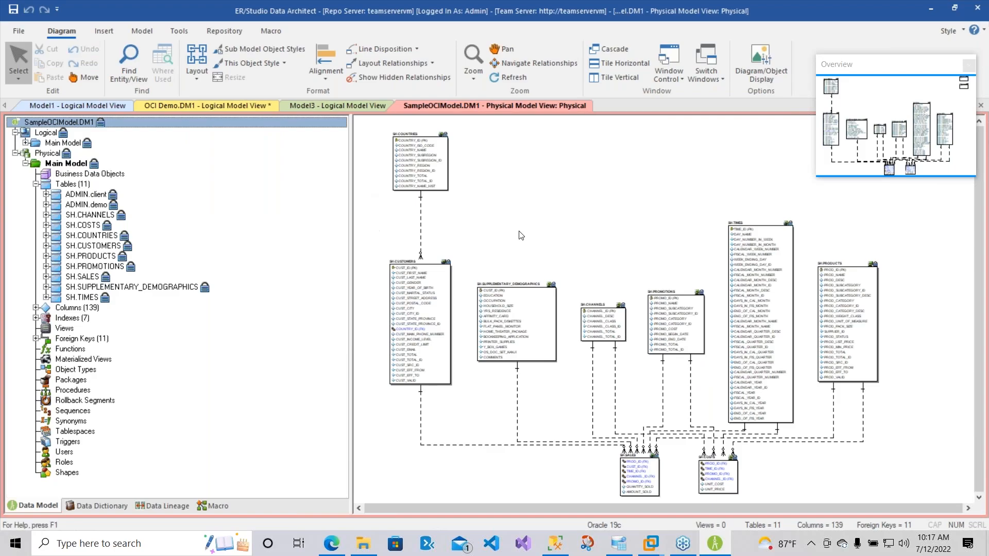
mouse_move(495, 534)
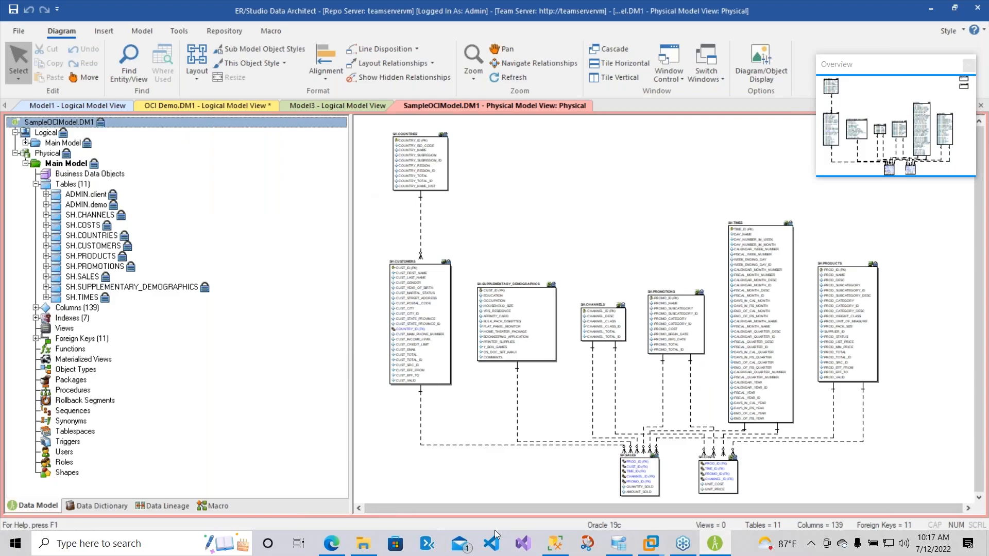
mouse_move(560, 292)
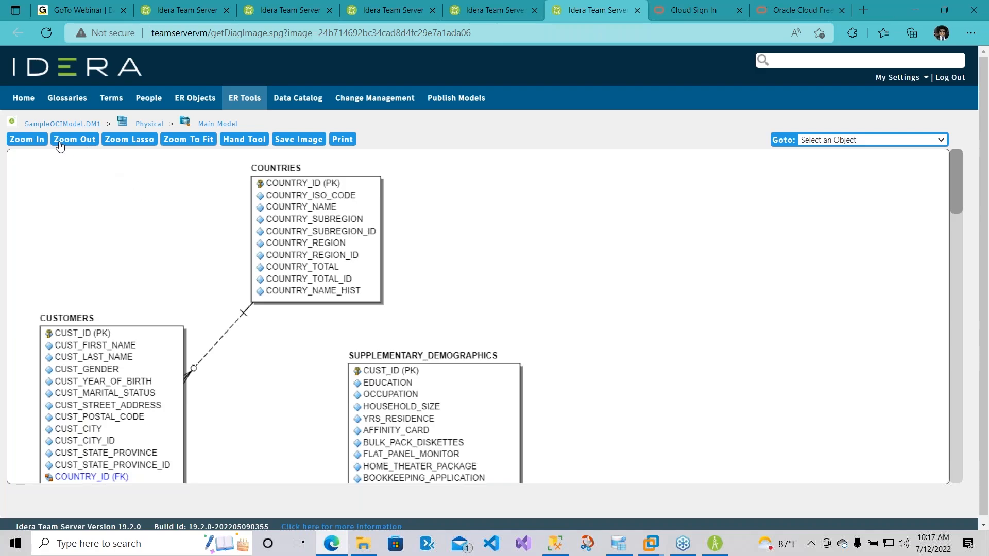
Open the COUNTRIES table's details page and expand its CREATE TABLE DDL.
left_click(280, 168)
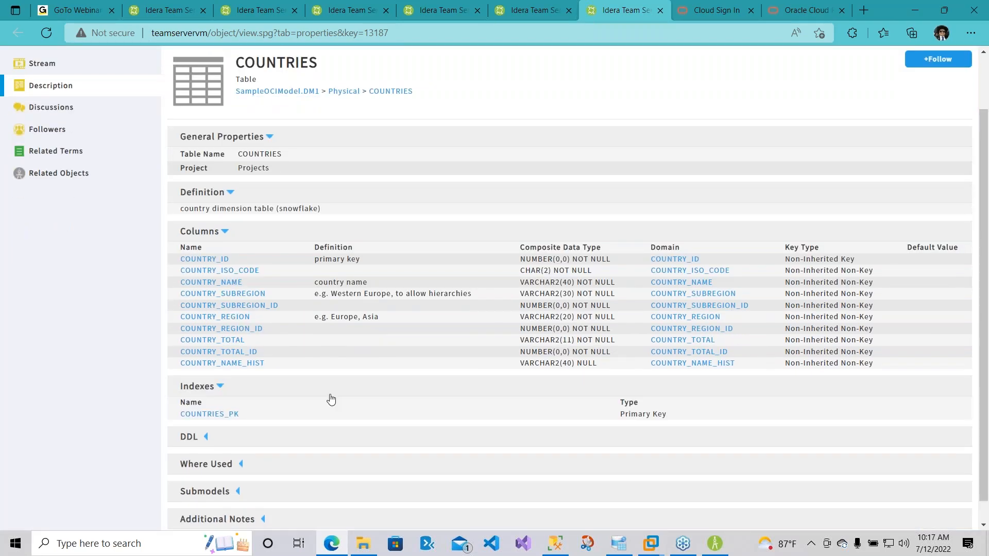
left_click(188, 436)
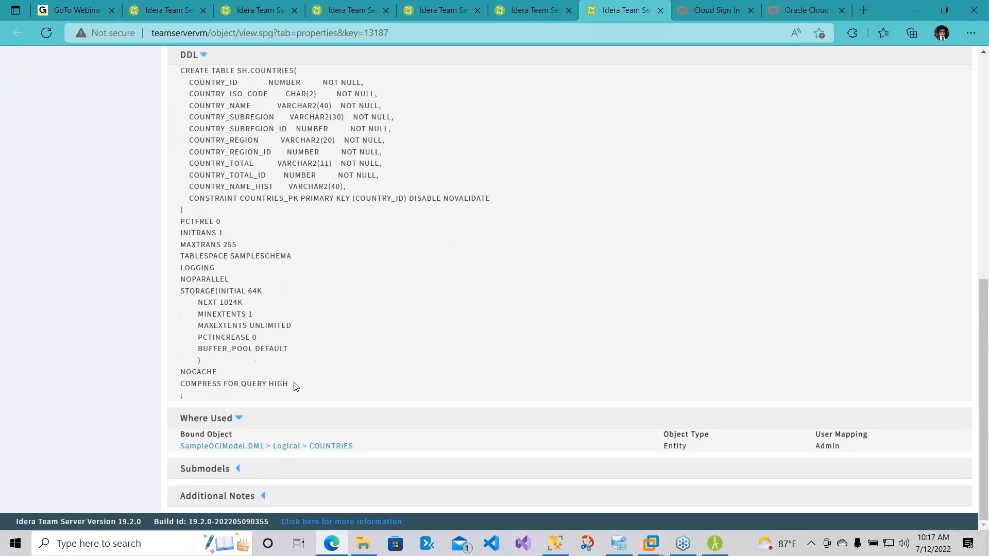
scroll("up", 3)
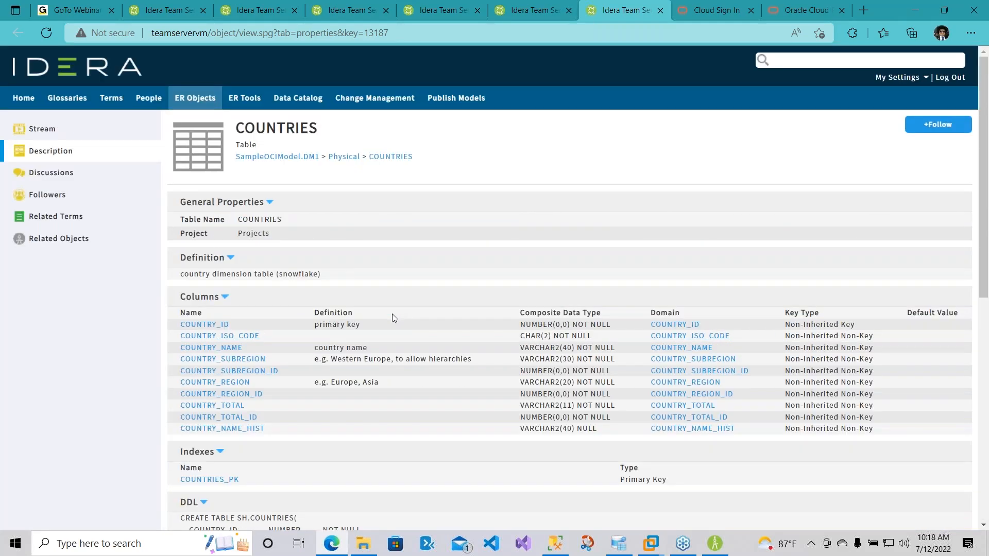
mouse_move(474, 191)
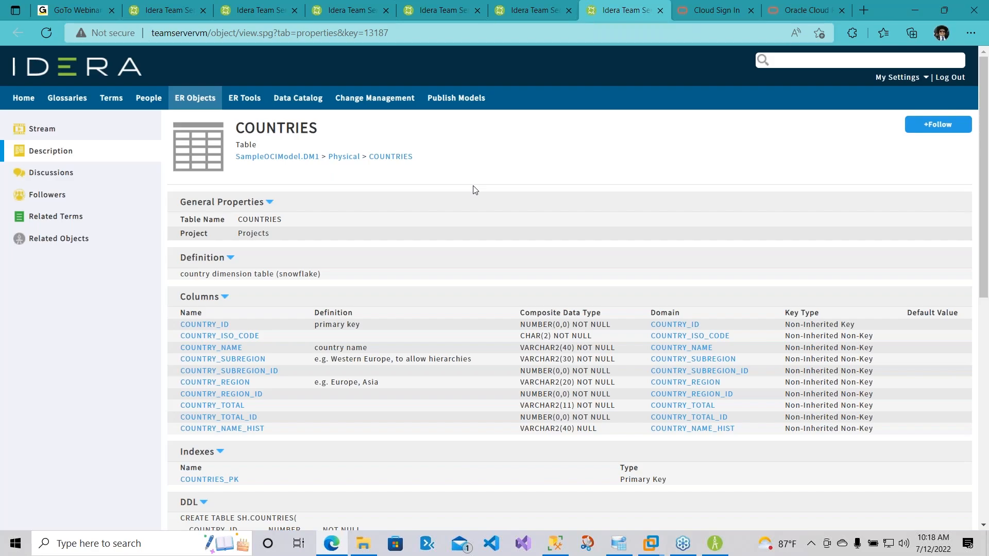
mouse_move(482, 162)
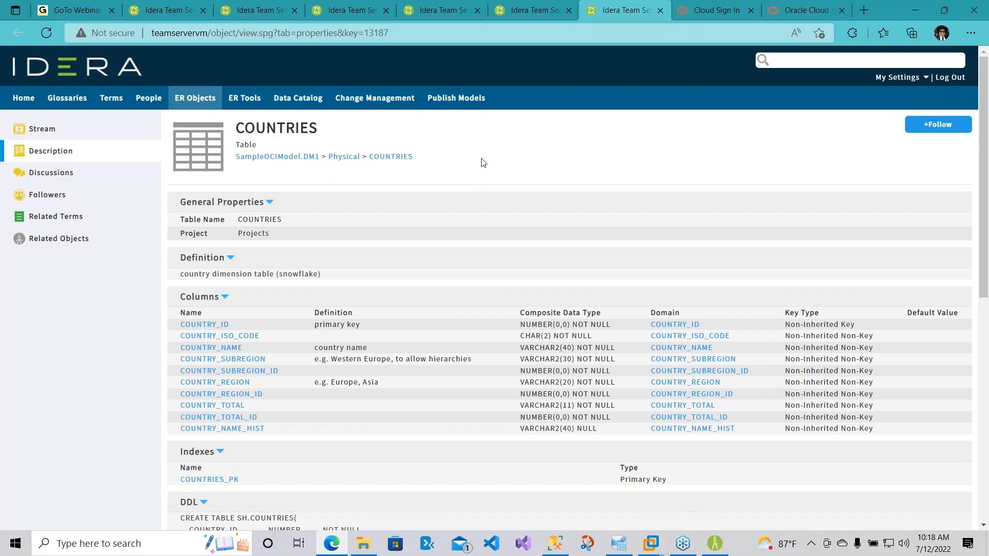
mouse_move(502, 218)
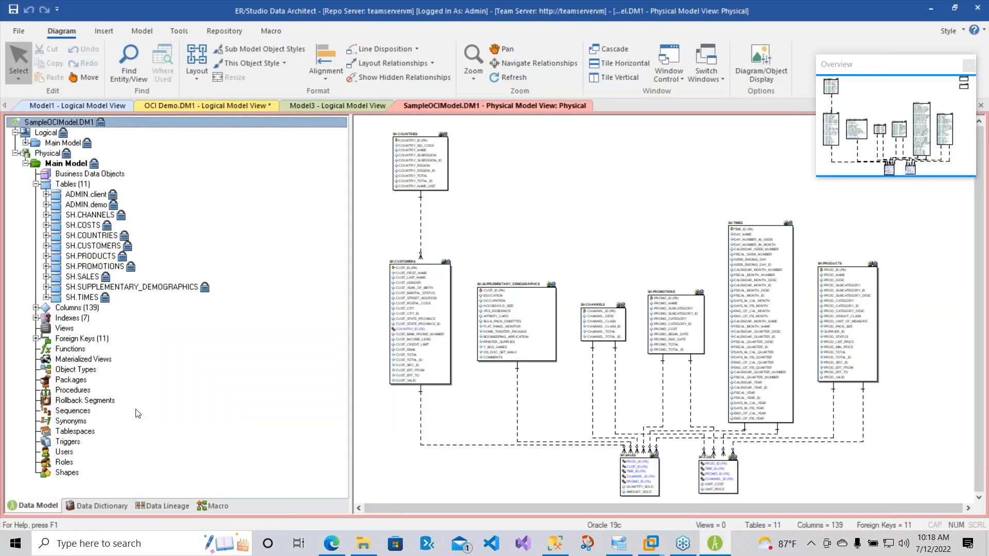
Run the Export Model Meta Data to Excel sample macro from the Macro tab.
left_click(217, 505)
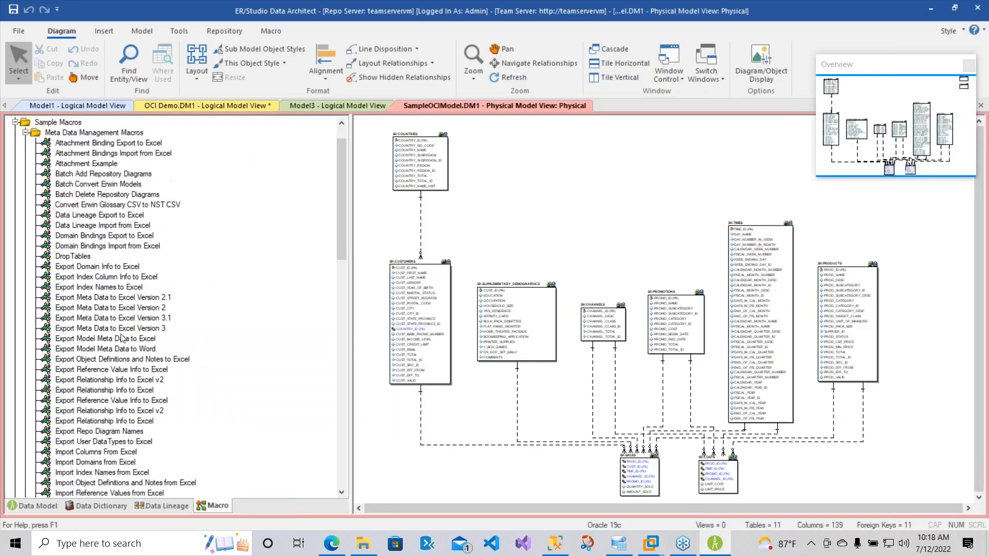
scroll("down", 3)
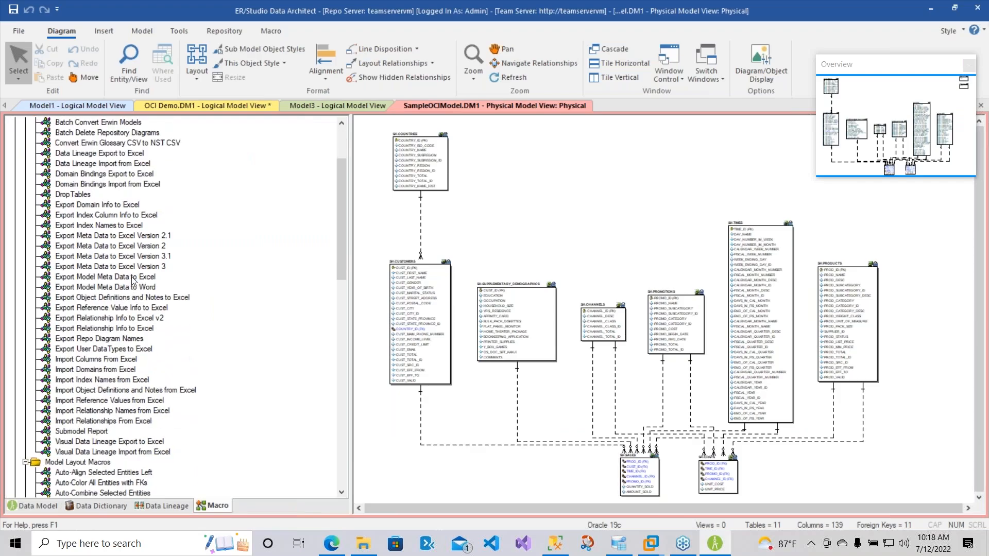
left_click(105, 277)
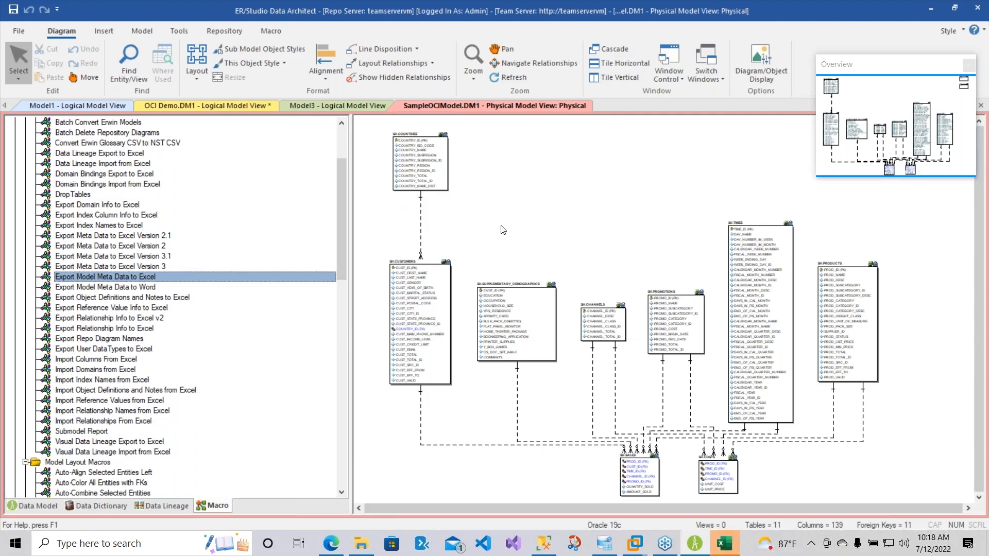
mouse_move(601, 324)
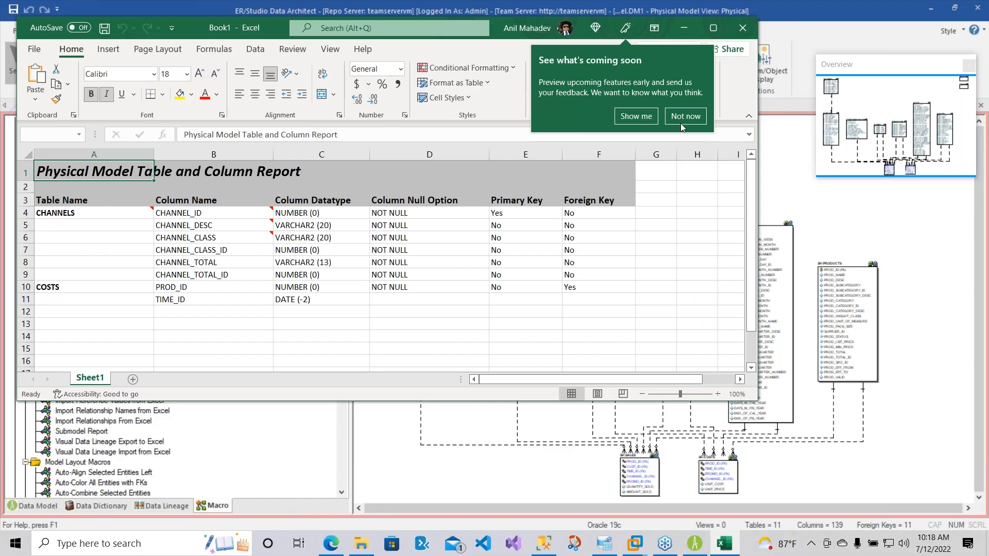
Dismiss Excel's 'See what's coming soon' popup with Not now.
left_click(684, 116)
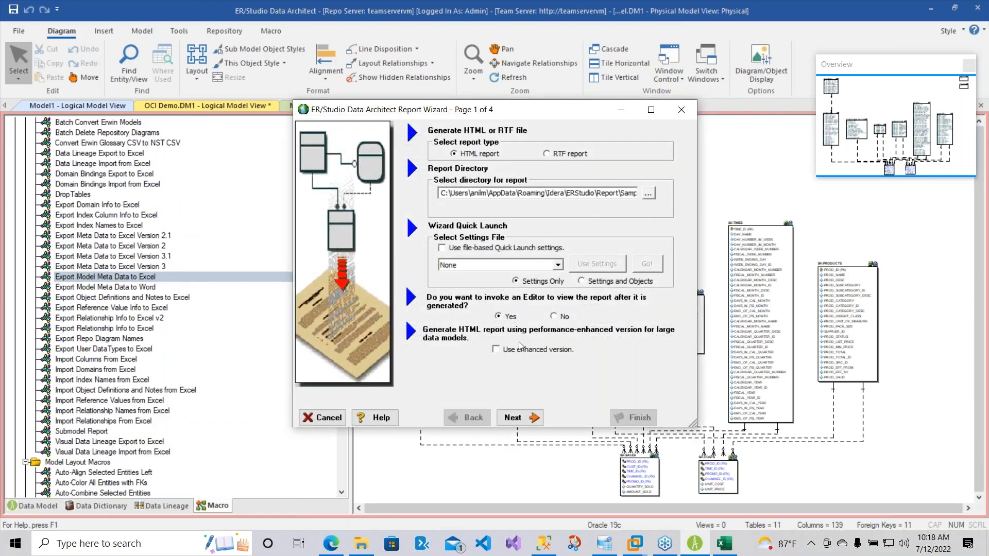
Generate the enhanced HTML report with all properties selected, creating the missing report folder.
left_click(496, 349)
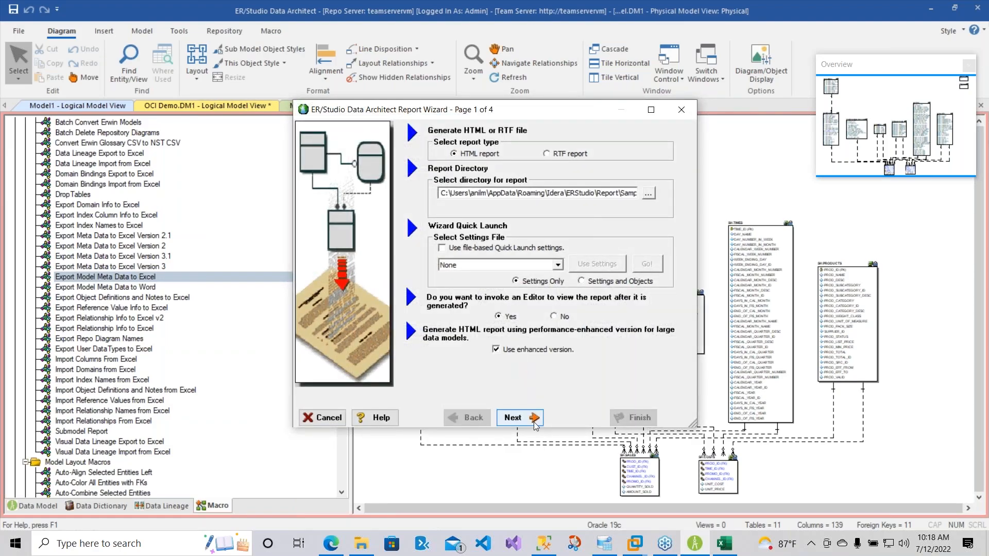
left_click(519, 418)
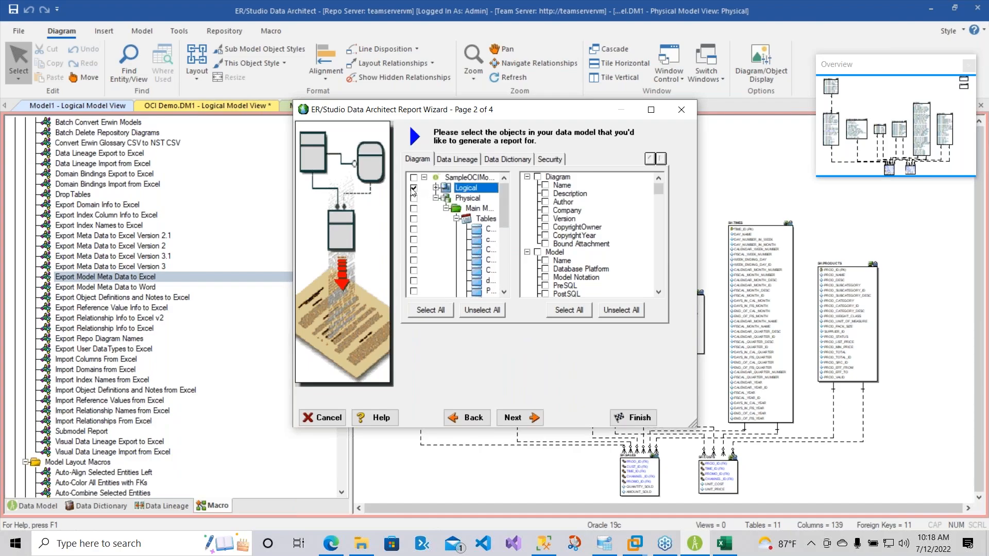
left_click(567, 310)
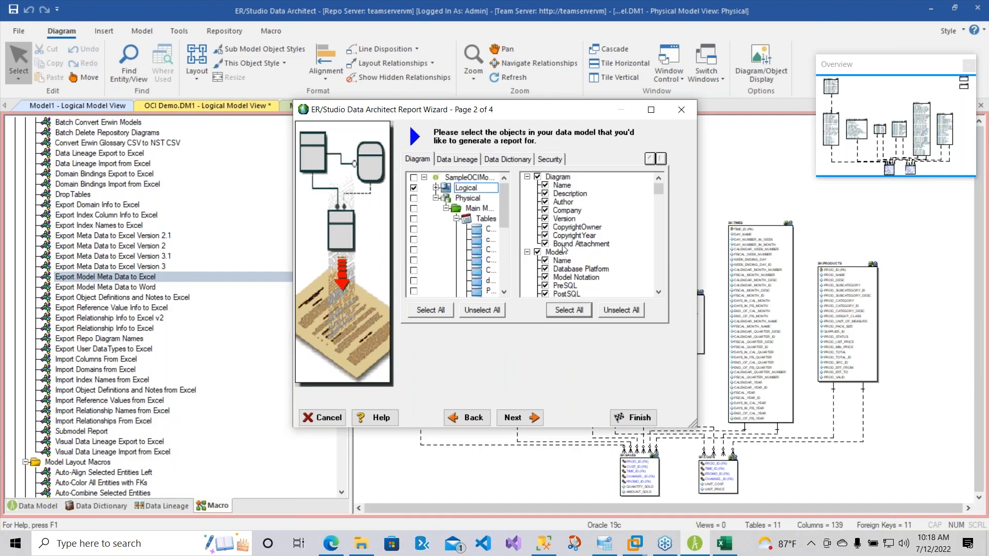
left_click(512, 418)
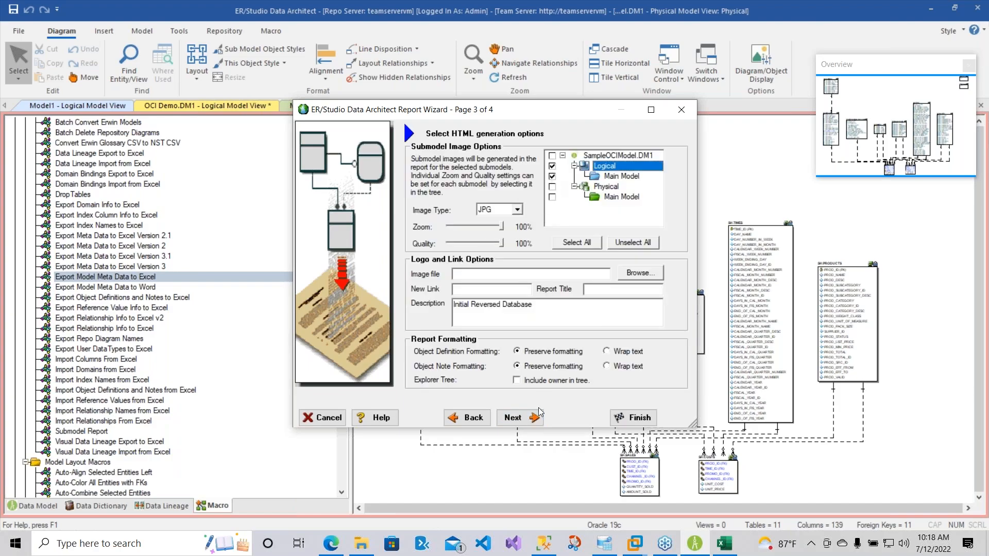
left_click(520, 417)
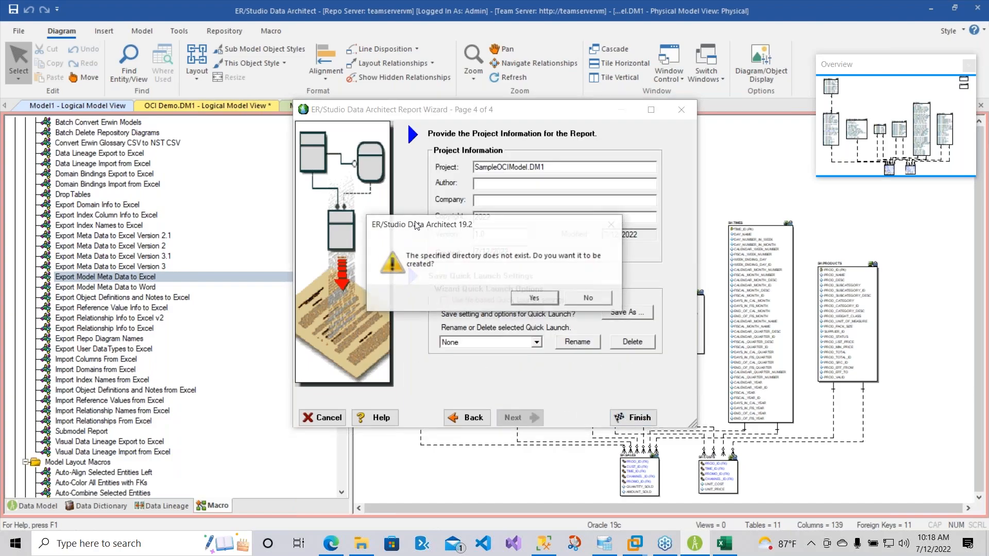
left_click(533, 298)
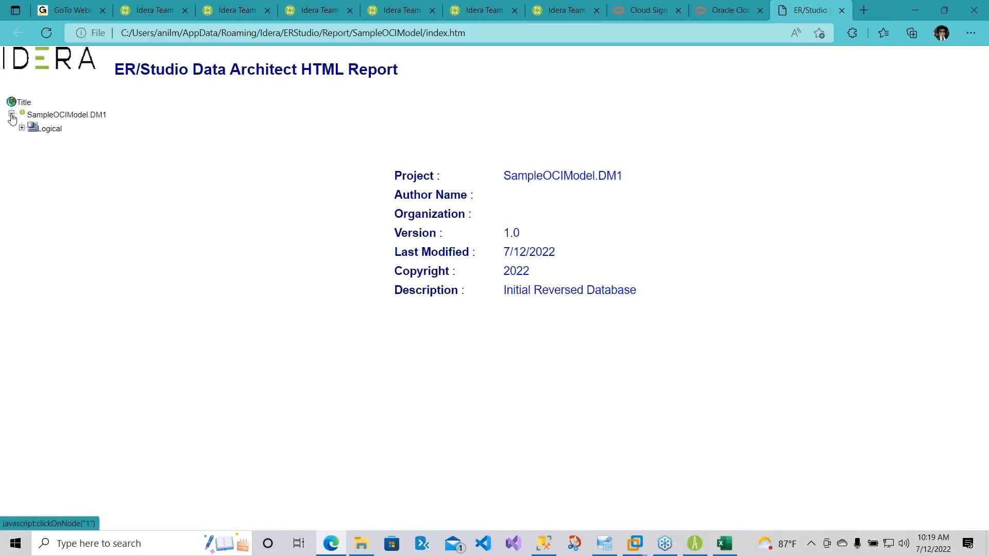
Browse the report's Logical Main Model to the COUNTRIES entity and its COUNTRY_ID attribute details.
left_click(22, 129)
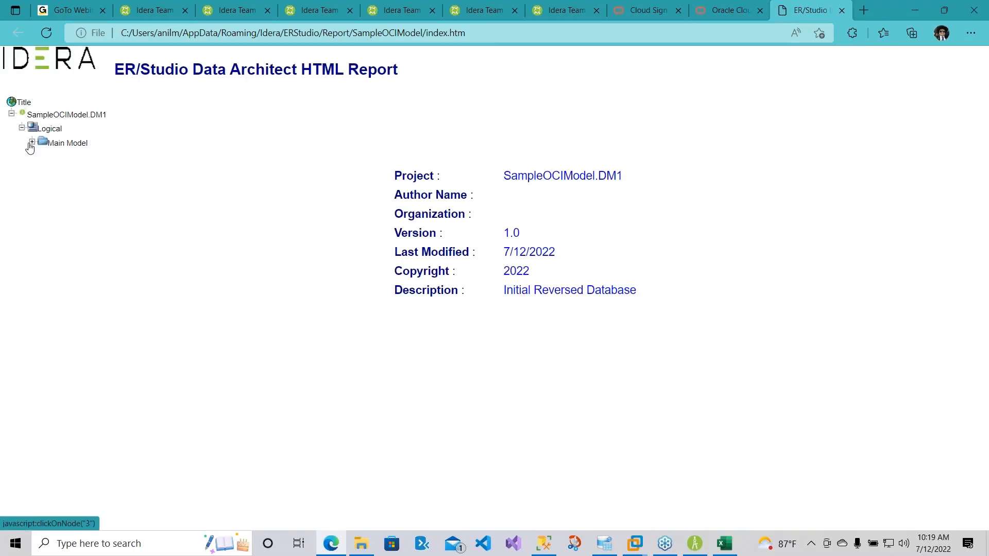
left_click(30, 143)
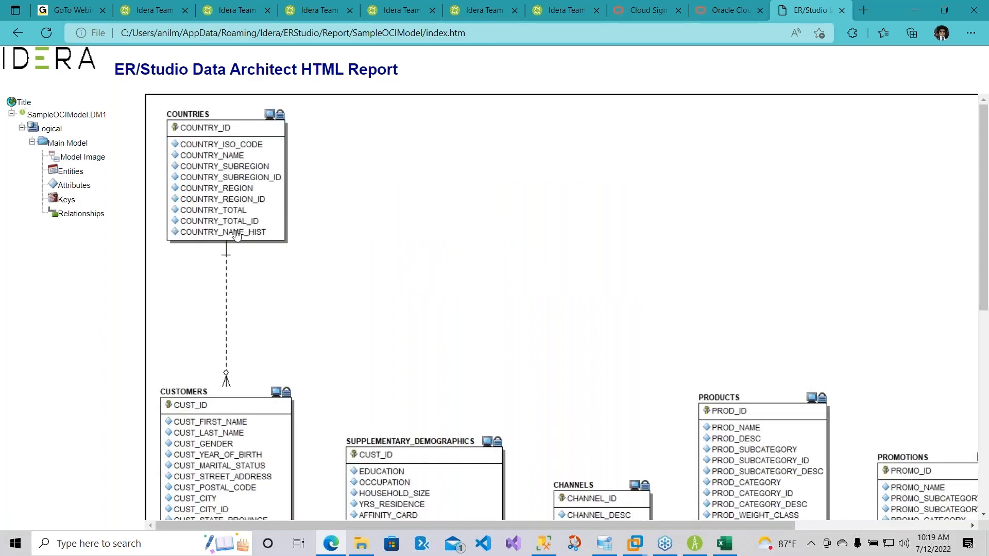
left_click(187, 114)
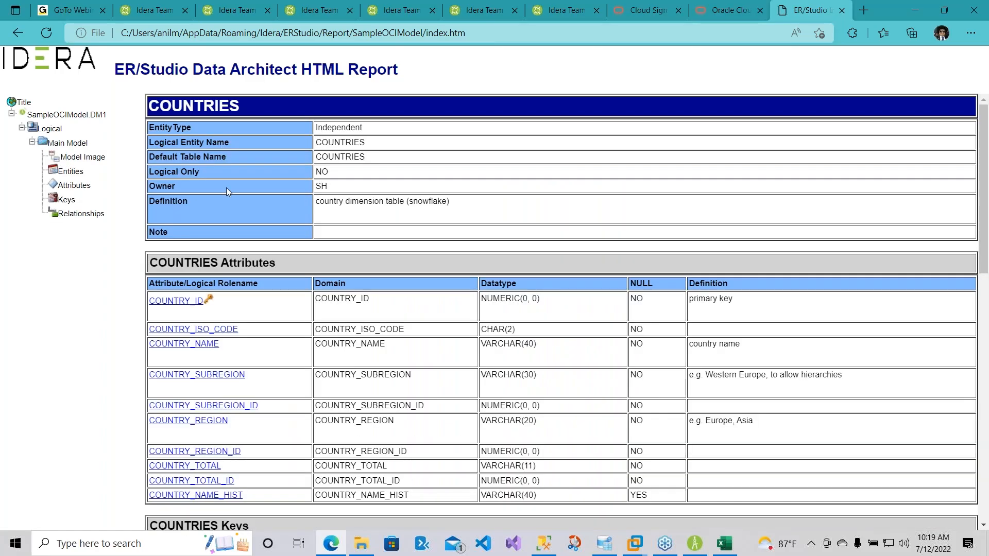
left_click(175, 301)
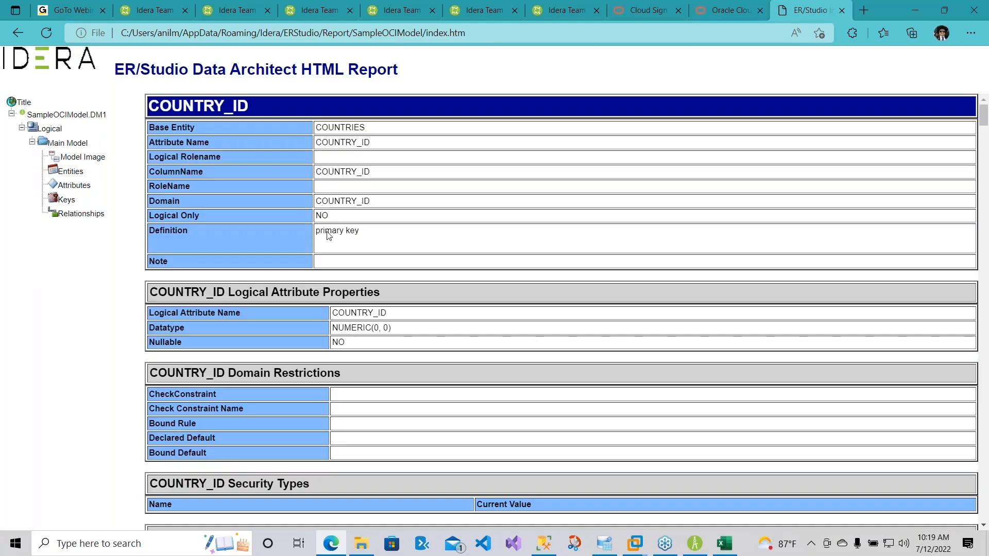
scroll("down", 3)
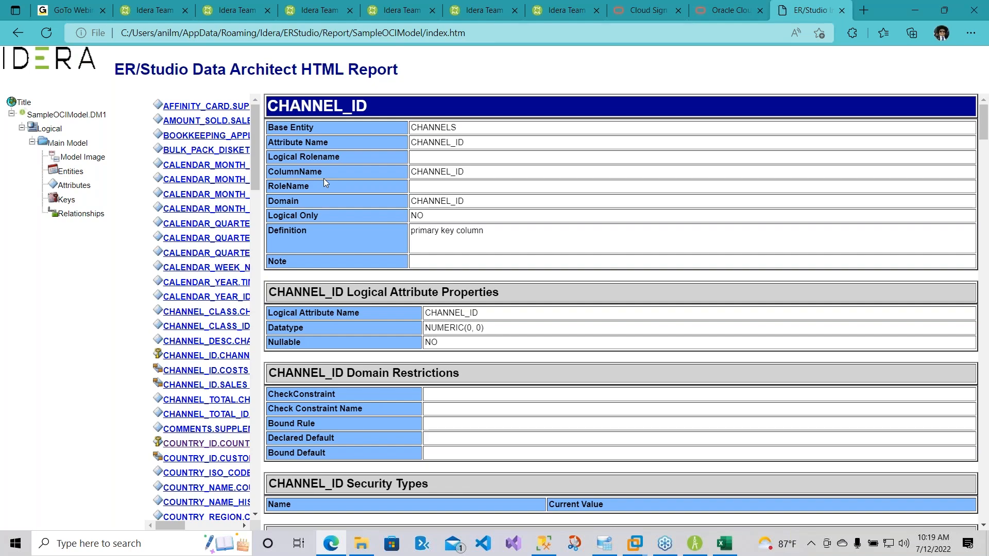
mouse_move(346, 183)
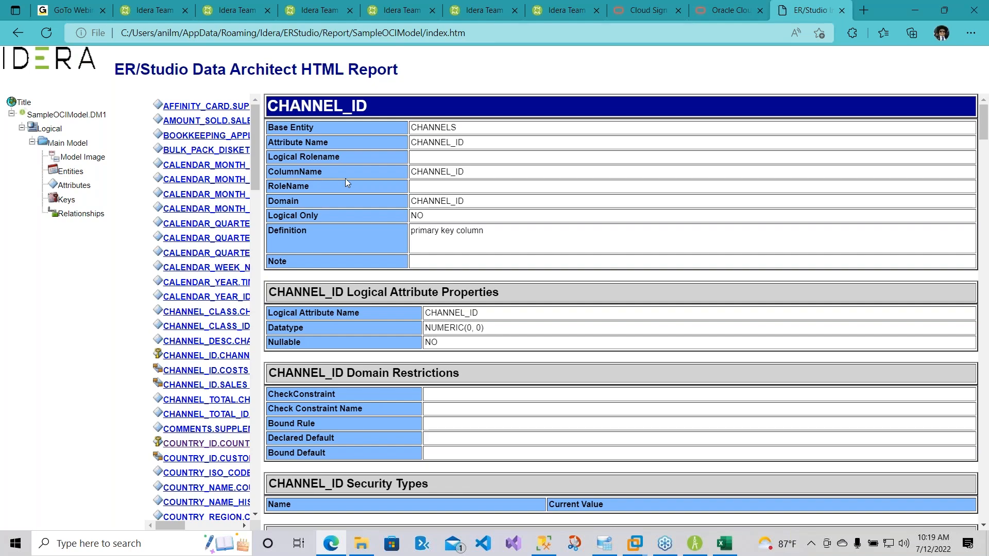
mouse_move(983, 321)
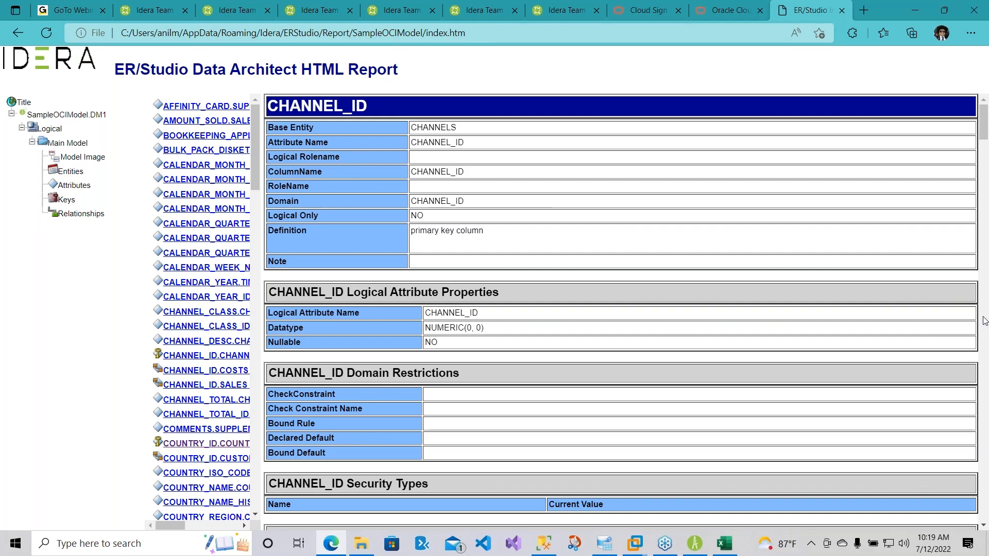